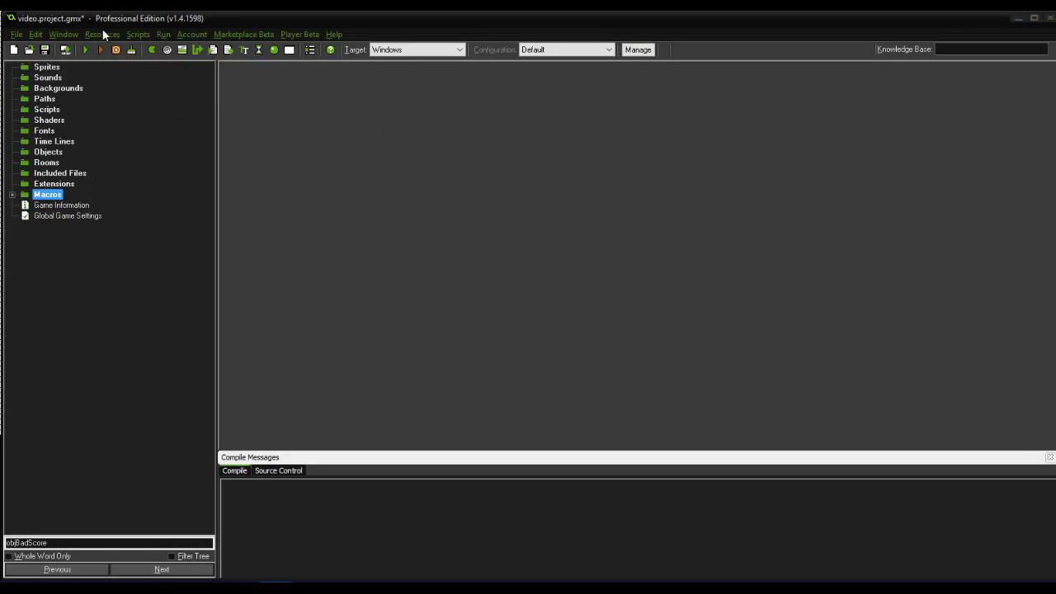
{"action": "mouse_move", "coordinate": [404, 26]}
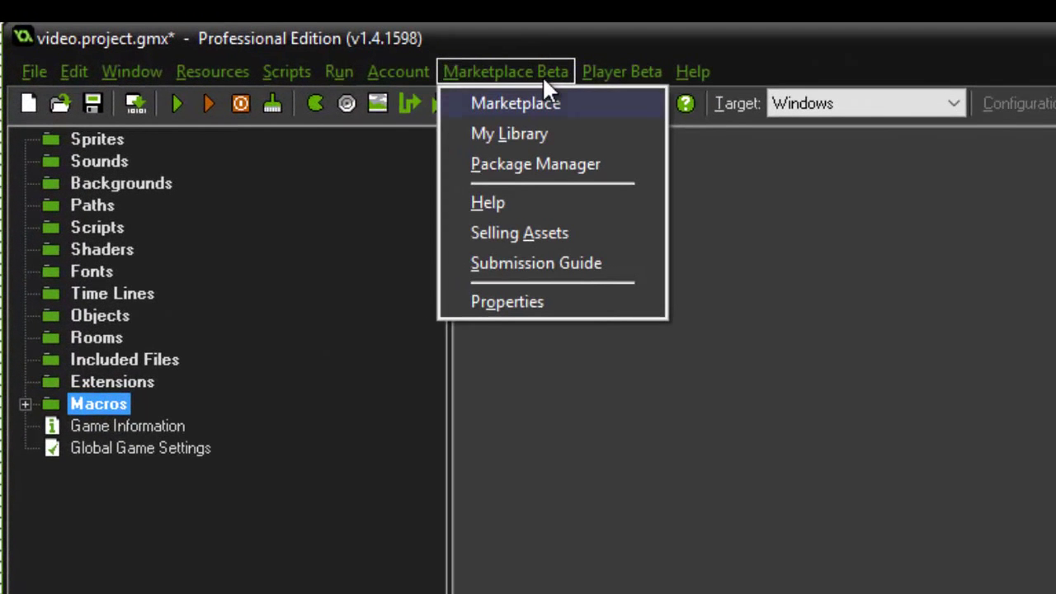
Download HighScore Leaderboard Lite SQL from the Marketplace's list of owned assets.
{"action": "left_click", "coordinate": [515, 103]}
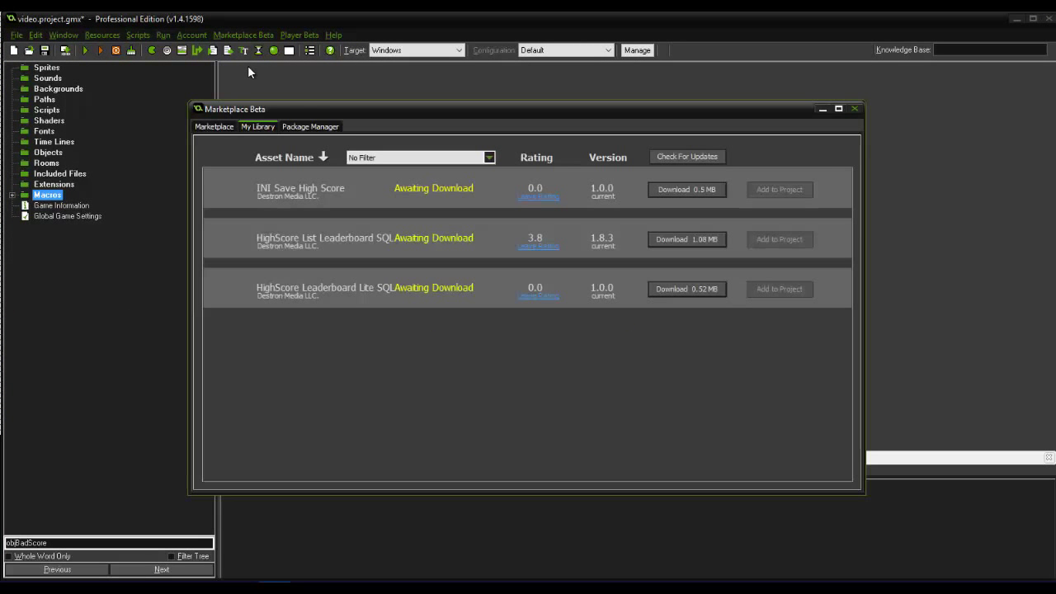
{"action": "left_click", "coordinate": [258, 126]}
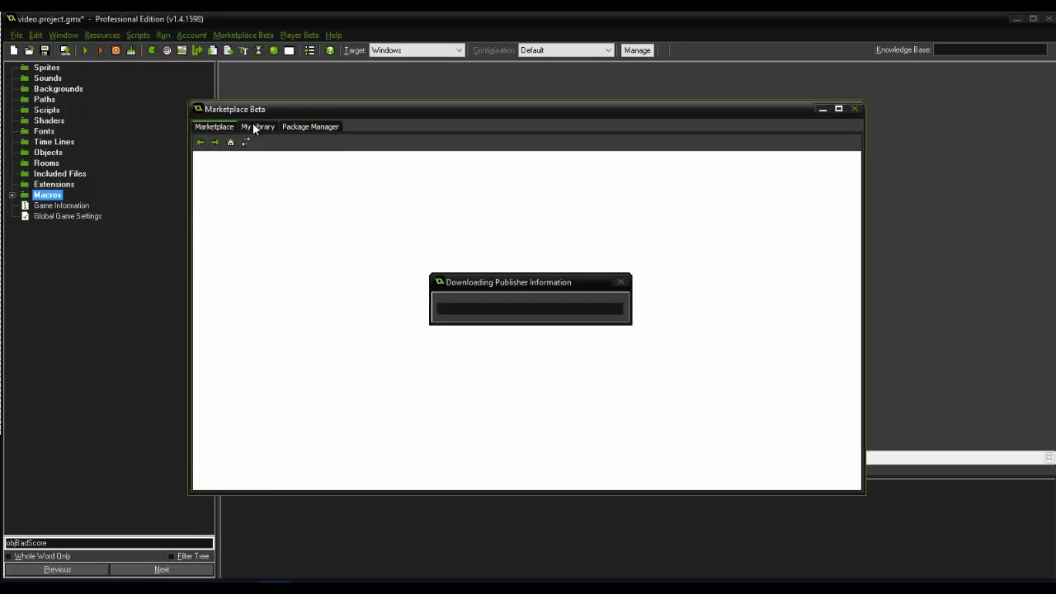
{"action": "left_click", "coordinate": [310, 126]}
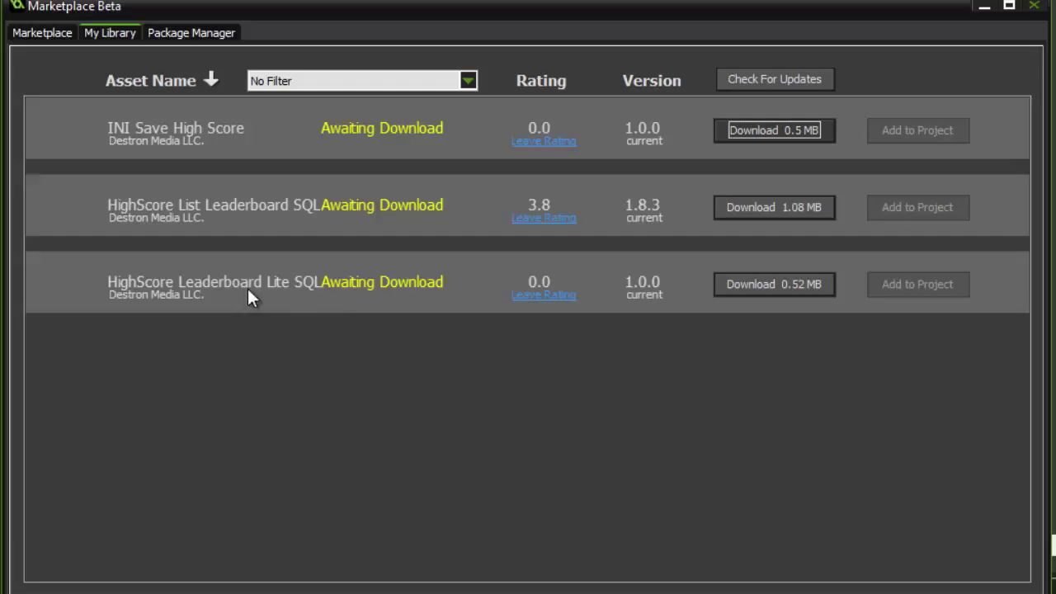
{"action": "mouse_move", "coordinate": [392, 305]}
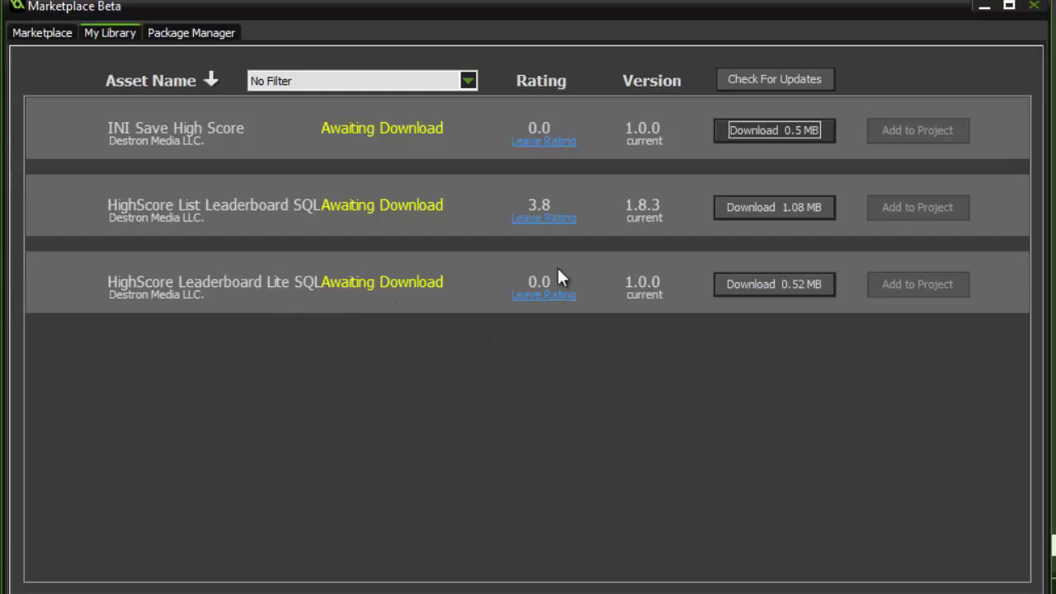
{"action": "left_click", "coordinate": [774, 284]}
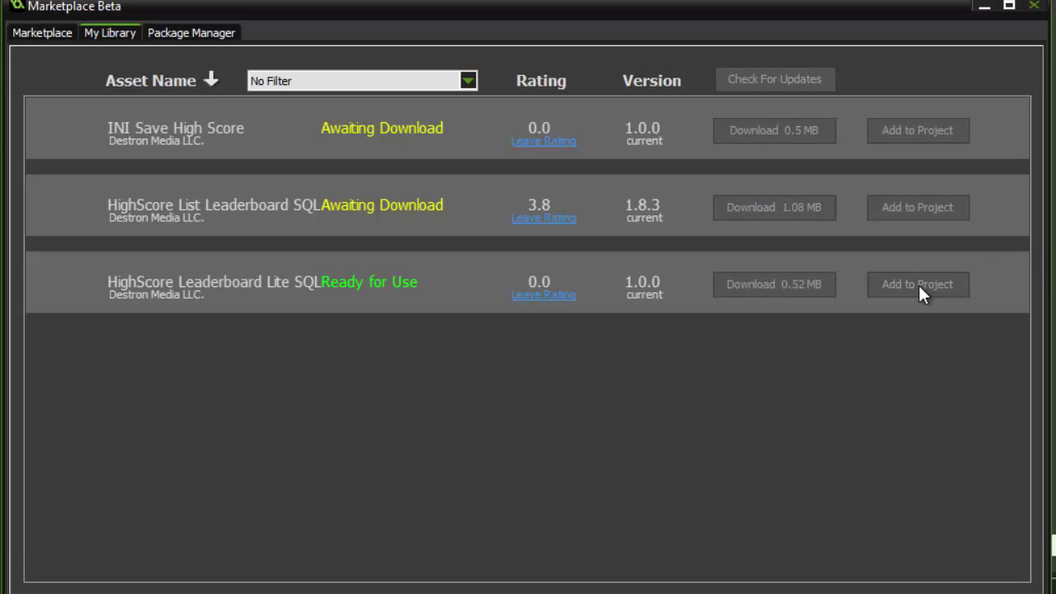
Add the leaderboard asset to the project, importing all of its resources.
{"action": "left_click", "coordinate": [917, 284]}
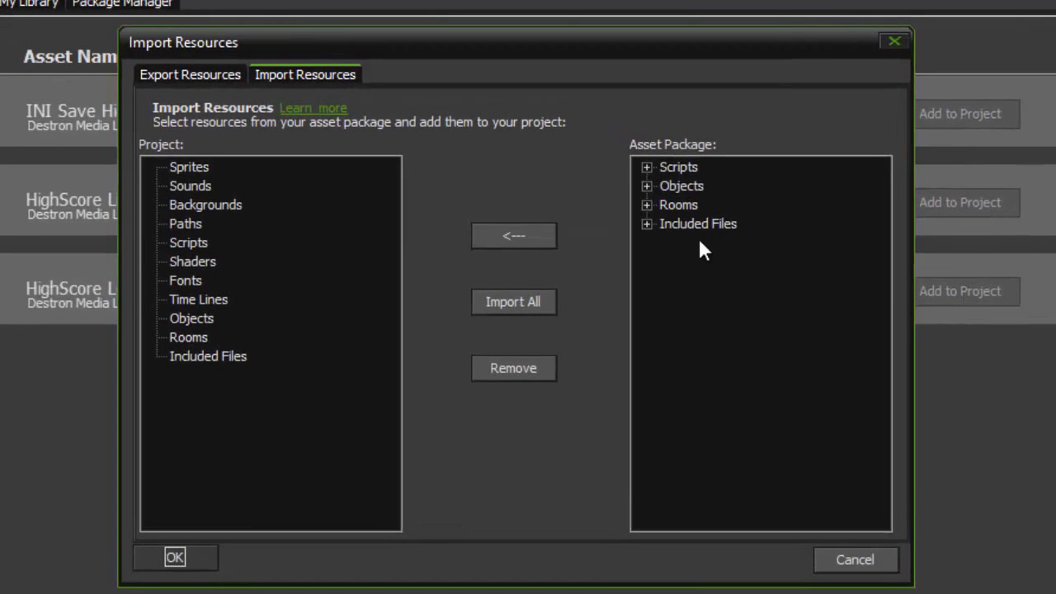
{"action": "mouse_move", "coordinate": [683, 192]}
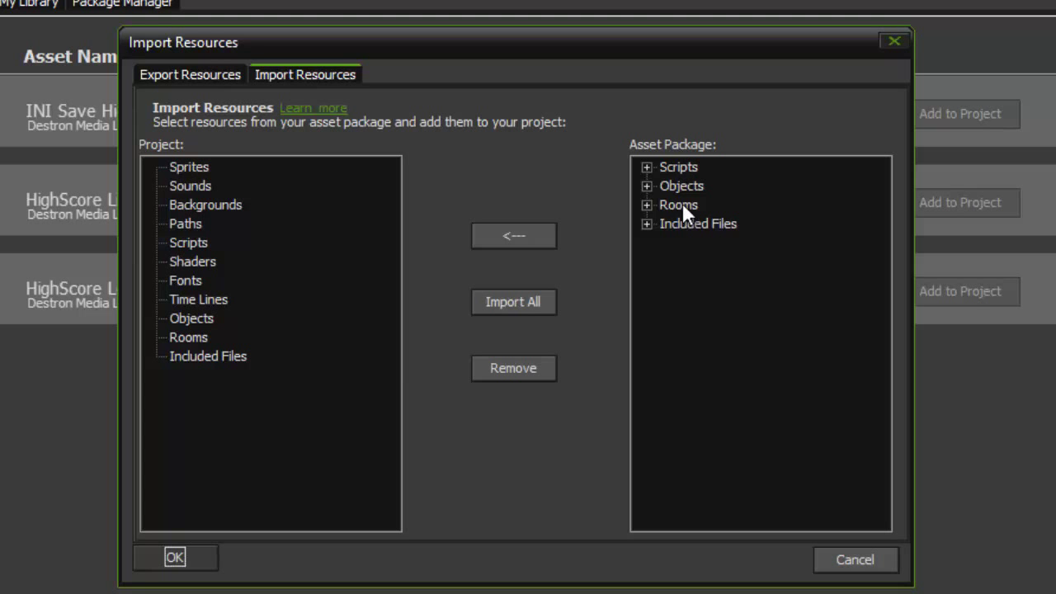
{"action": "left_click", "coordinate": [512, 302]}
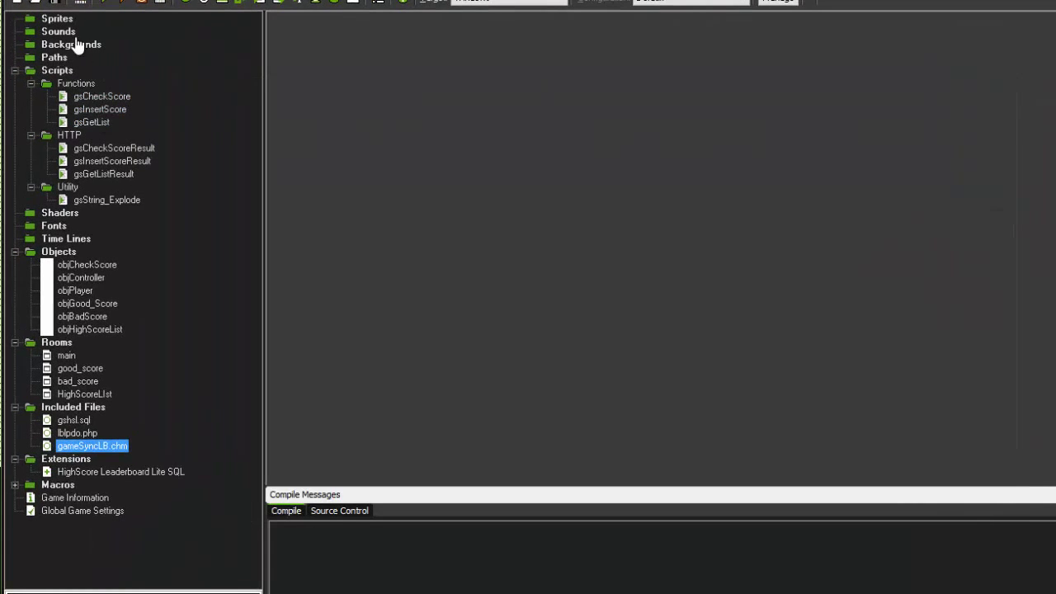
{"action": "mouse_move", "coordinate": [25, 115]}
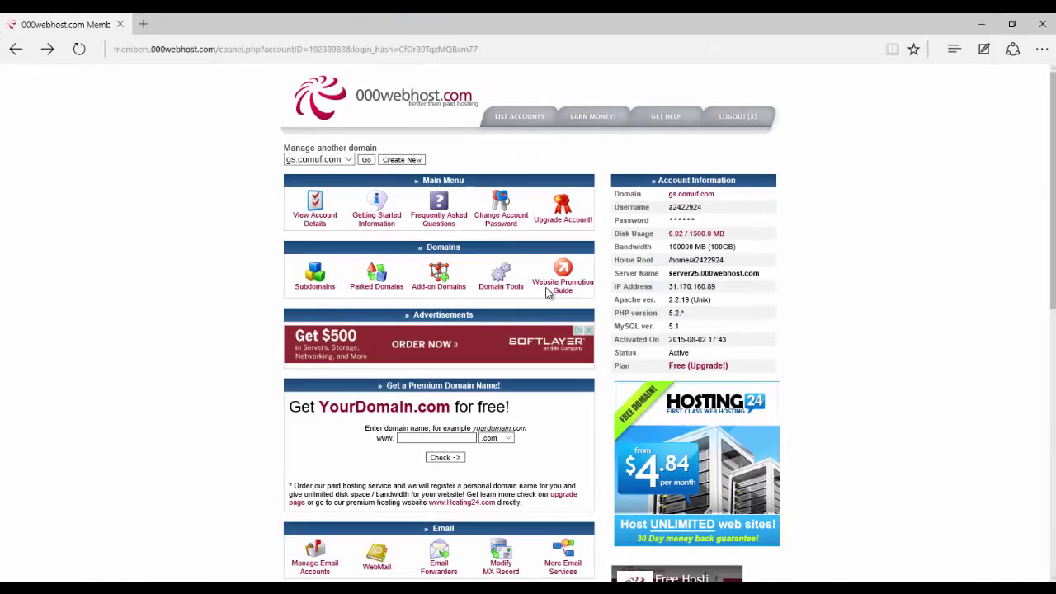
{"action": "mouse_move", "coordinate": [515, 312]}
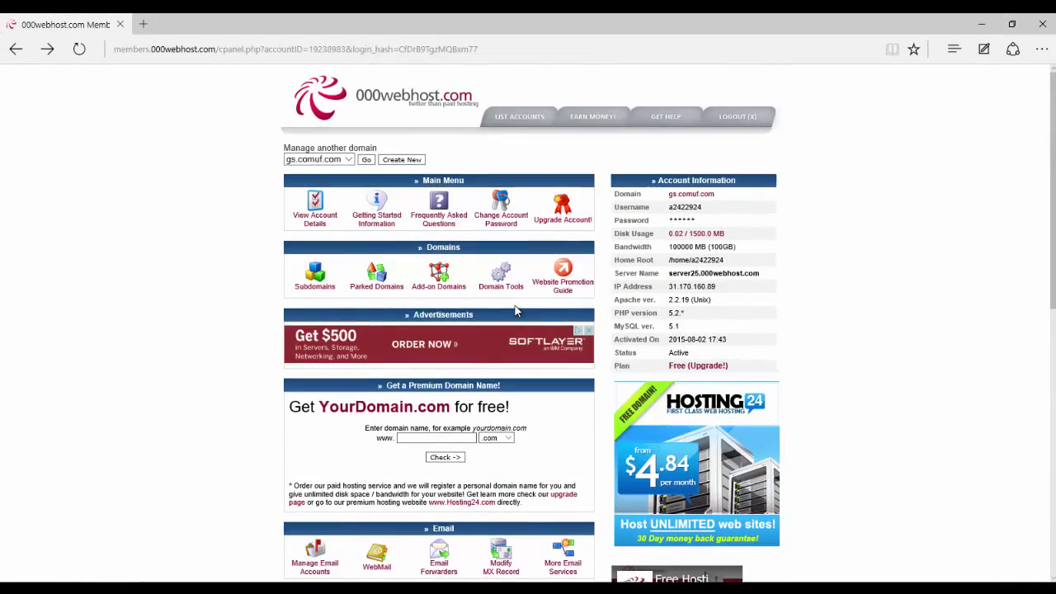
On the MySQL page, enter database name highsc, user gs and the password.
{"action": "scroll", "scroll_direction": "down", "scroll_amount": 3}
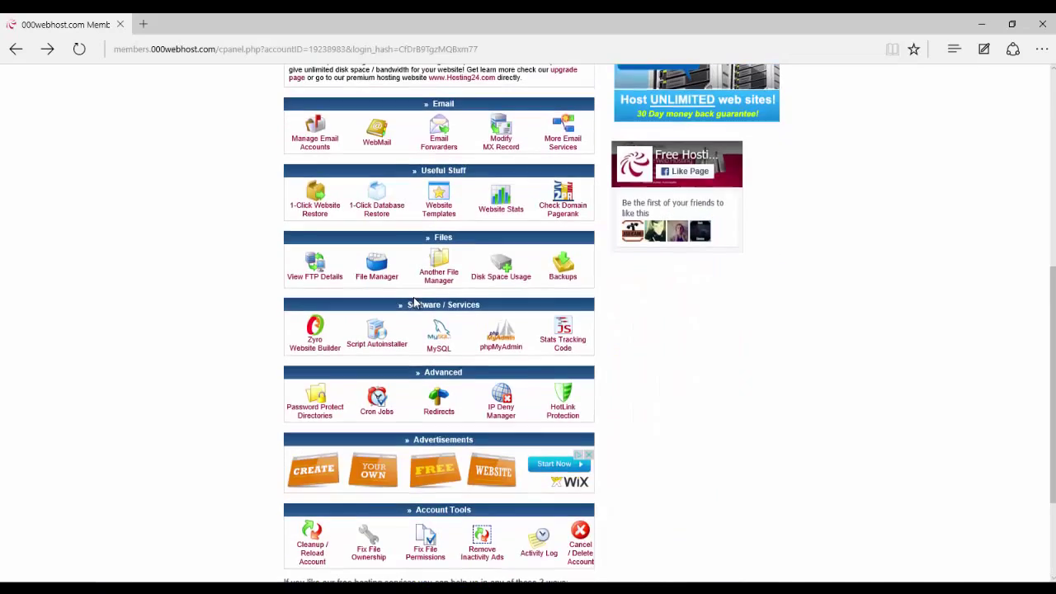
{"action": "mouse_move", "coordinate": [411, 342]}
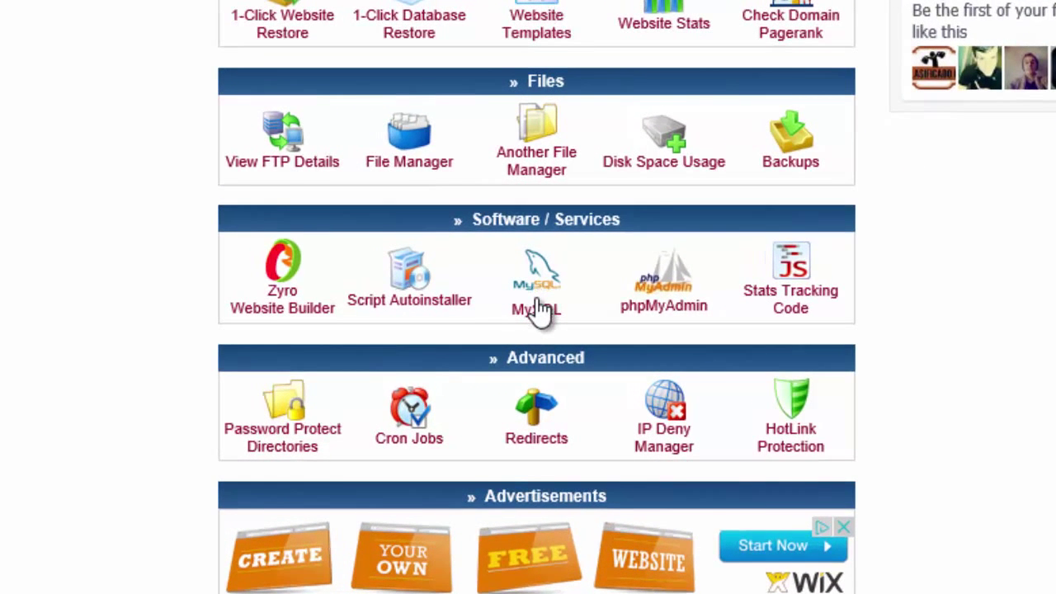
{"action": "left_click", "coordinate": [536, 281]}
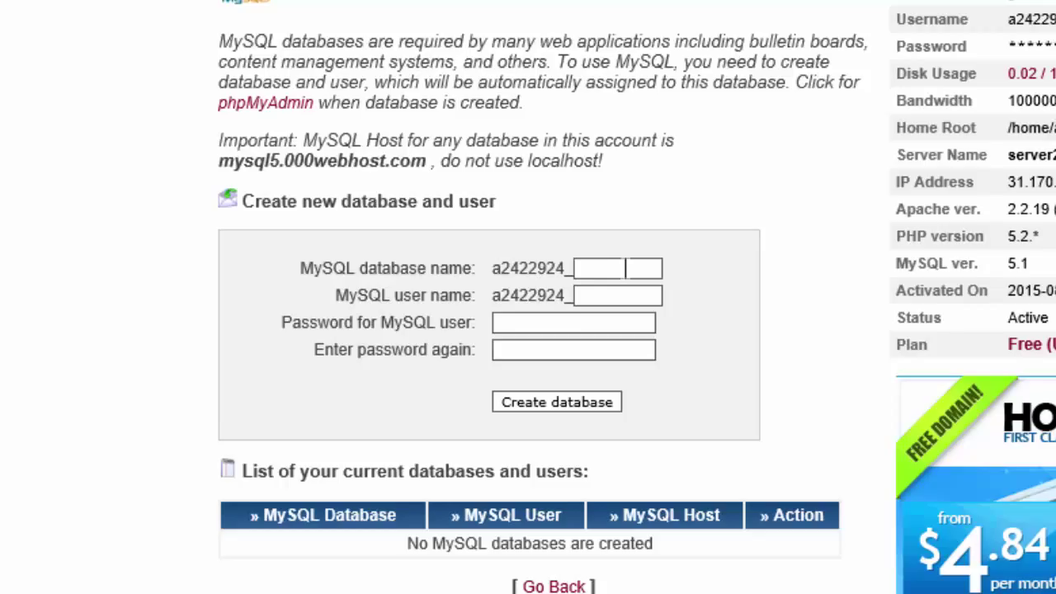
{"action": "type", "text": "hi"}
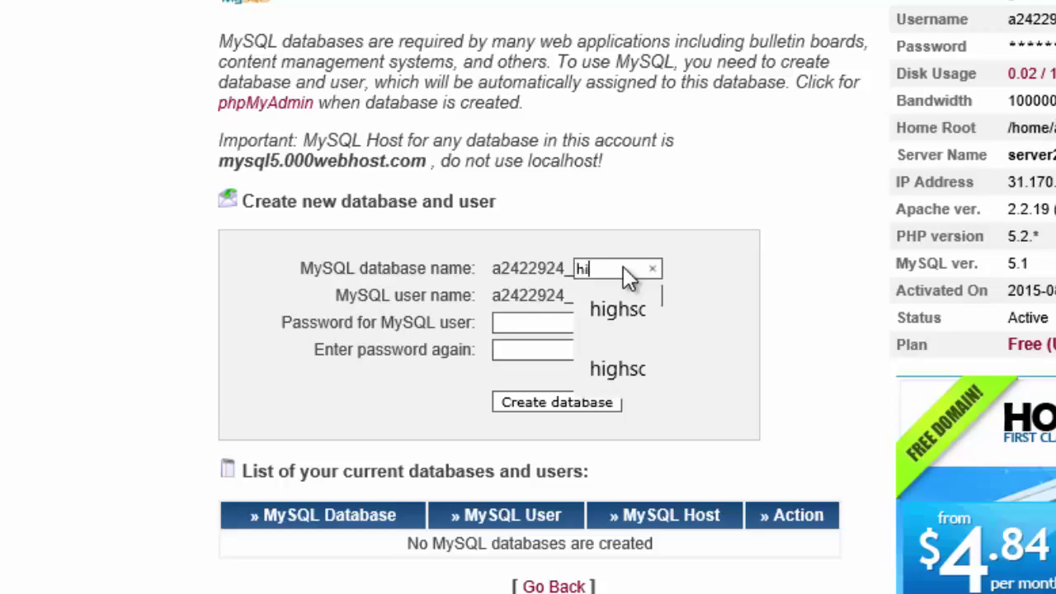
{"action": "left_click", "coordinate": [617, 309]}
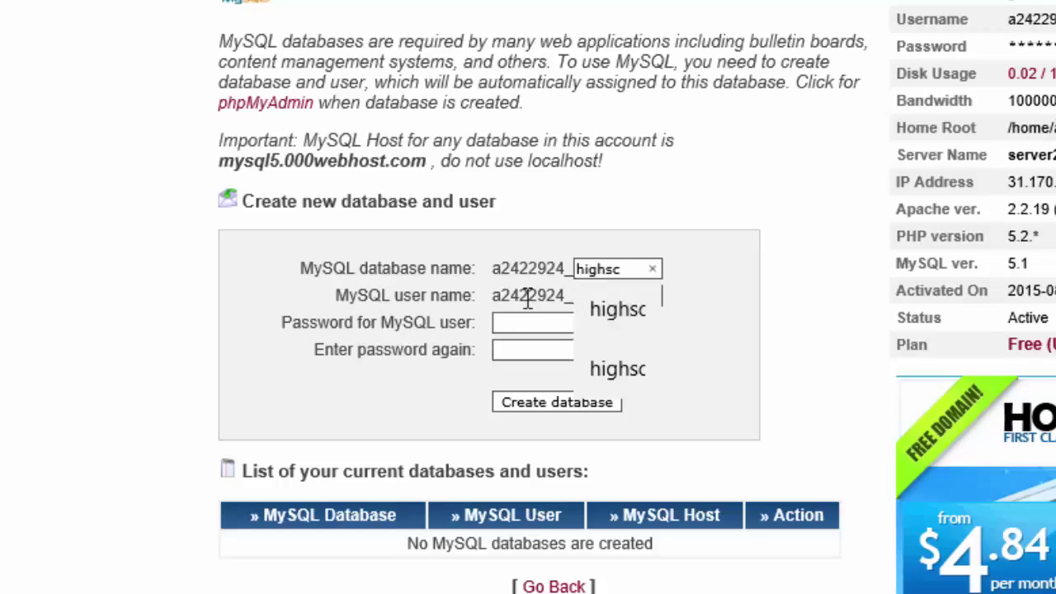
{"action": "type", "text": "+"}
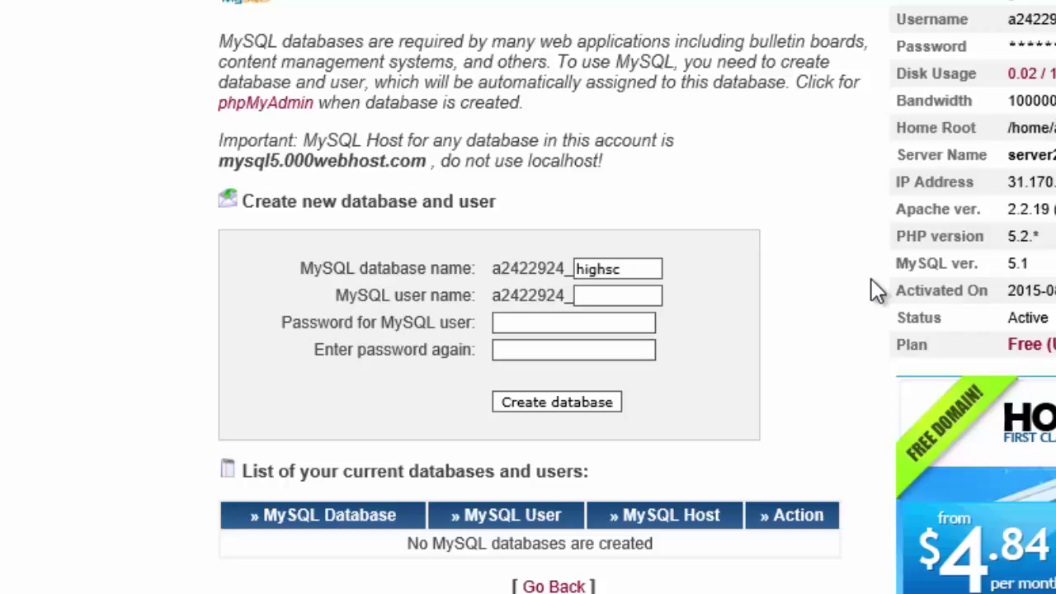
{"action": "type", "text": "gs"}
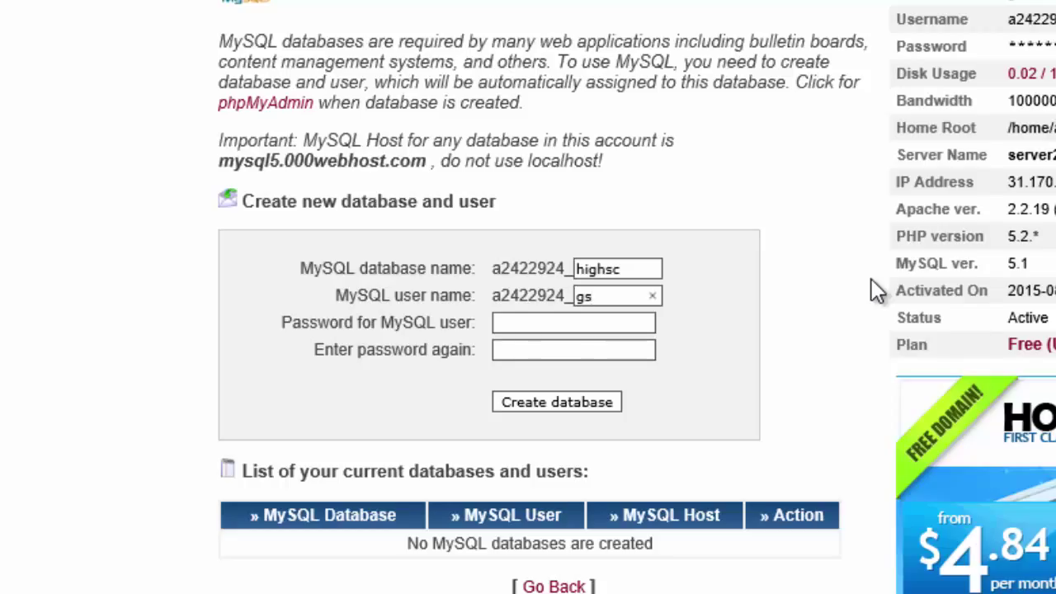
{"action": "left_click", "coordinate": [574, 322]}
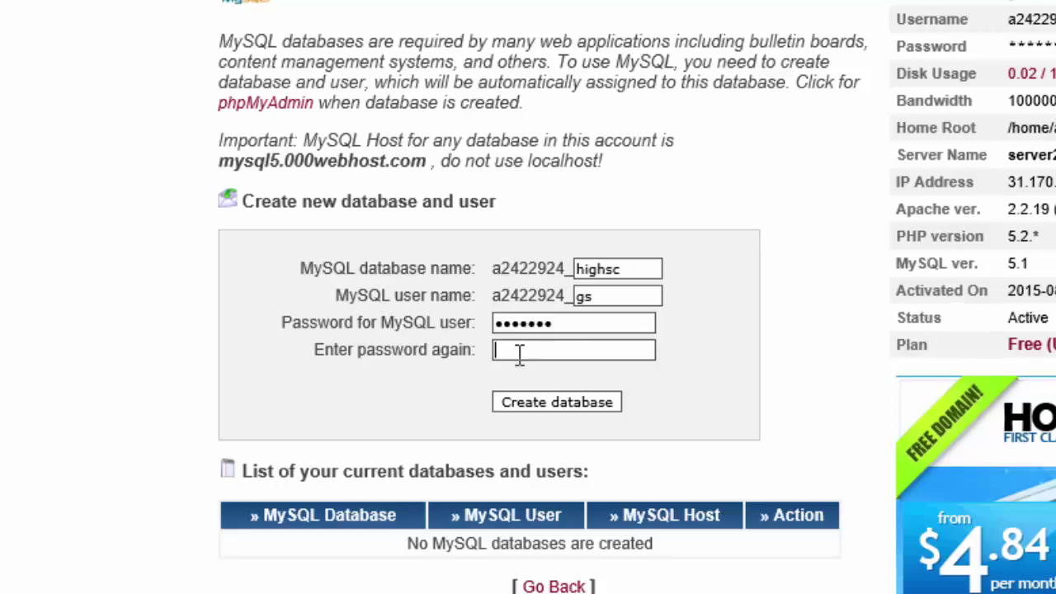
{"action": "type", "text": "••••••"}
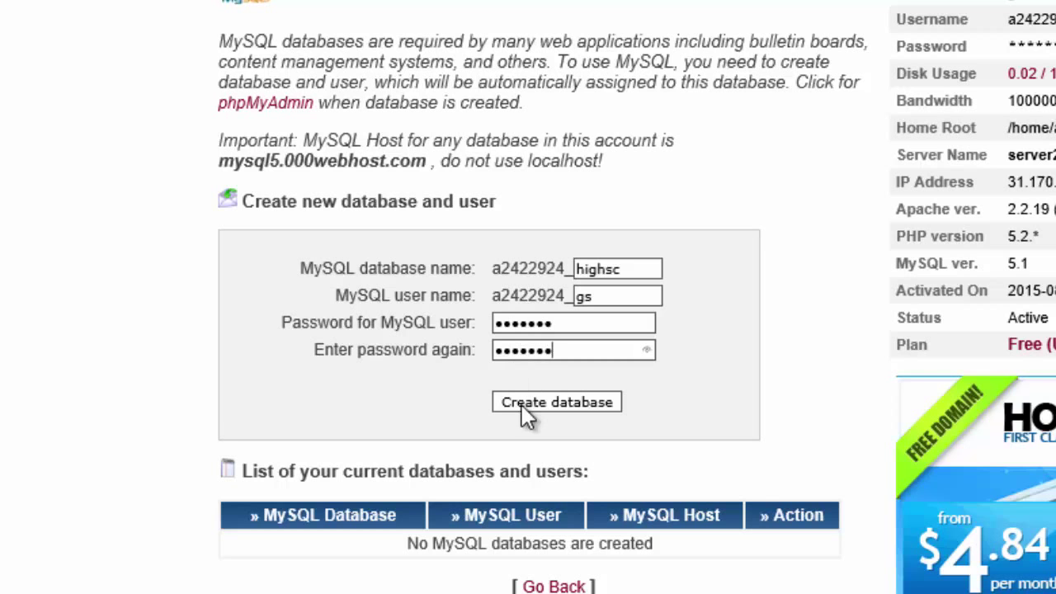
{"action": "left_click", "coordinate": [557, 402]}
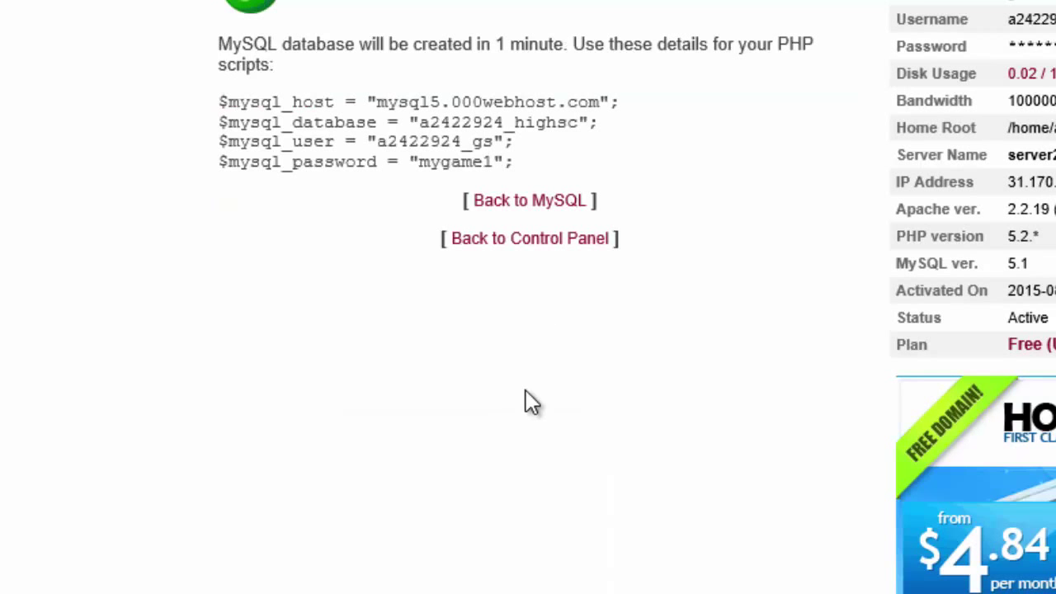
{"action": "mouse_move", "coordinate": [512, 87]}
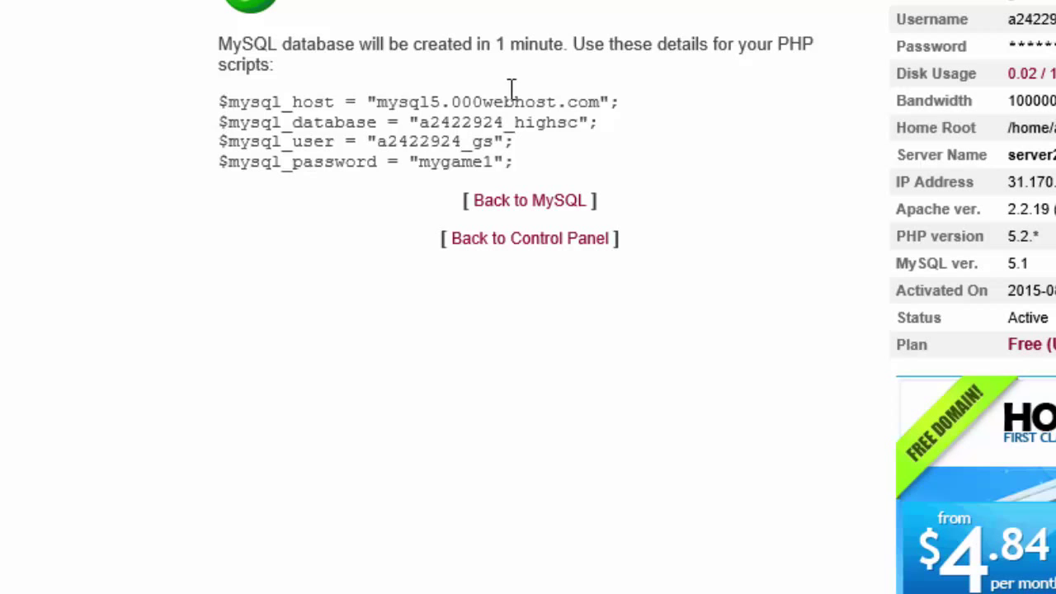
{"action": "left_click_drag", "start_coordinate": [219, 101], "coordinate": [512, 161]}
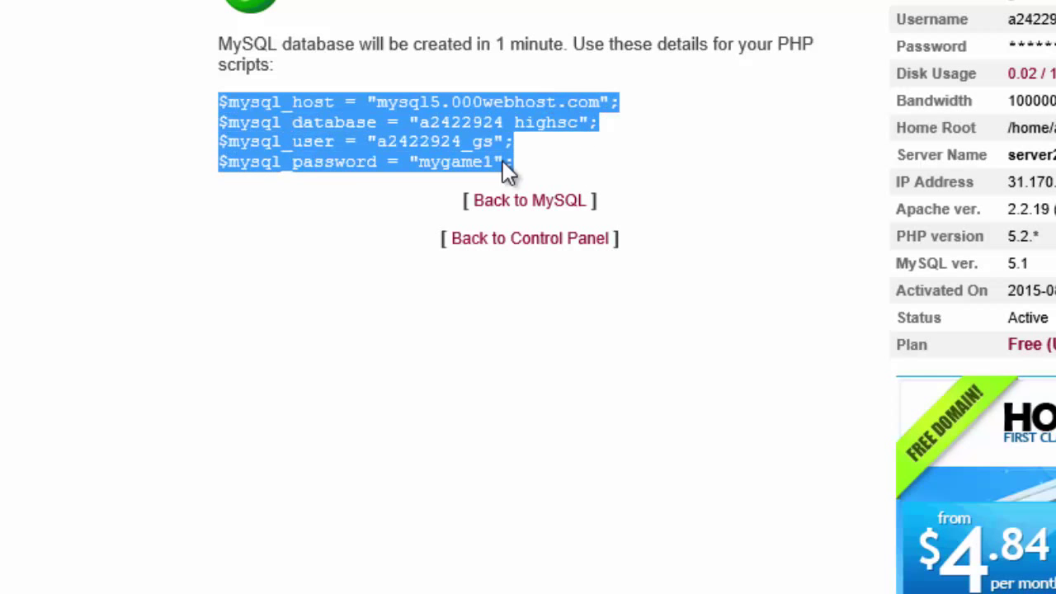
{"action": "right_click", "coordinate": [508, 171]}
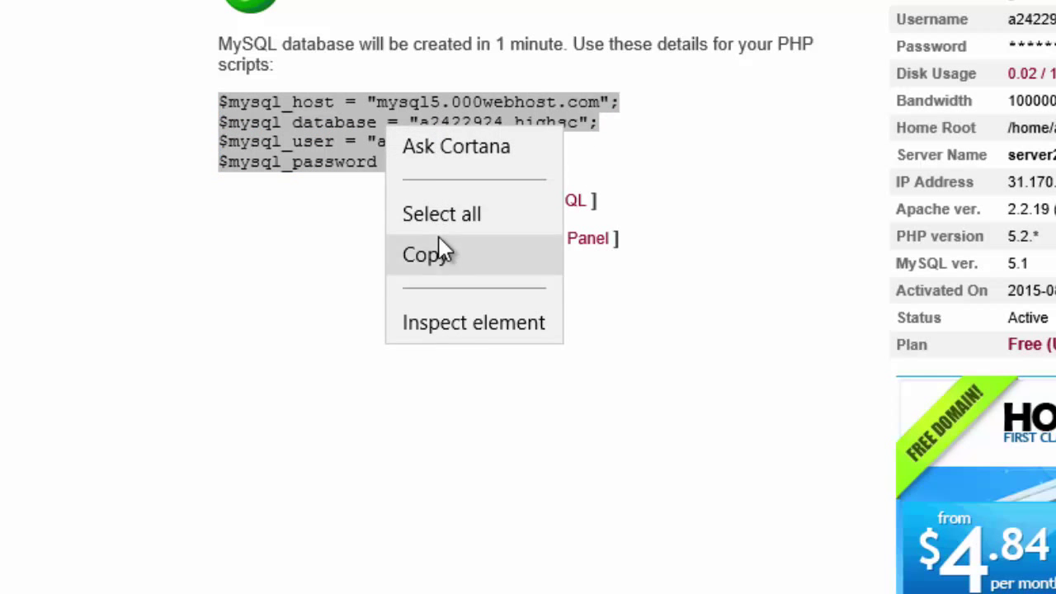
{"action": "left_click", "coordinate": [428, 254]}
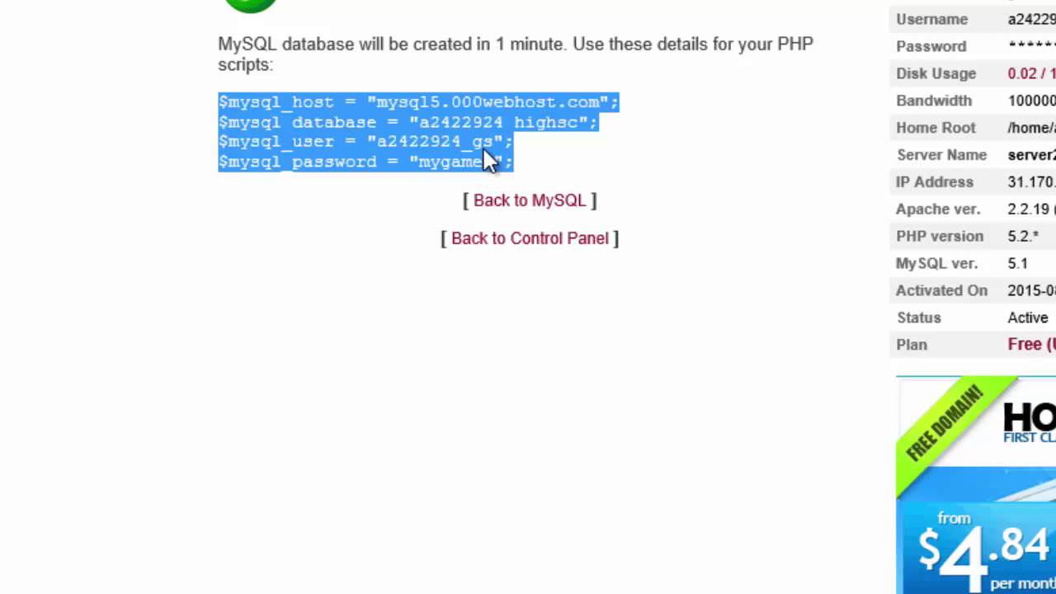
{"action": "mouse_move", "coordinate": [446, 161]}
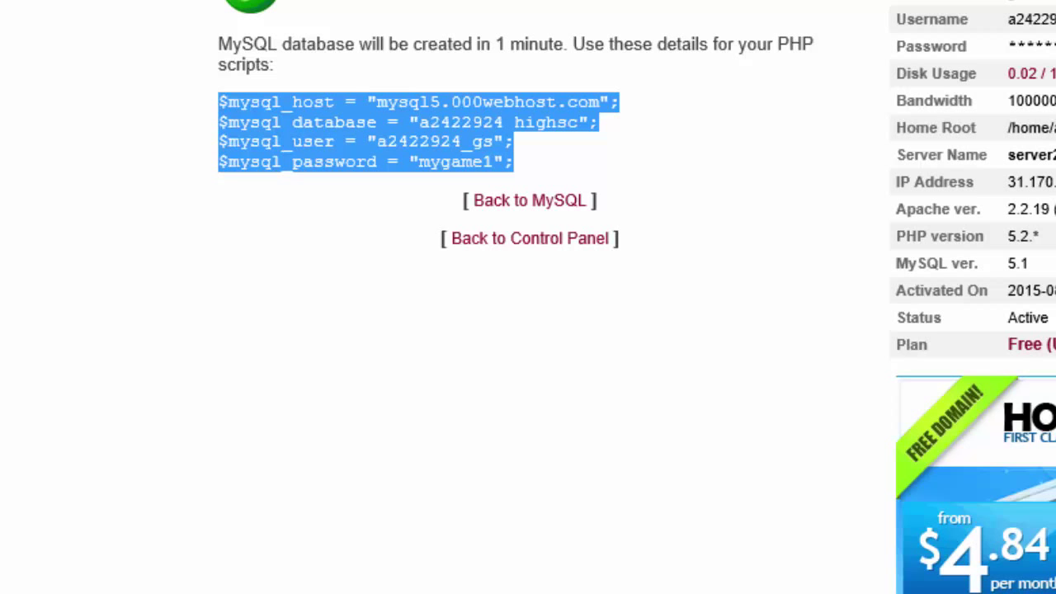
{"action": "left_click", "coordinate": [530, 200]}
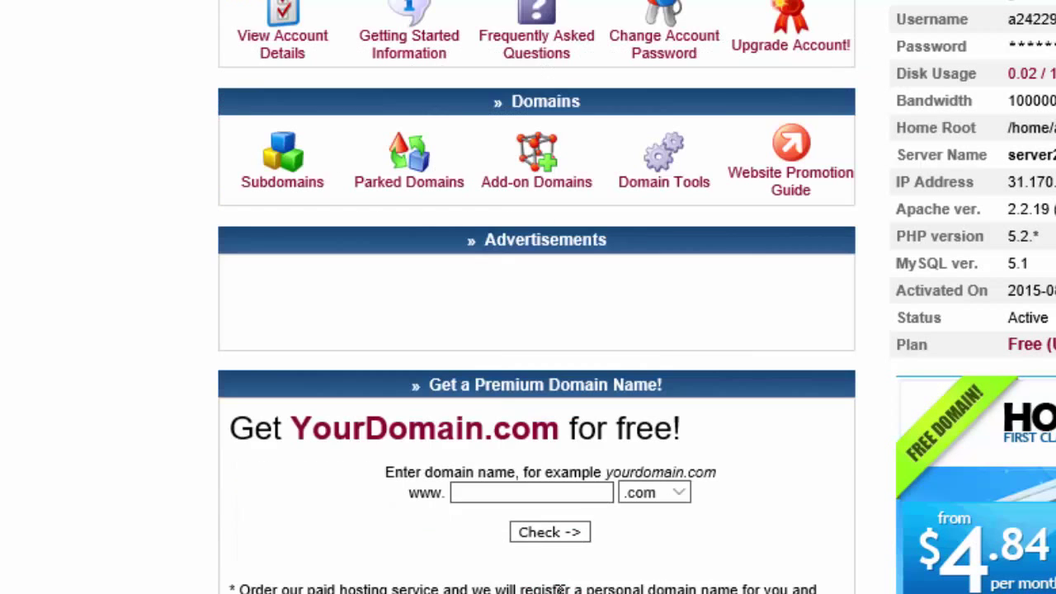
{"action": "scroll", "scroll_direction": "down", "scroll_amount": 3}
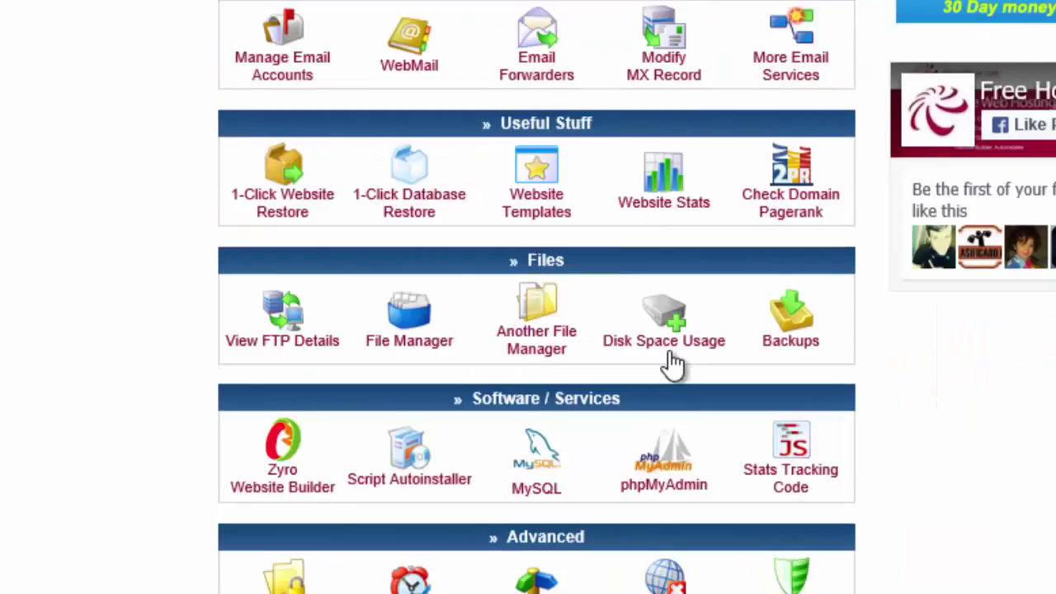
{"action": "scroll", "scroll_direction": "down", "scroll_amount": 3}
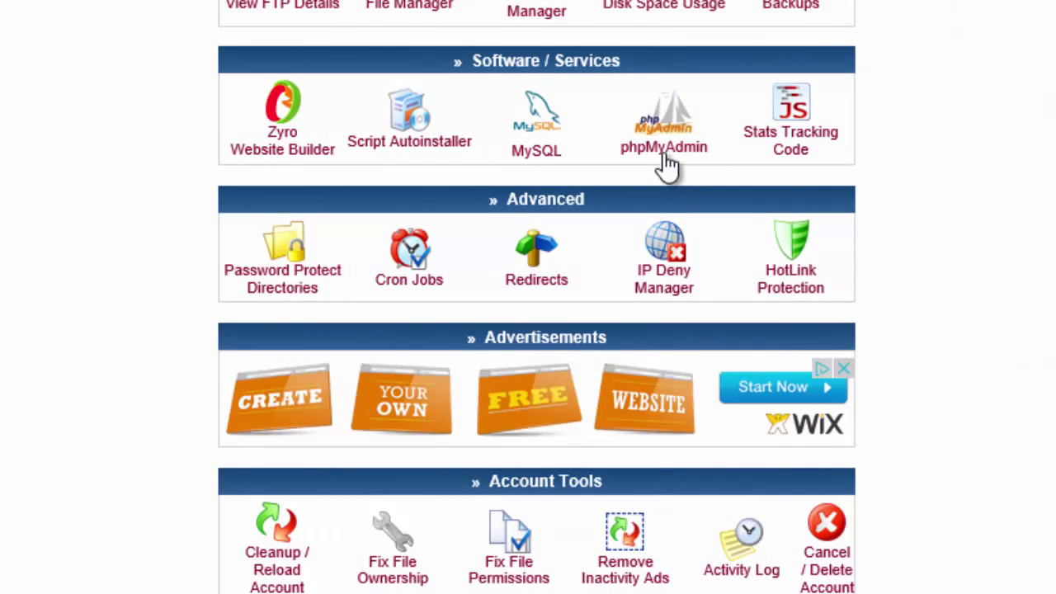
{"action": "left_click", "coordinate": [663, 115]}
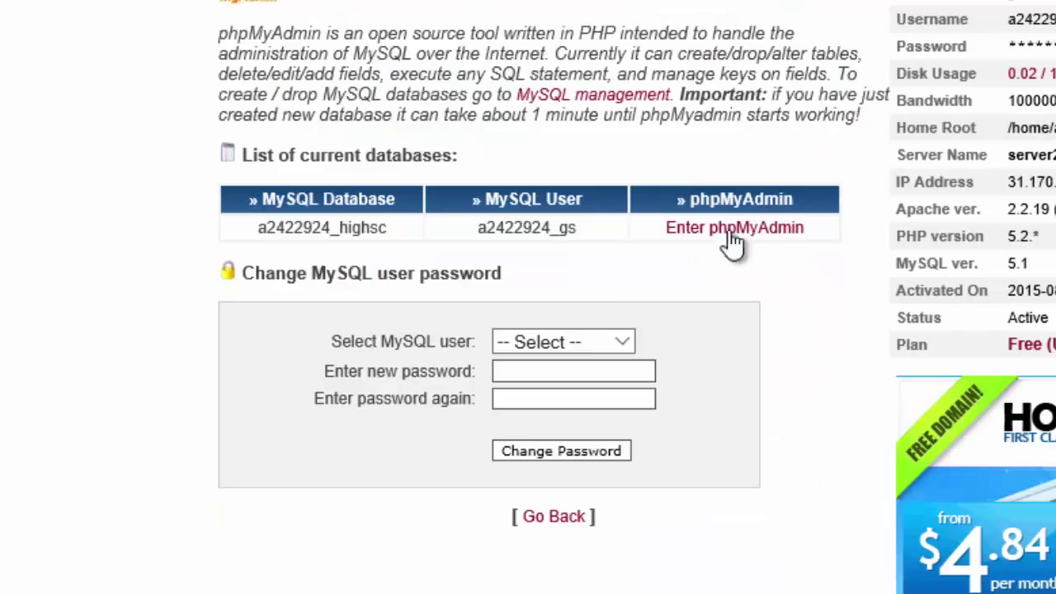
{"action": "mouse_move", "coordinate": [398, 230]}
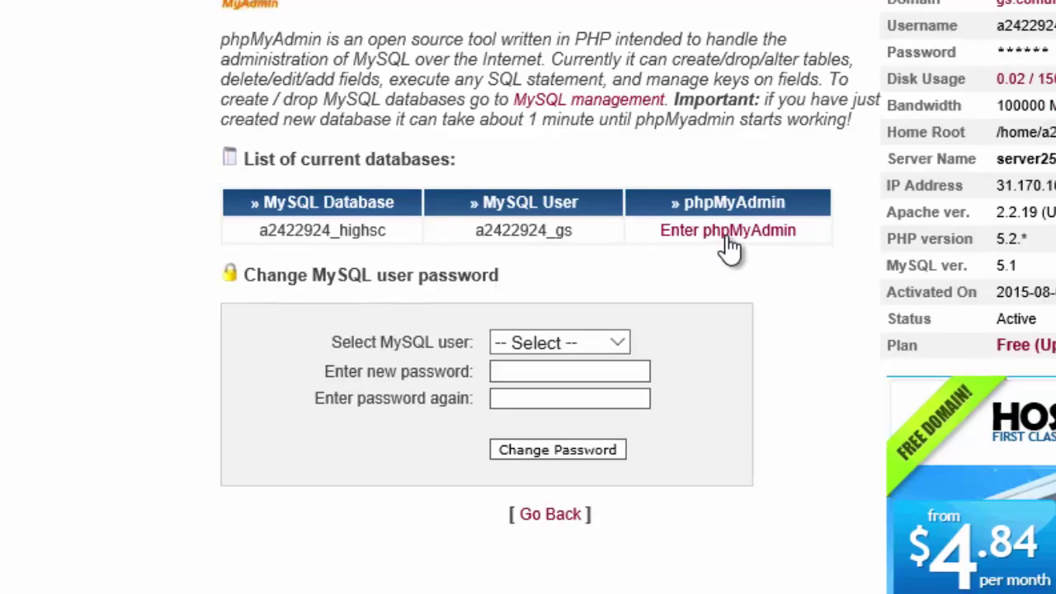
{"action": "left_click", "coordinate": [728, 230]}
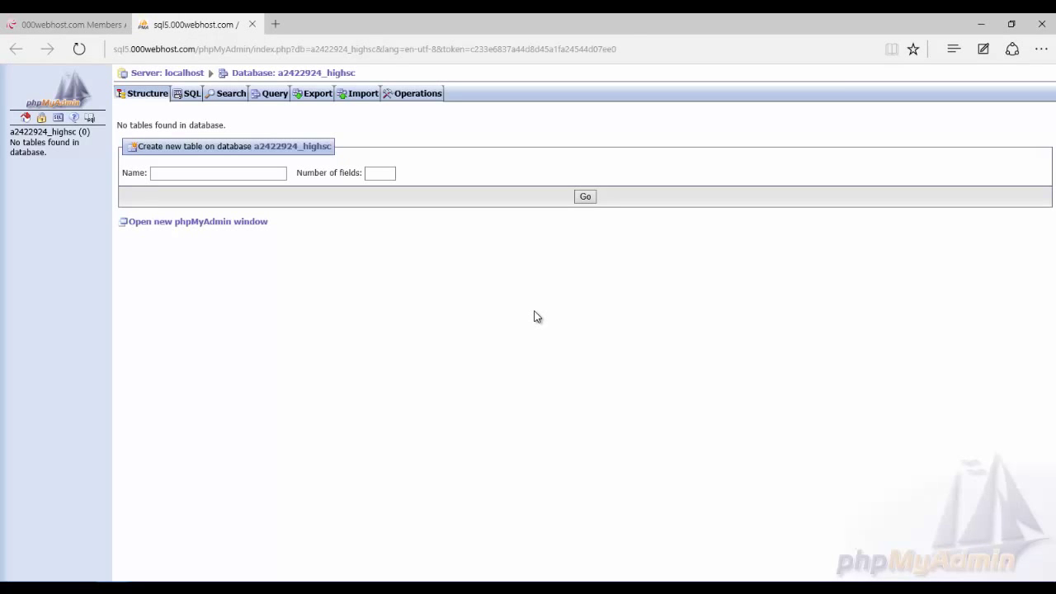
{"action": "mouse_move", "coordinate": [482, 247]}
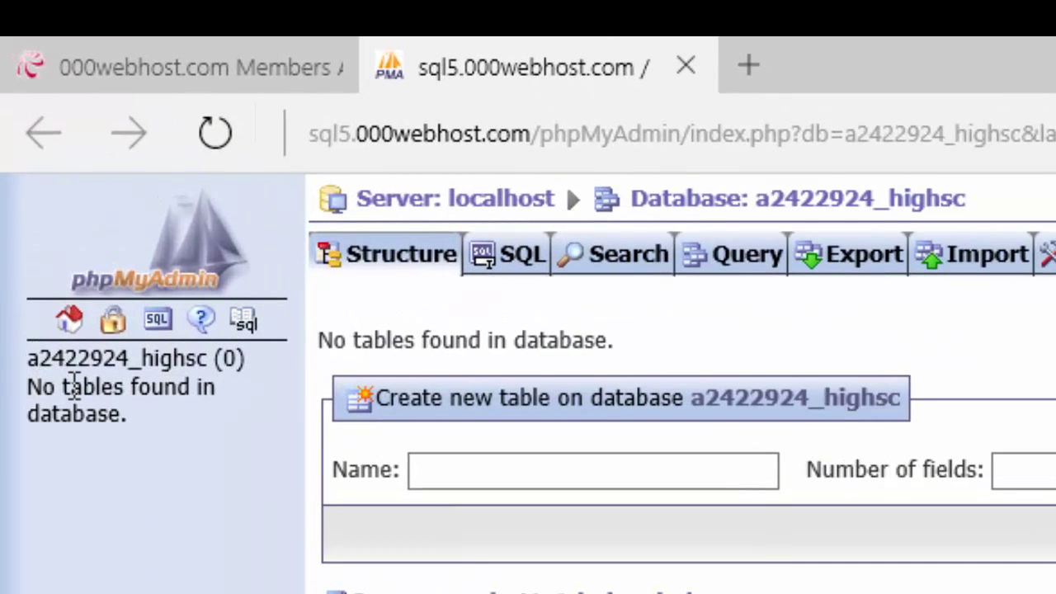
{"action": "mouse_move", "coordinate": [49, 355]}
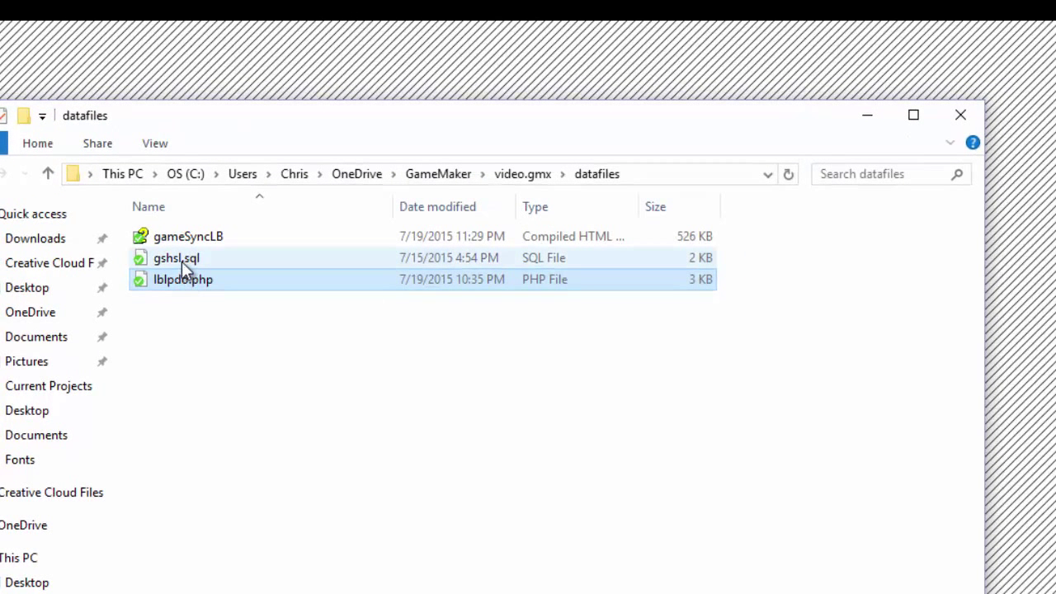
Select gshsl.sql in the datafiles folder to move it to the desktop.
{"action": "left_click", "coordinate": [176, 257]}
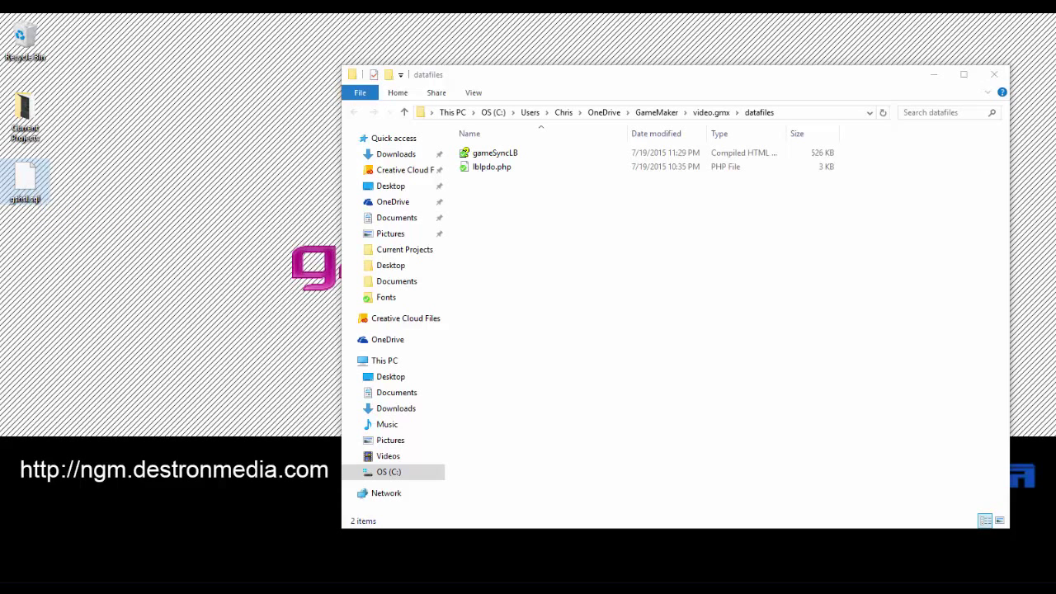
{"action": "mouse_move", "coordinate": [516, 223]}
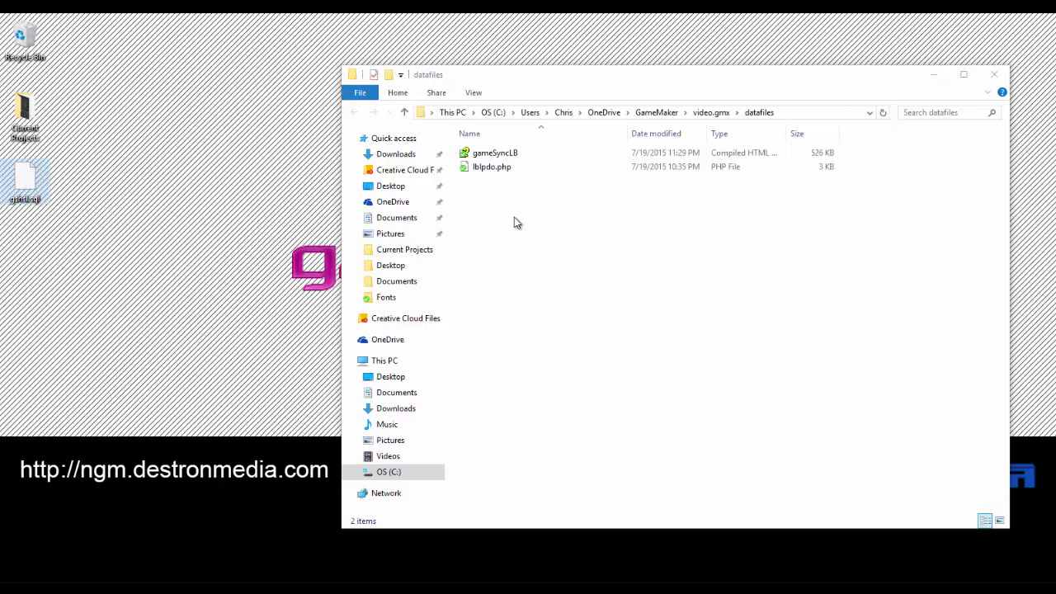
{"action": "mouse_move", "coordinate": [482, 184]}
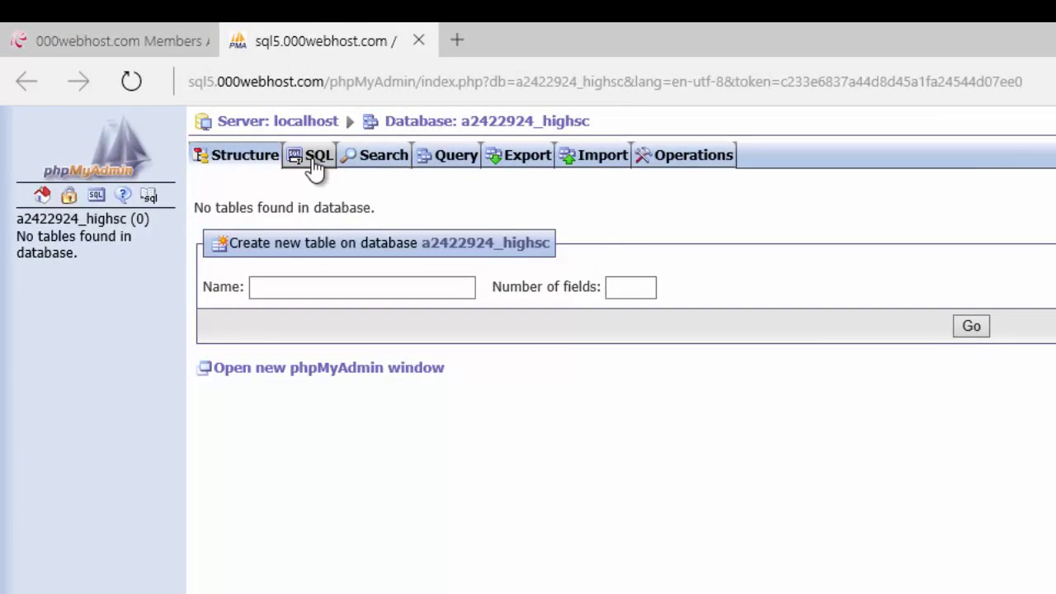
{"action": "mouse_move", "coordinate": [601, 155]}
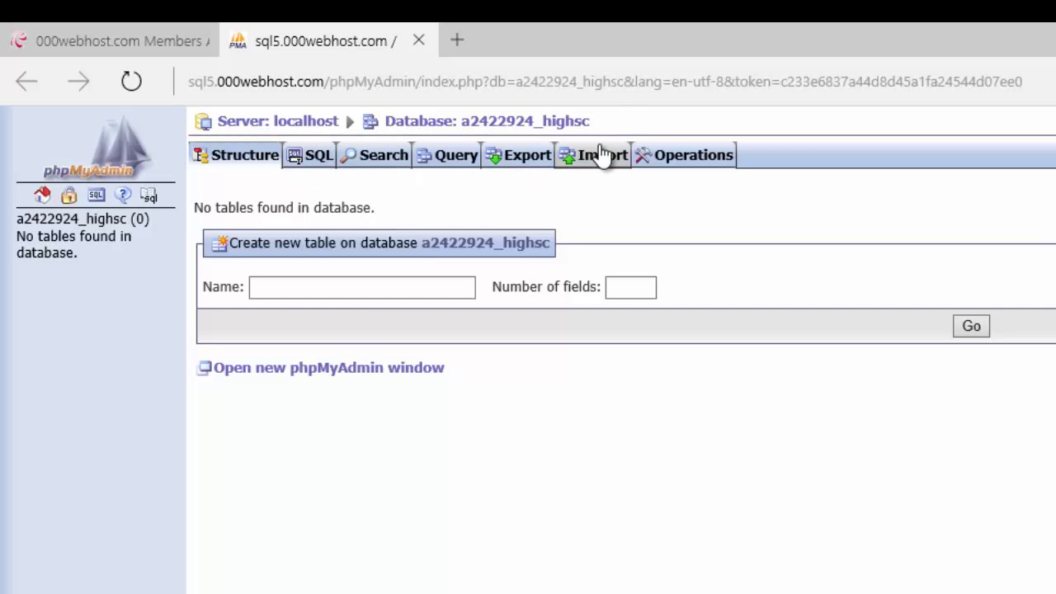
Import gshsl.sql into the database to create the gshsl table.
{"action": "left_click", "coordinate": [601, 155]}
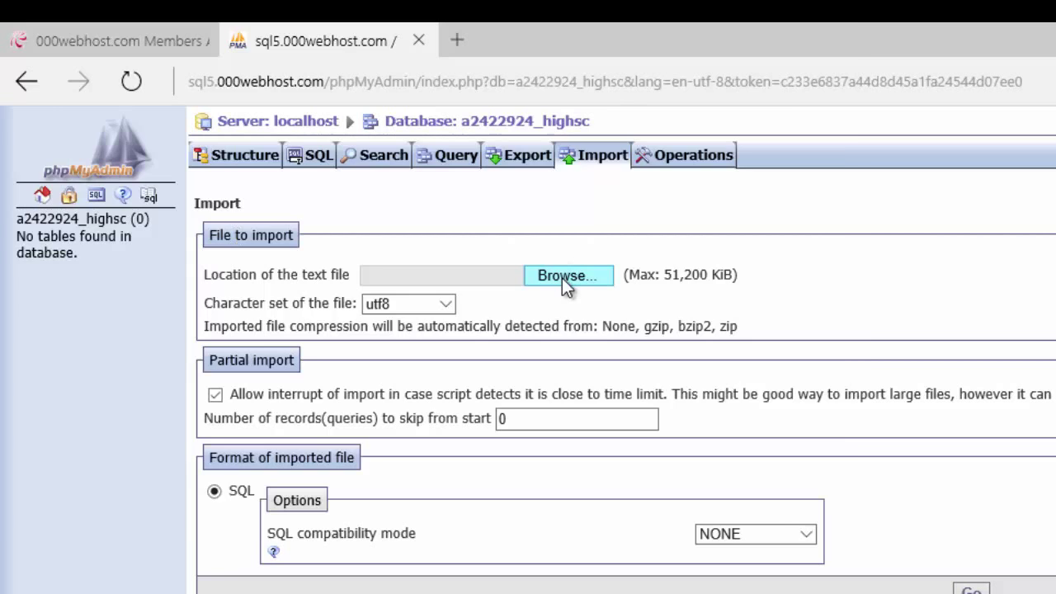
{"action": "left_click", "coordinate": [567, 275]}
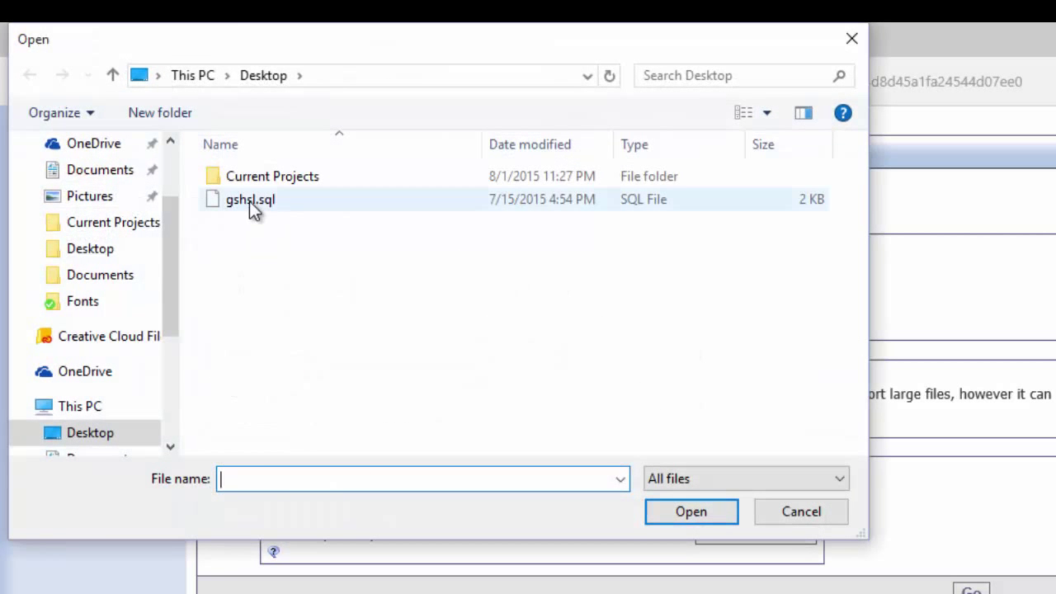
{"action": "left_click", "coordinate": [250, 199]}
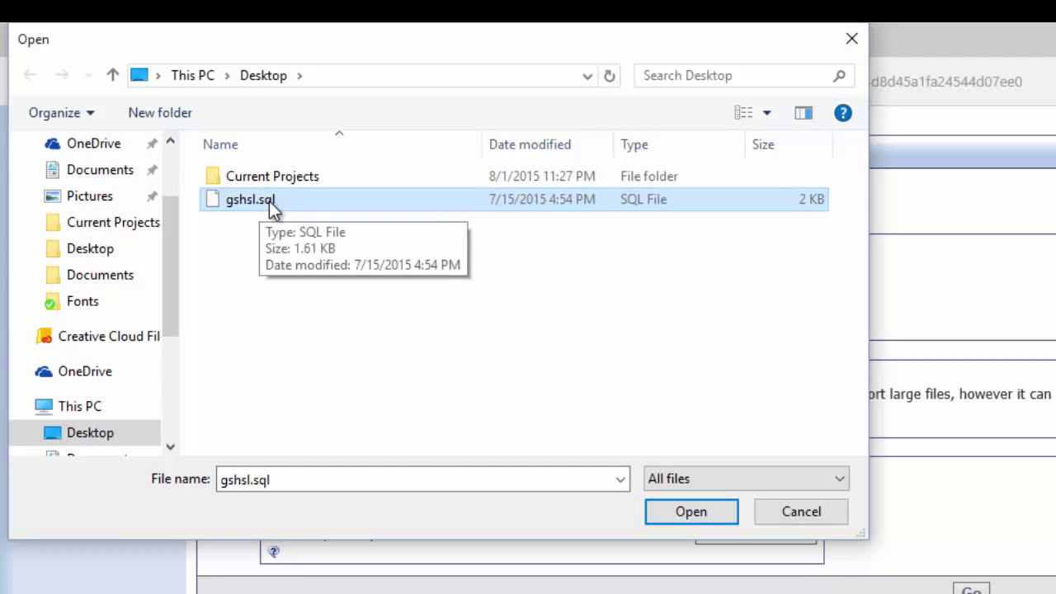
{"action": "left_click", "coordinate": [691, 512]}
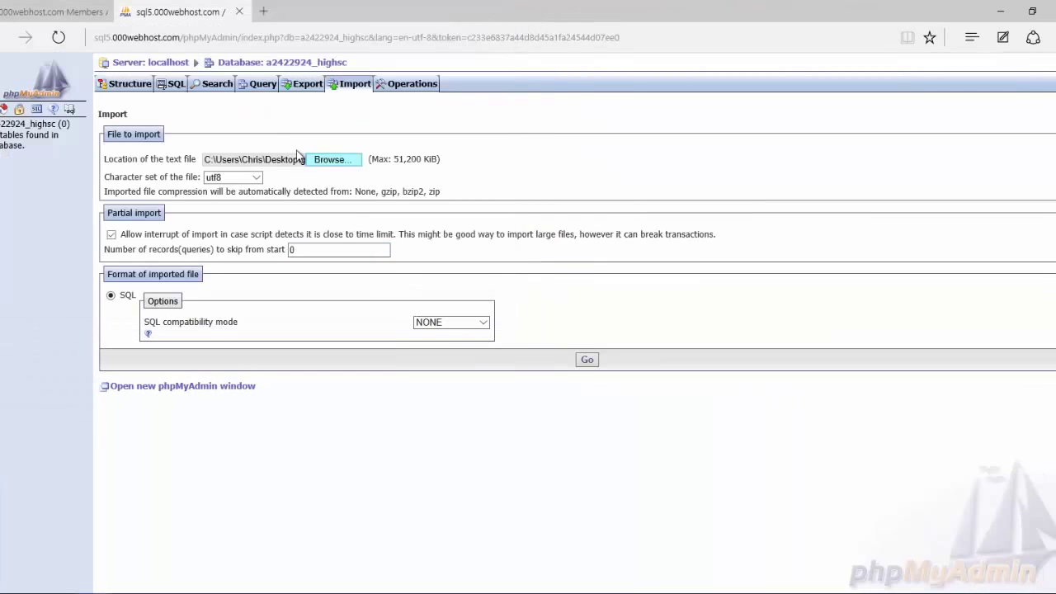
{"action": "left_click", "coordinate": [587, 360]}
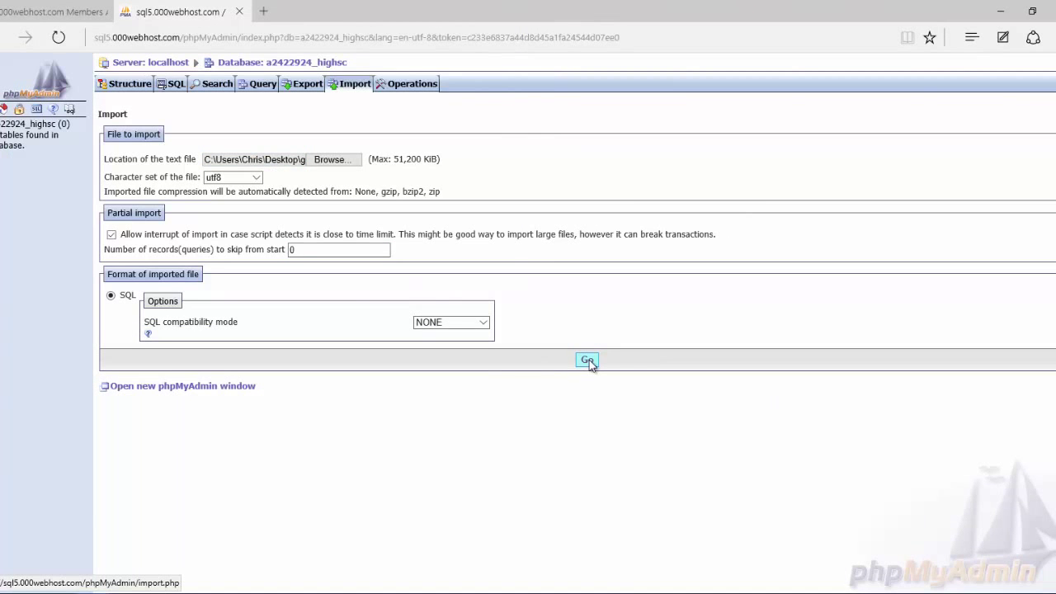
{"action": "left_click", "coordinate": [587, 360]}
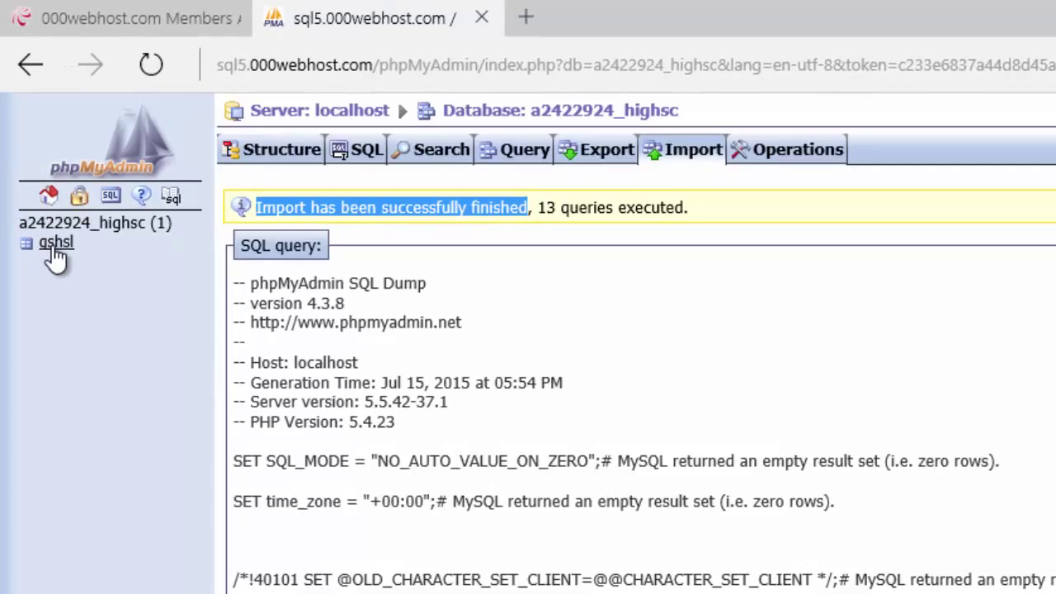
Rename the first gshsl row, Mark's 290 score, to Destron and save.
{"action": "left_click", "coordinate": [57, 242]}
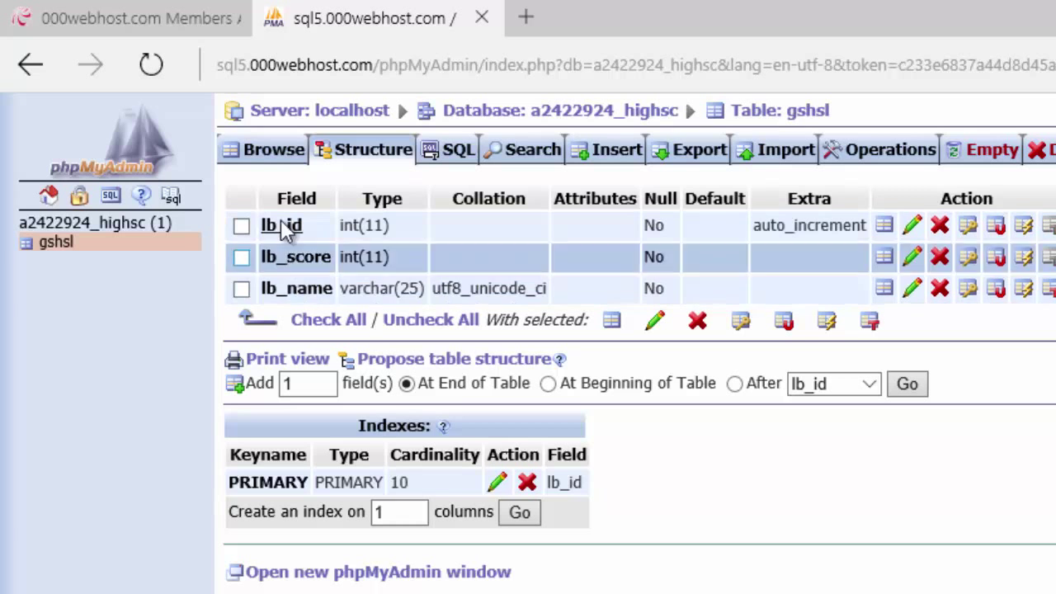
{"action": "left_click", "coordinate": [273, 149]}
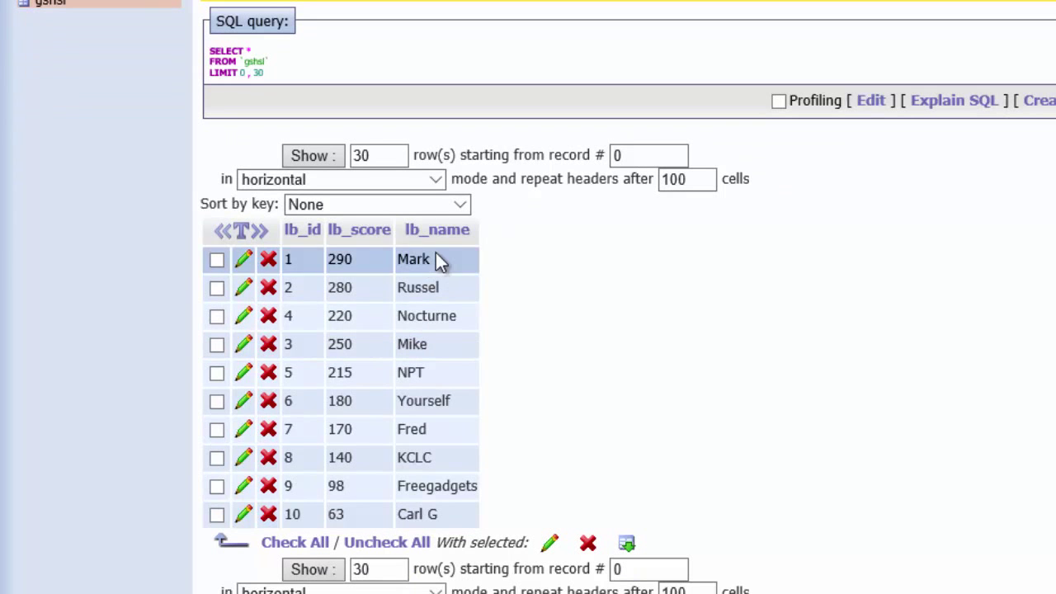
{"action": "mouse_move", "coordinate": [442, 429]}
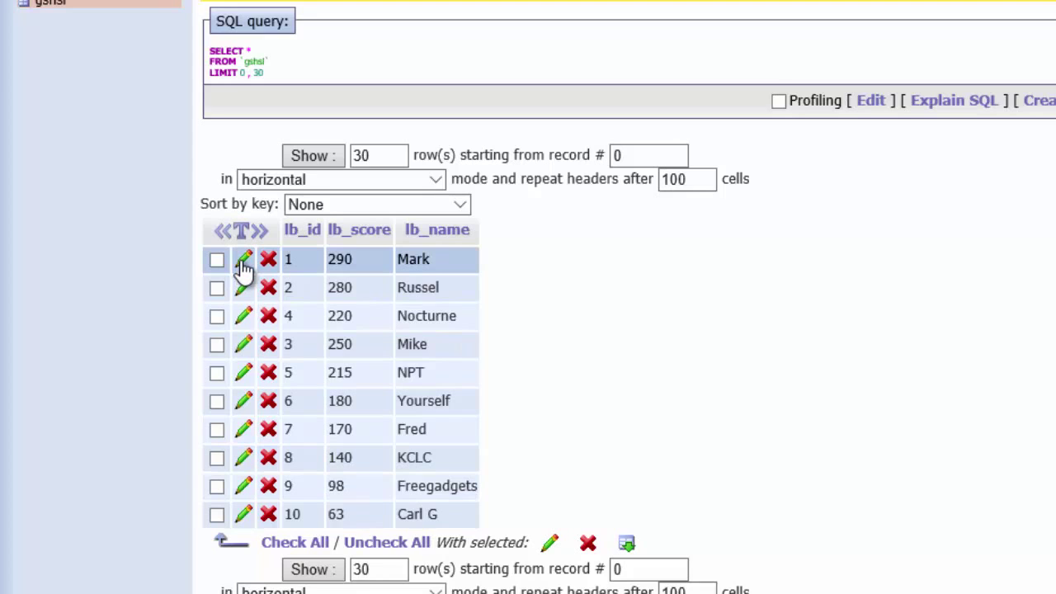
{"action": "left_click", "coordinate": [242, 259]}
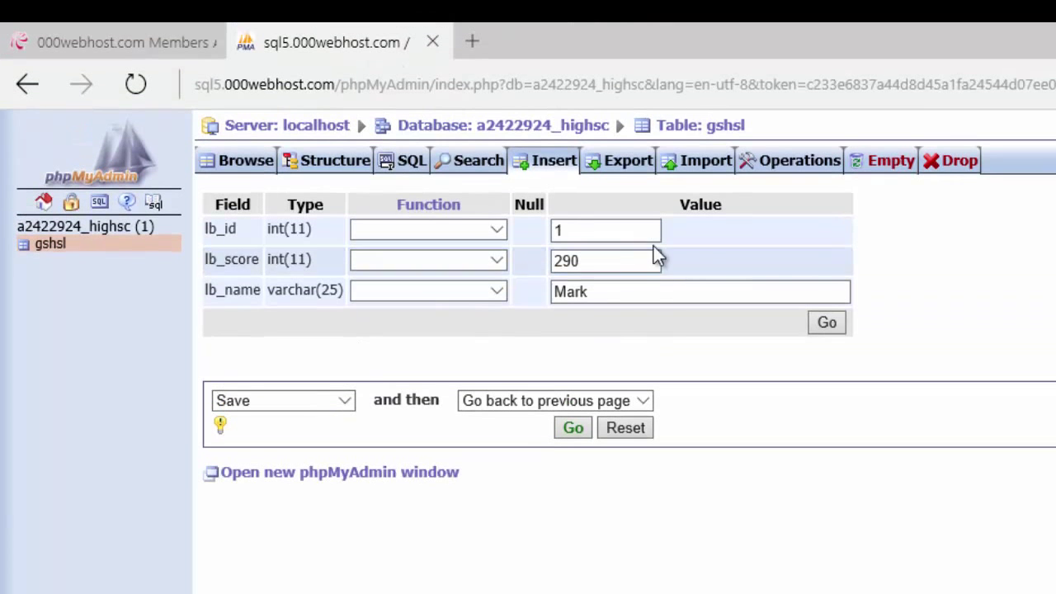
{"action": "type", "text": "D"}
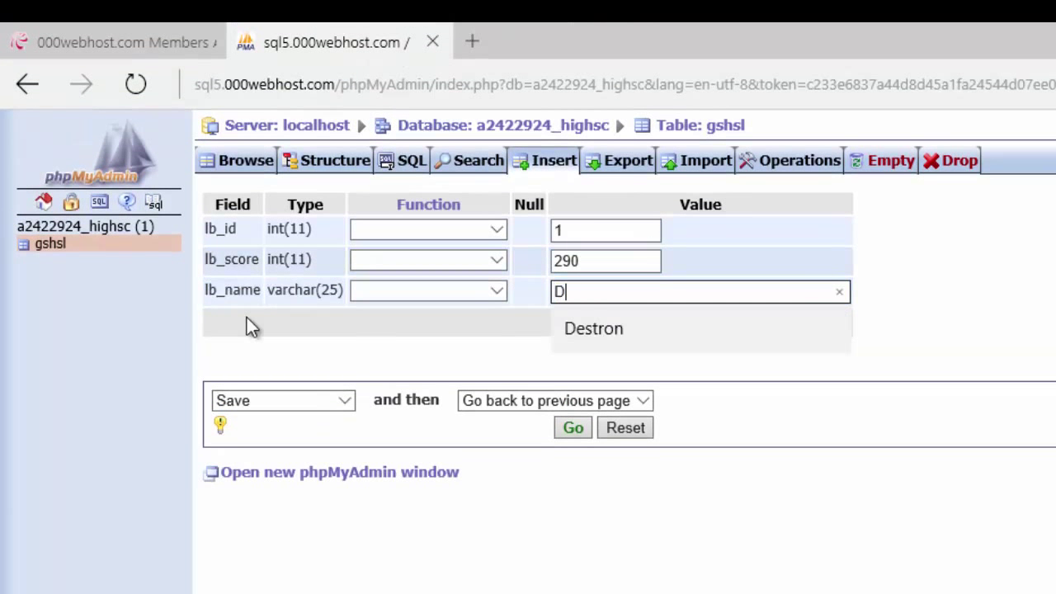
{"action": "type", "text": "es"}
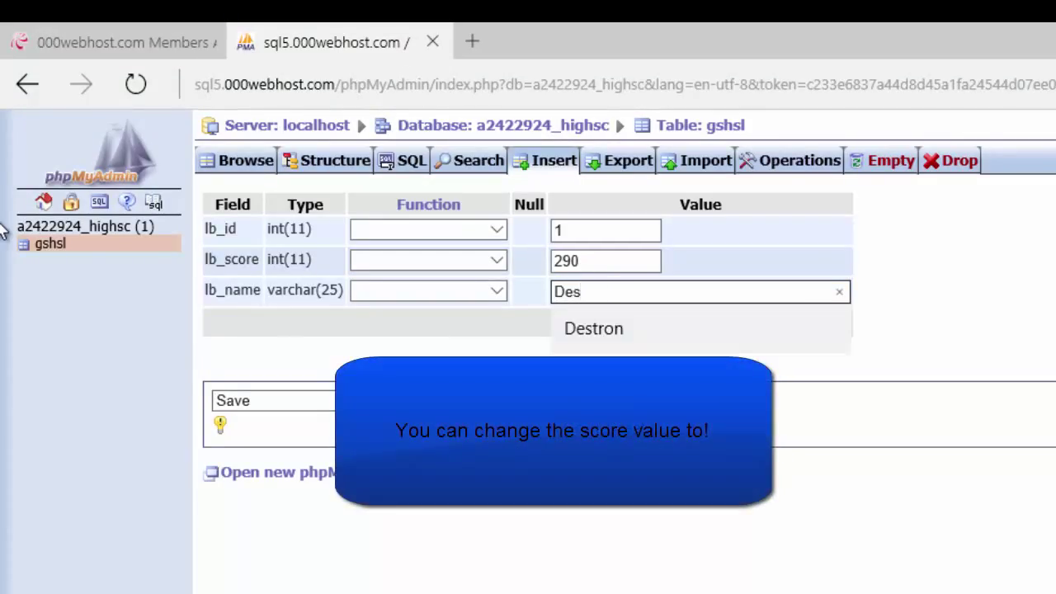
{"action": "left_click", "coordinate": [592, 328]}
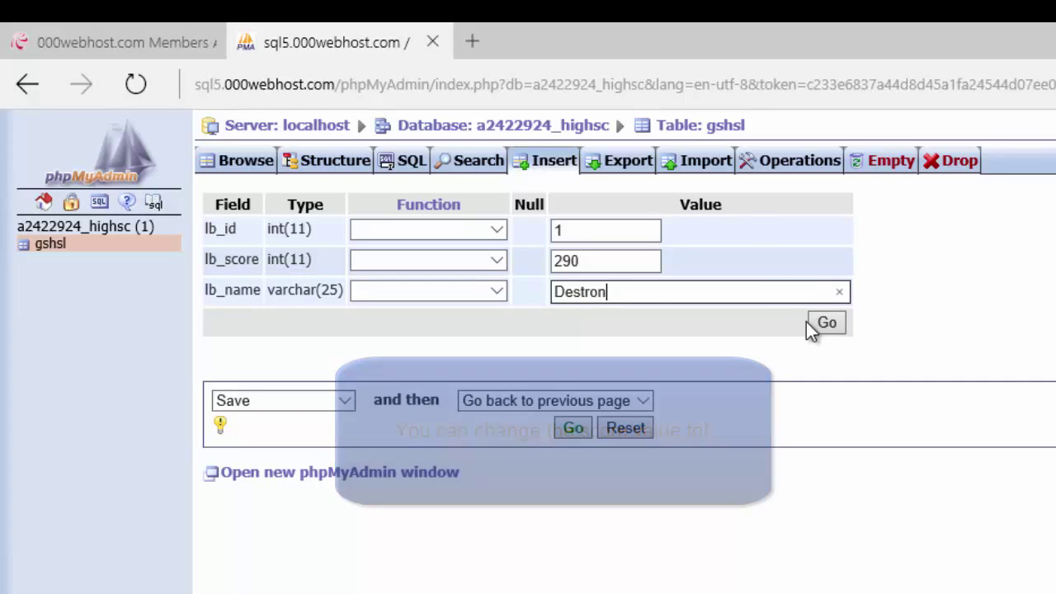
{"action": "left_click", "coordinate": [826, 322]}
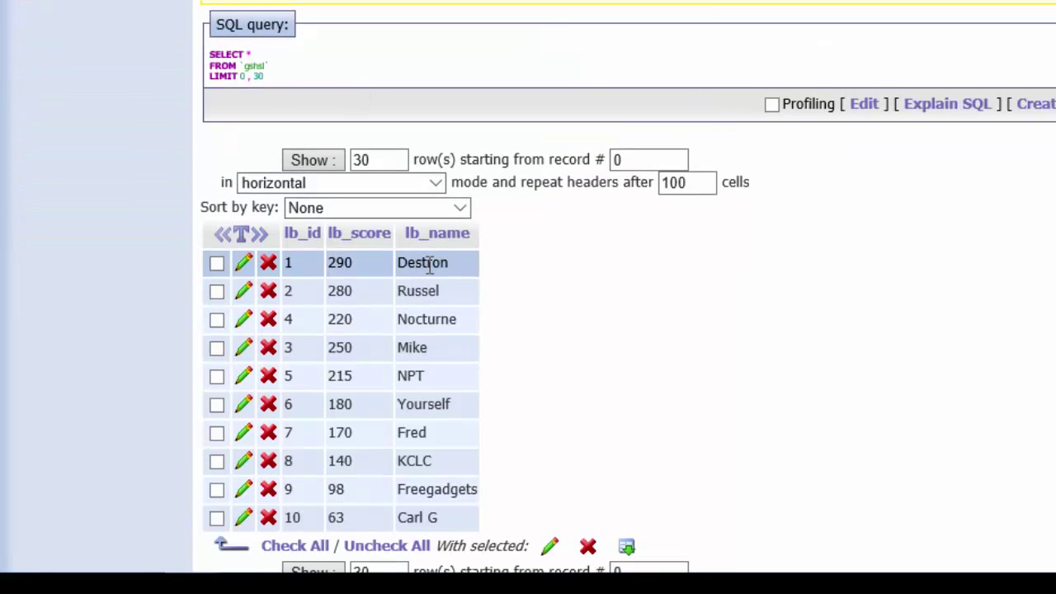
{"action": "scroll", "scroll_direction": "down", "scroll_amount": 3}
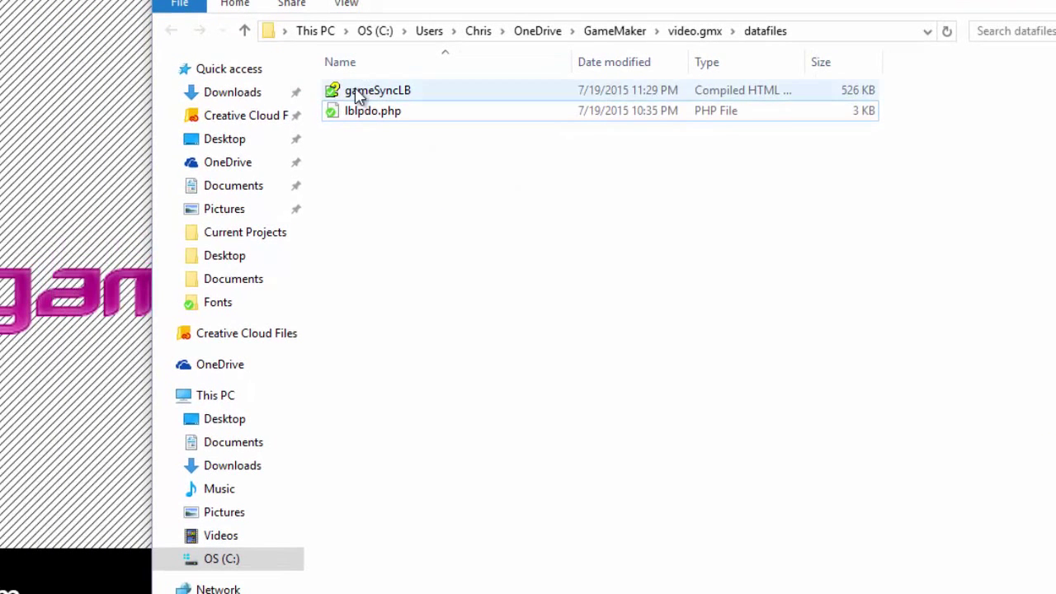
Open lblpdo.php in Notepad++ from its right-click menu.
{"action": "right_click", "coordinate": [372, 111]}
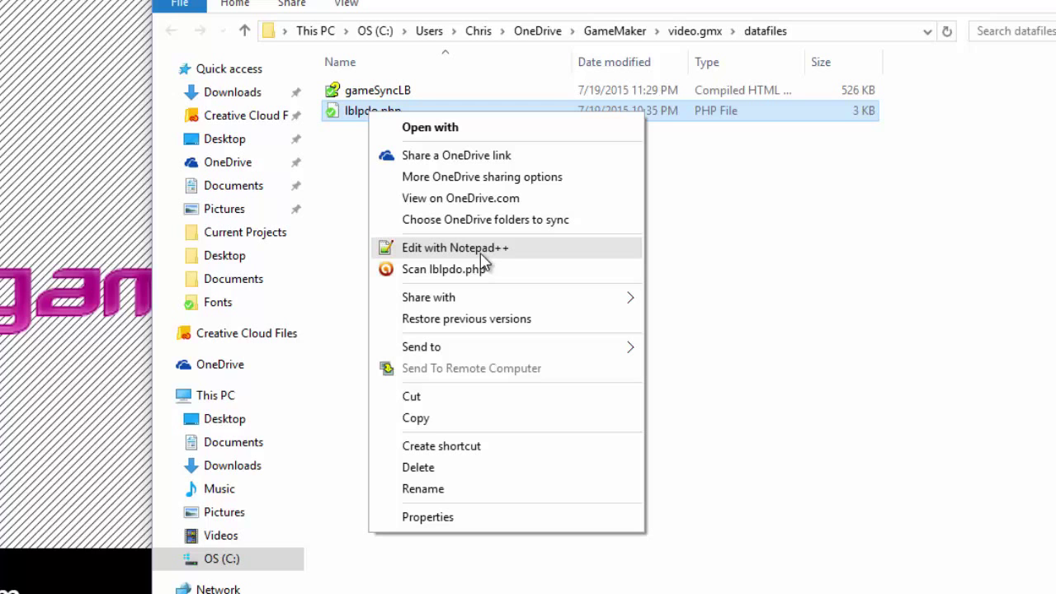
{"action": "mouse_move", "coordinate": [470, 252]}
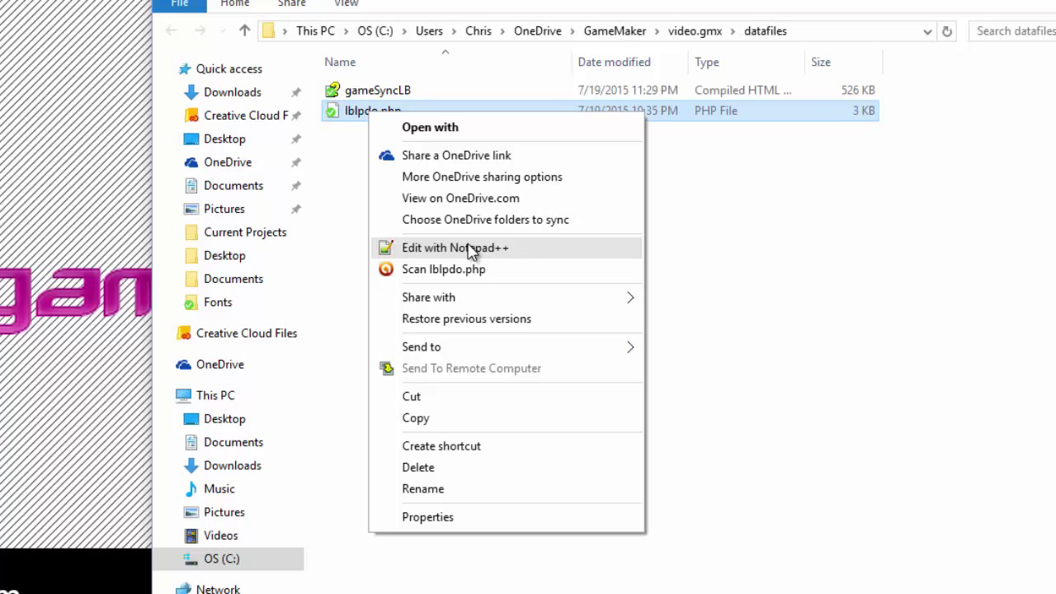
{"action": "left_click", "coordinate": [455, 248]}
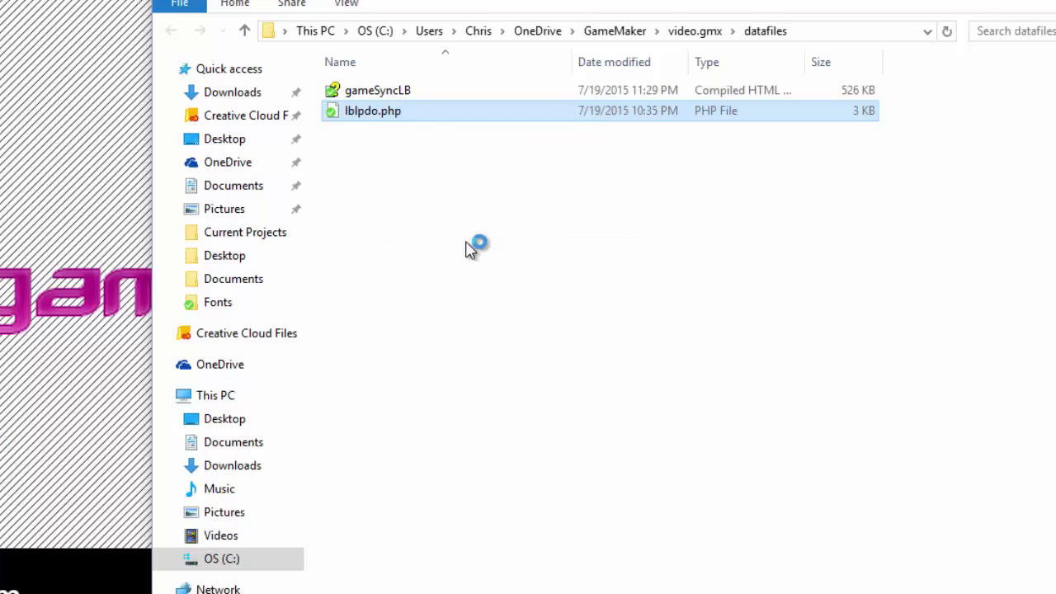
{"action": "double_click", "coordinate": [373, 110]}
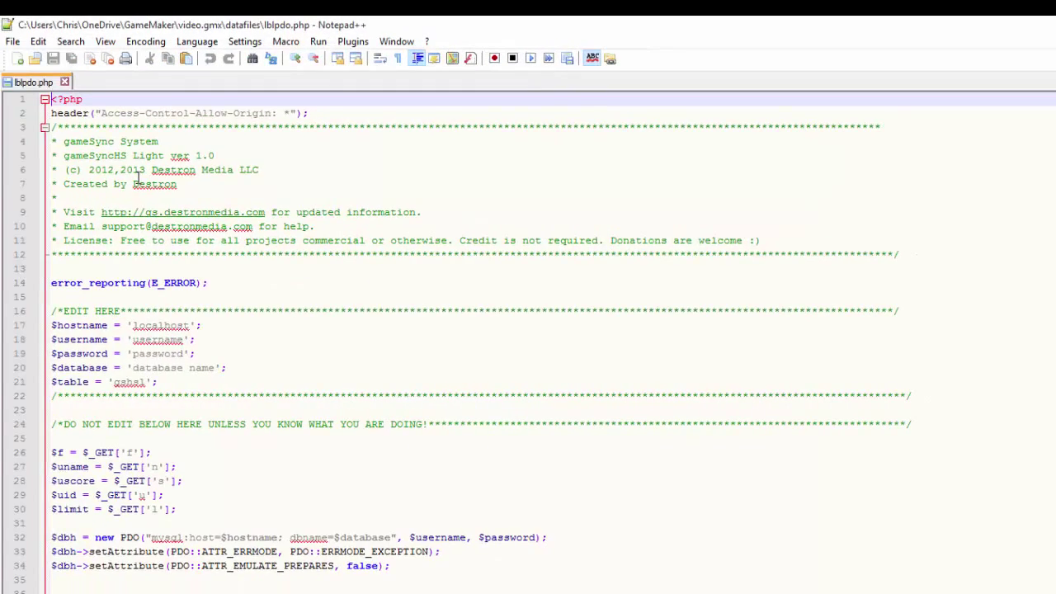
Paste the mysql_ lines and move the host and database name into the placeholders.
{"action": "scroll", "scroll_direction": "down", "scroll_amount": 3}
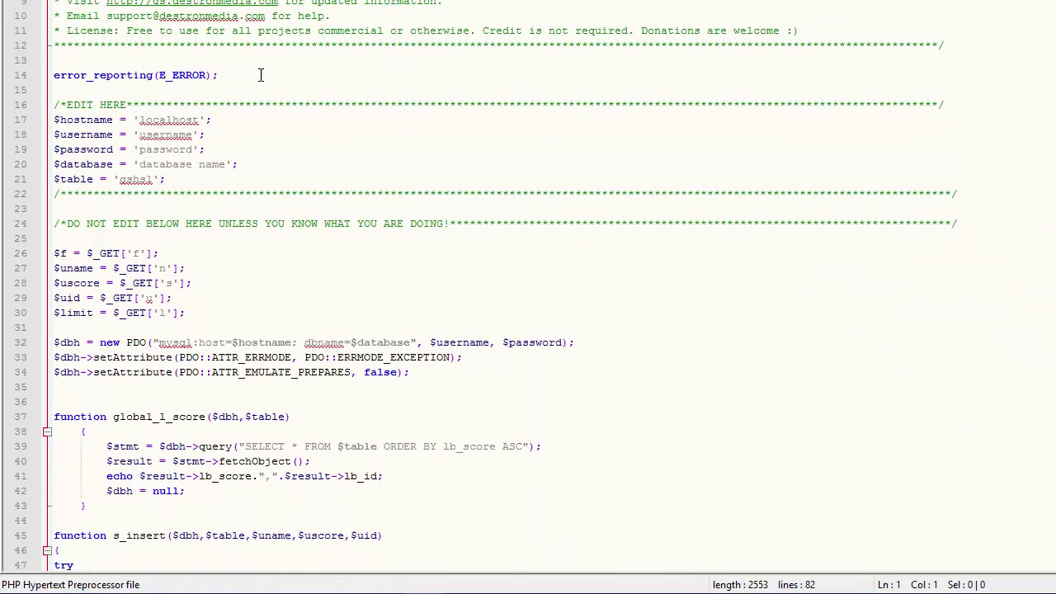
{"action": "type", "text": "$mysql_host = \"mysql15.000webhost.com\";"}
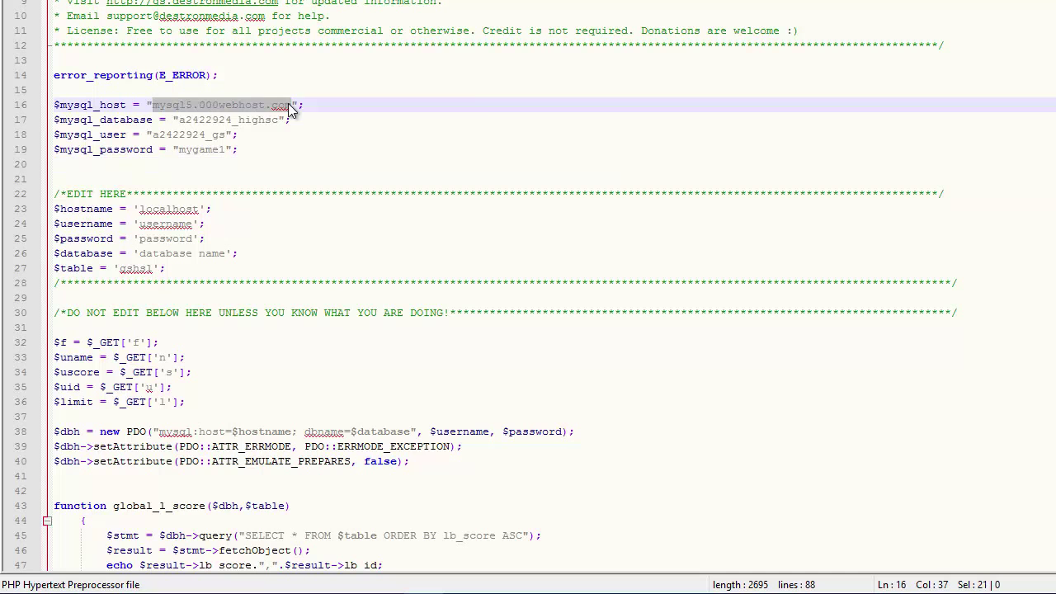
{"action": "key", "text": "Delete"}
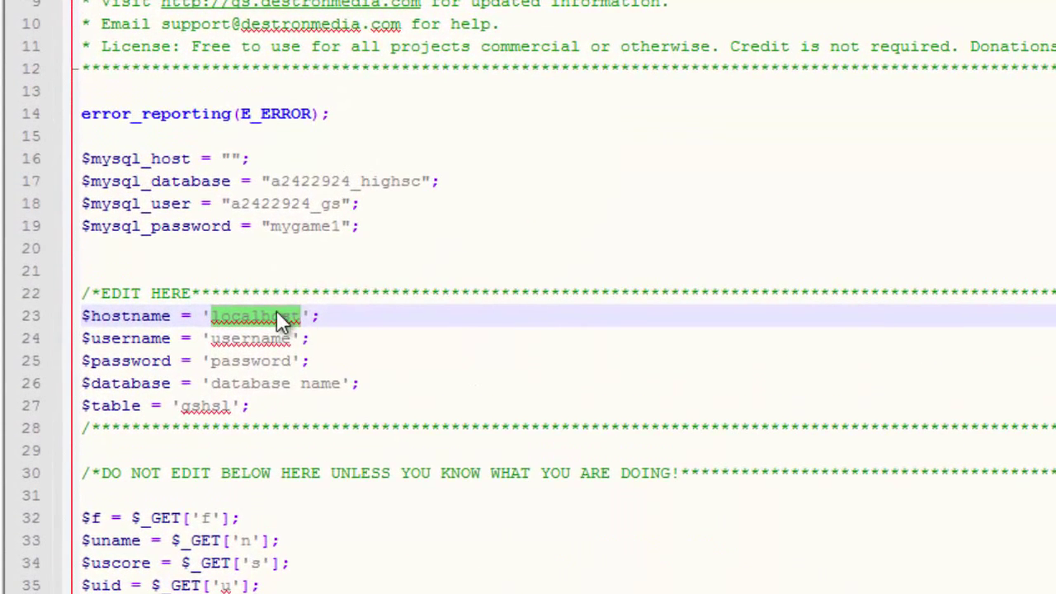
{"action": "type", "text": "mysql15.000webhost.com"}
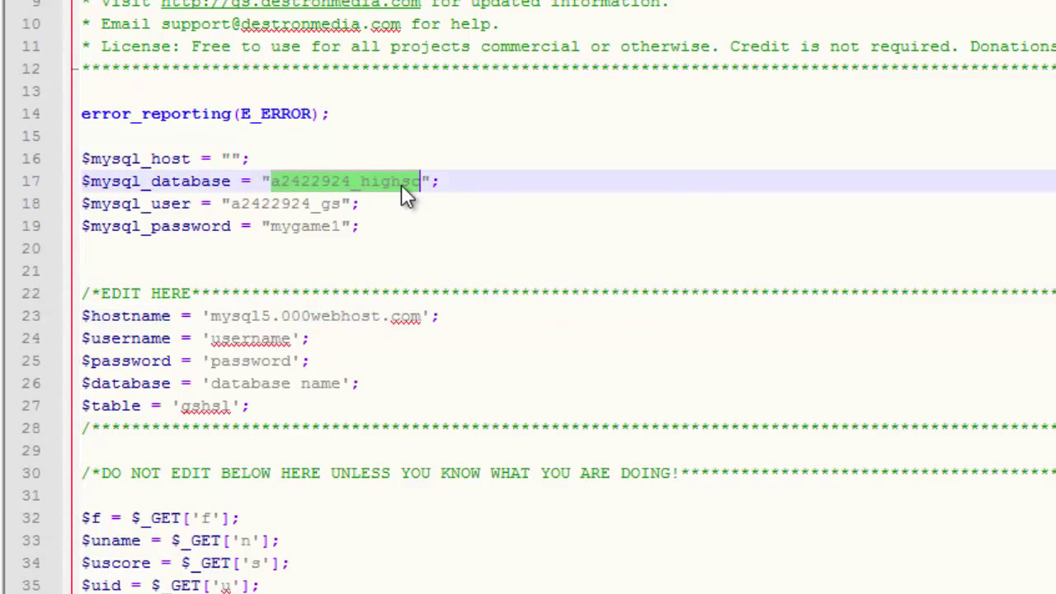
{"action": "key", "text": "Delete"}
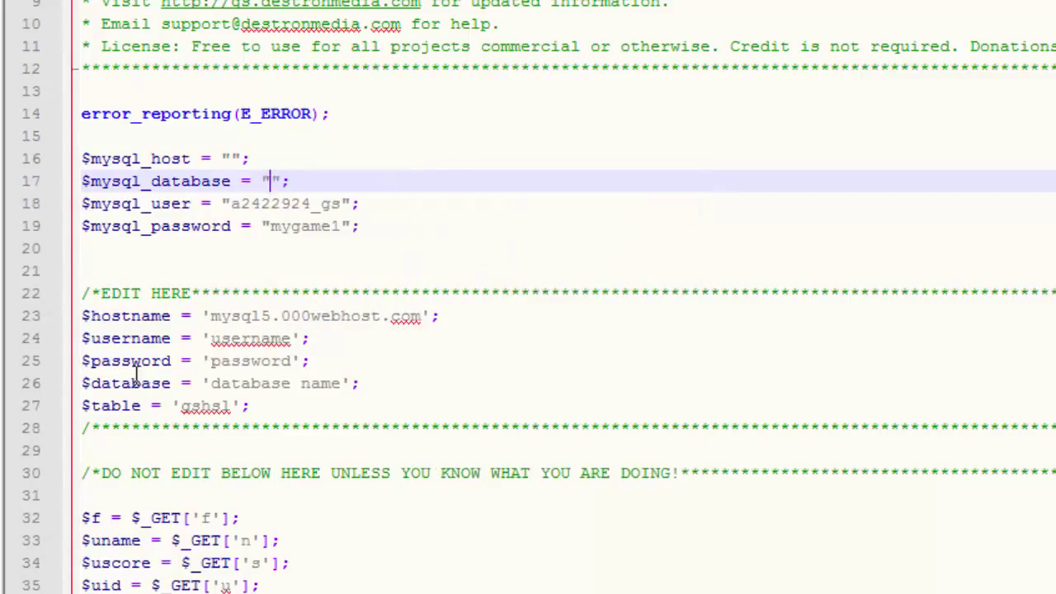
{"action": "double_click", "coordinate": [248, 383]}
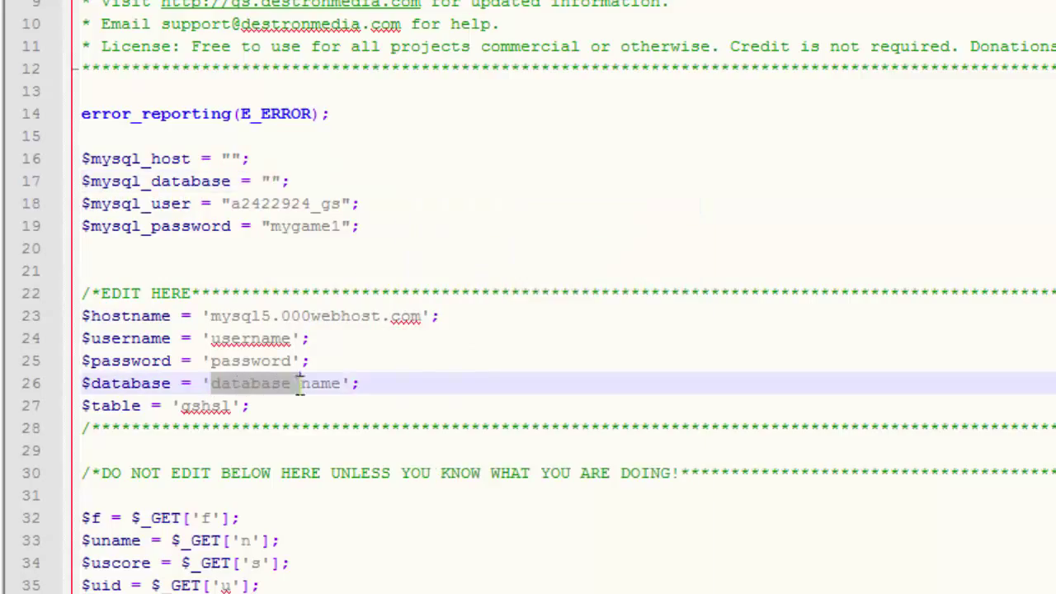
{"action": "double_click", "coordinate": [320, 383]}
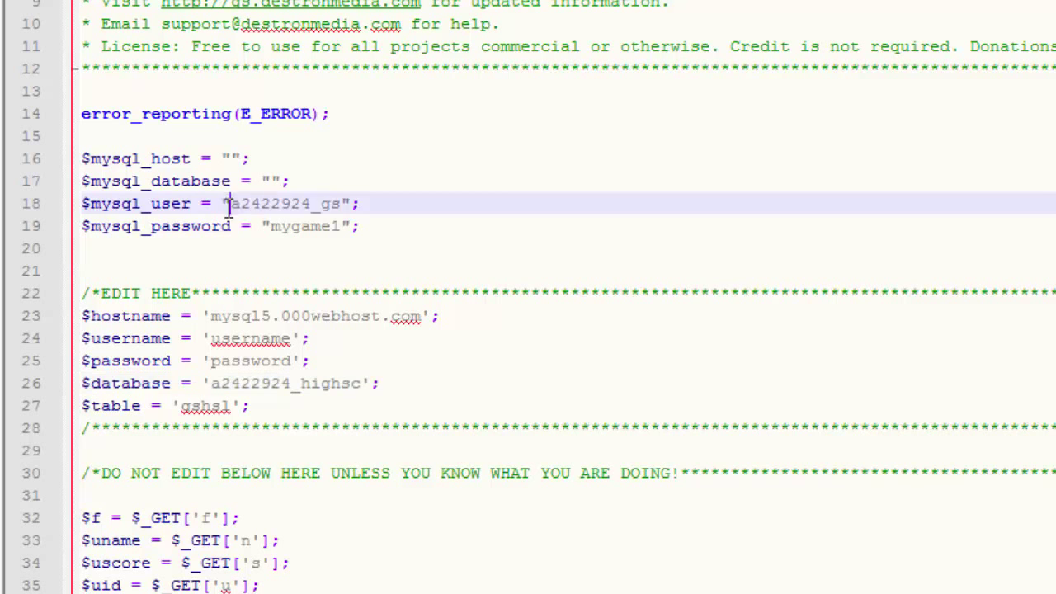
{"action": "right_click", "coordinate": [285, 204]}
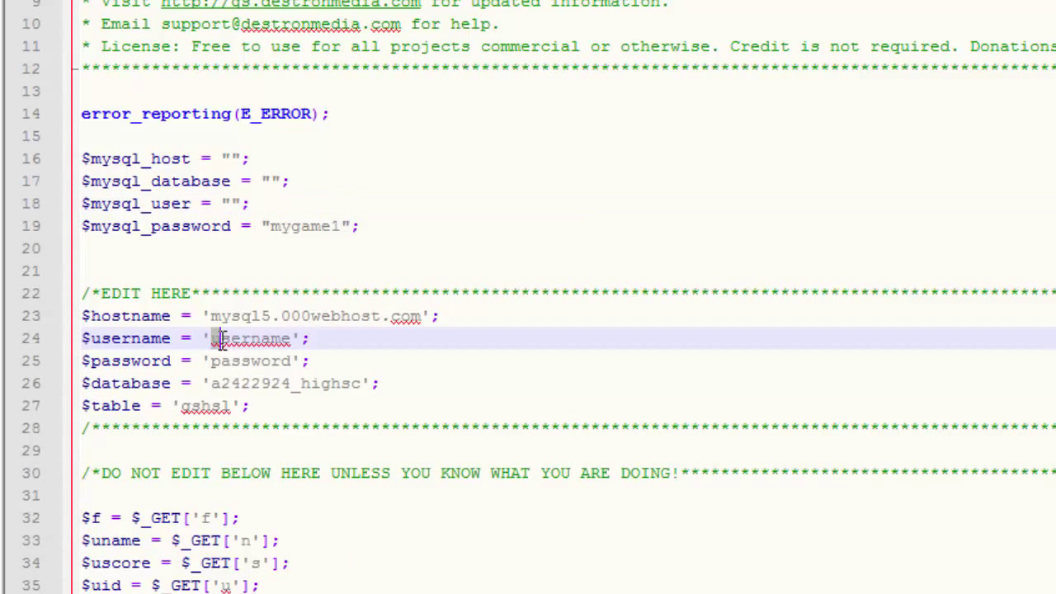
{"action": "right_click", "coordinate": [252, 339]}
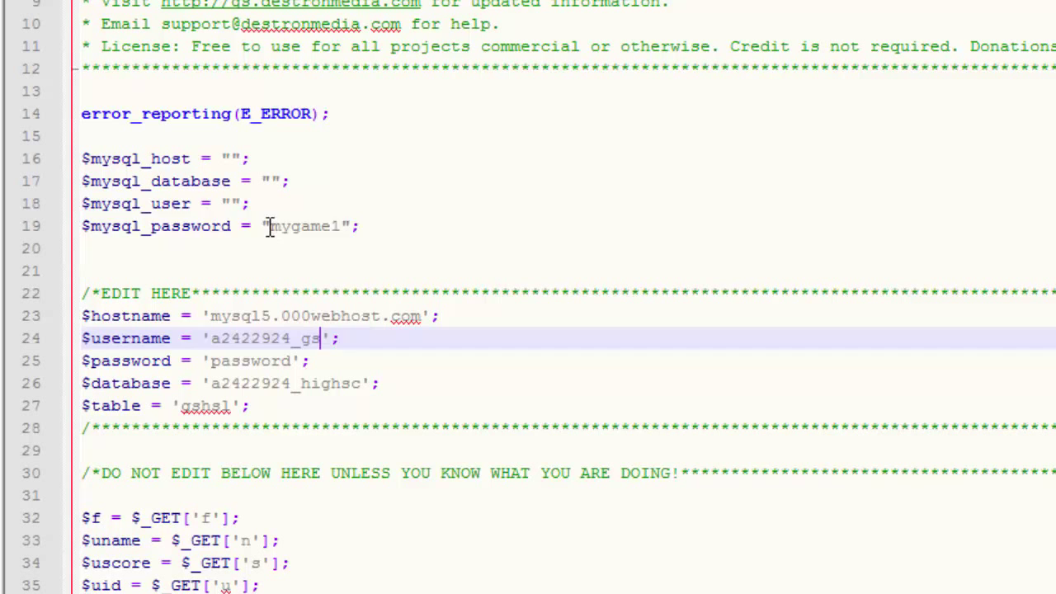
{"action": "right_click", "coordinate": [306, 225]}
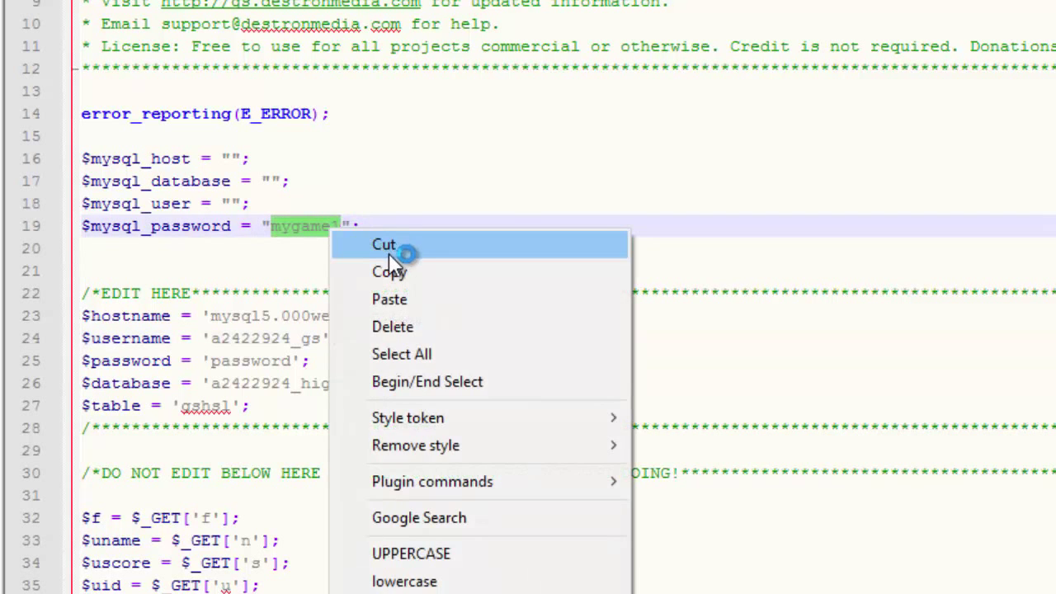
{"action": "left_click", "coordinate": [384, 244]}
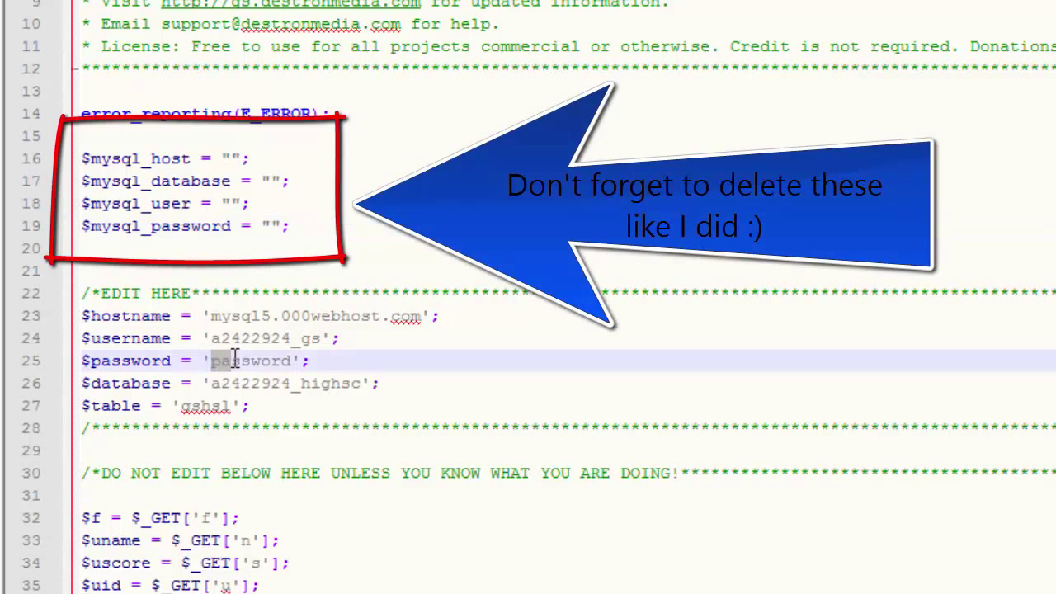
{"action": "double_click", "coordinate": [252, 361]}
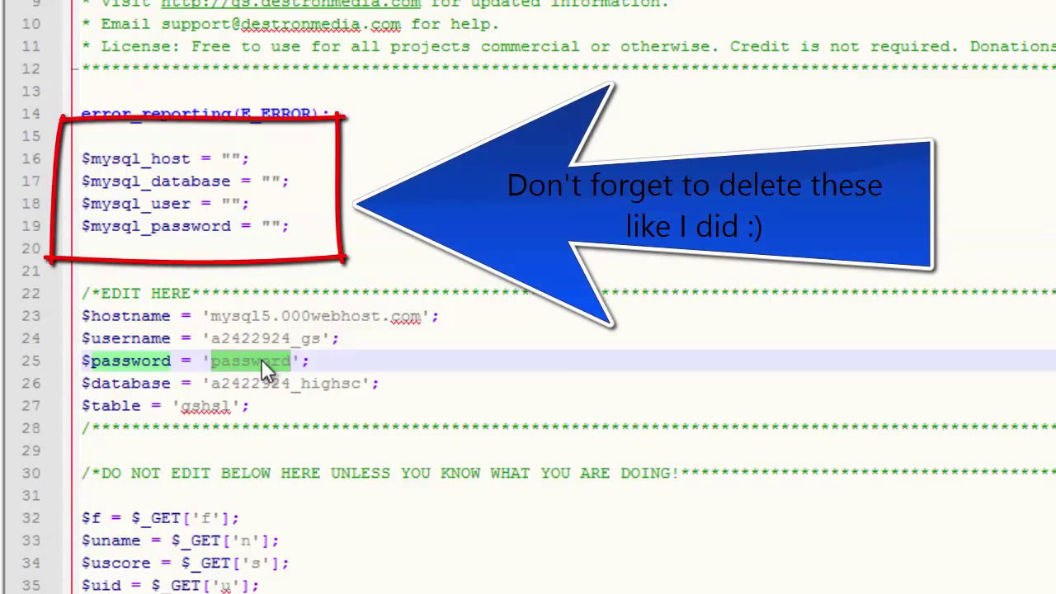
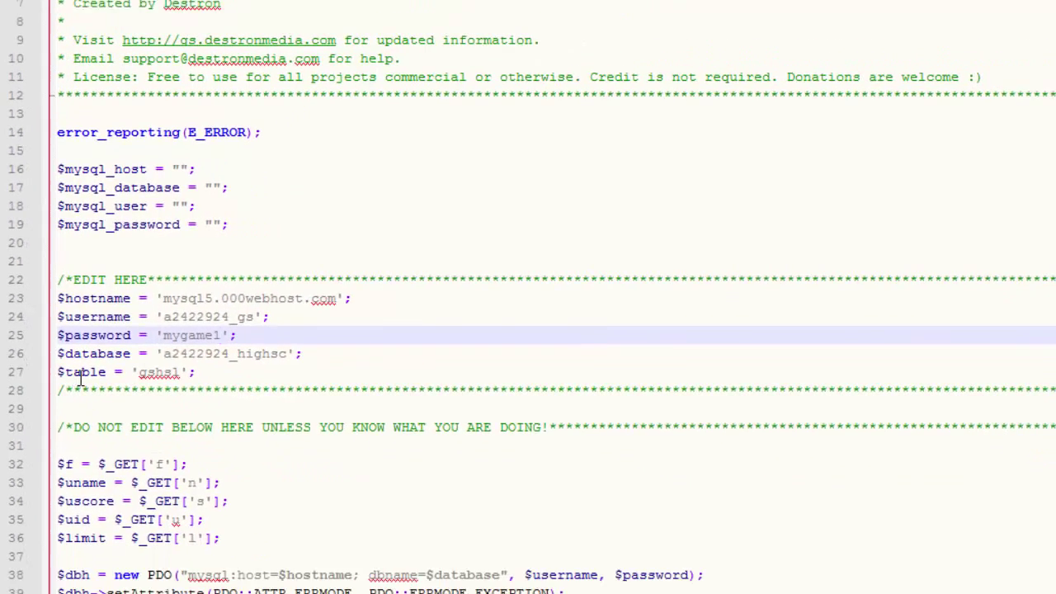
{"action": "left_click", "coordinate": [165, 11]}
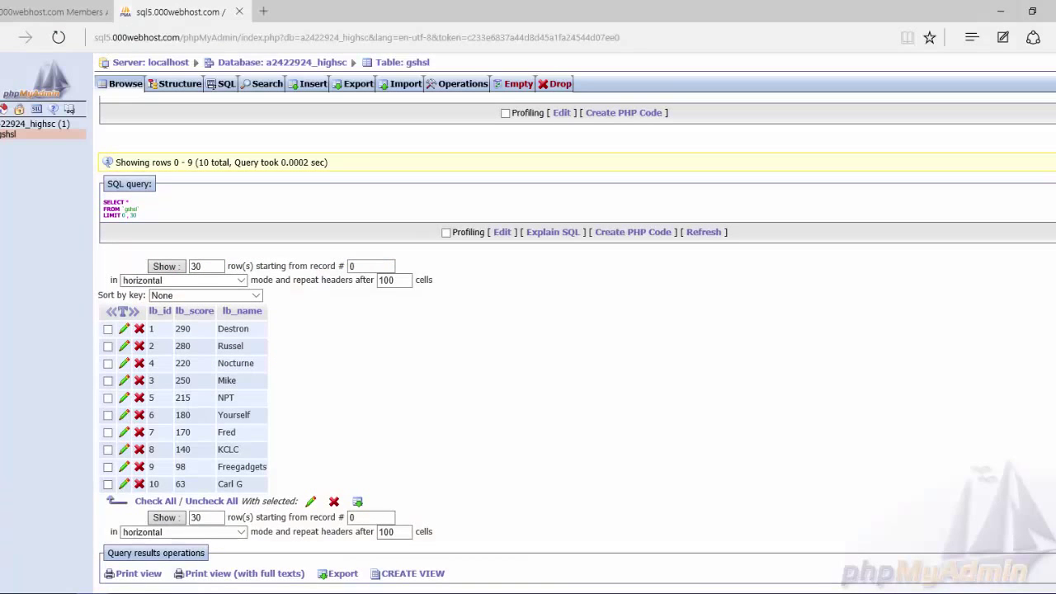
Glance at the 000webhost database page, then return to the gshsl table view.
{"action": "left_click", "coordinate": [54, 11]}
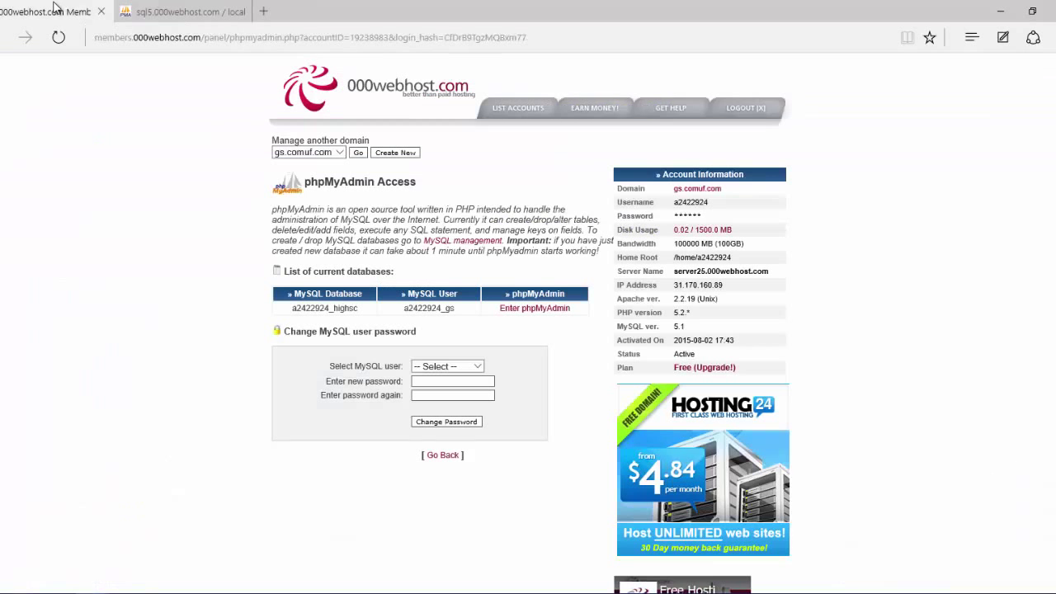
{"action": "left_click", "coordinate": [443, 455]}
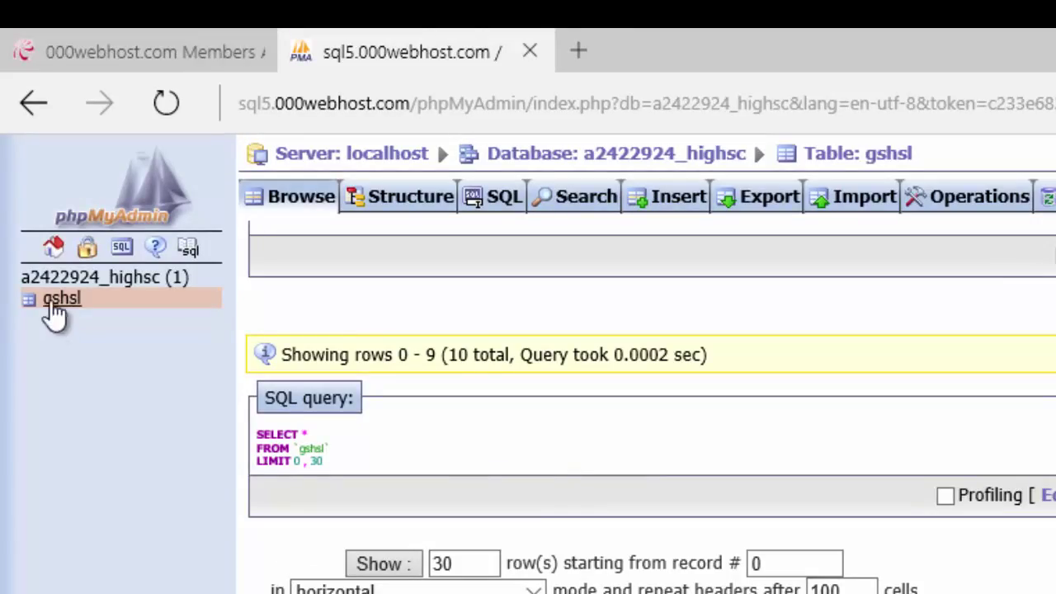
{"action": "mouse_move", "coordinate": [62, 298]}
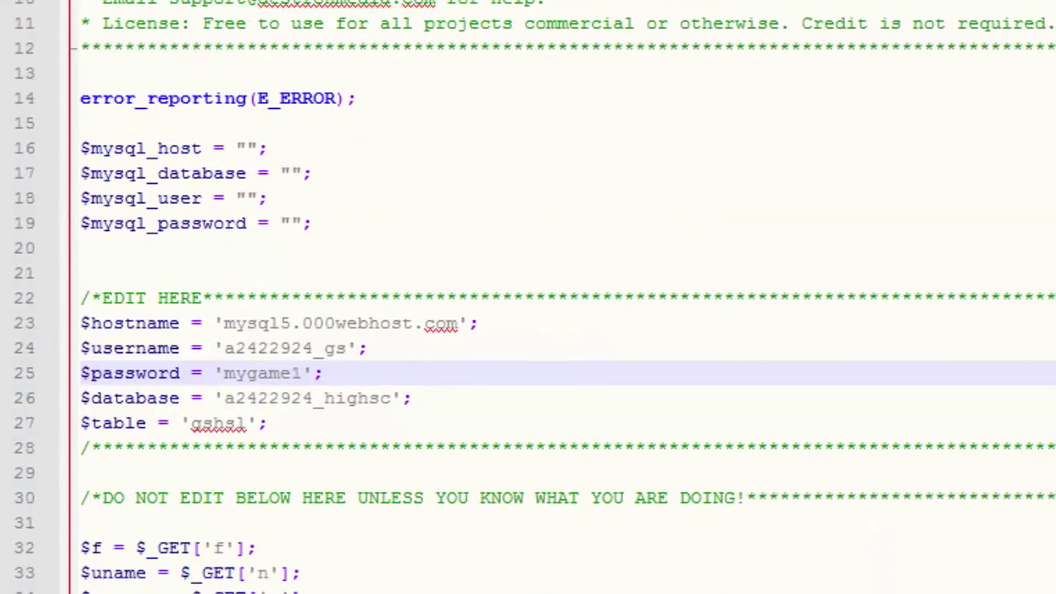
Scroll through lblpdo.php in Notepad++ to review the connection settings.
{"action": "scroll", "scroll_direction": "down", "scroll_amount": 3}
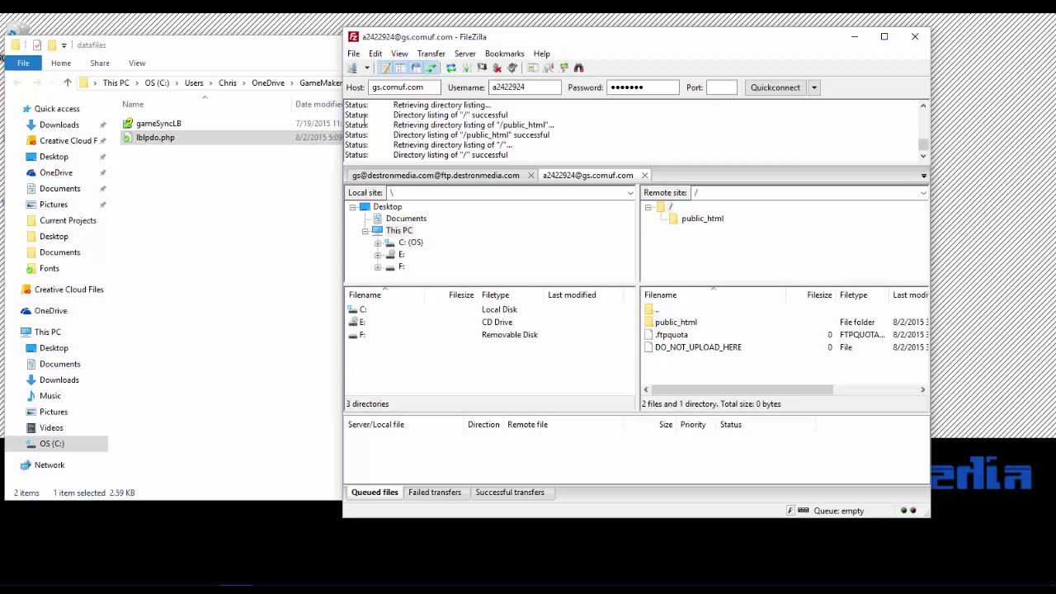
{"action": "mouse_move", "coordinate": [402, 87]}
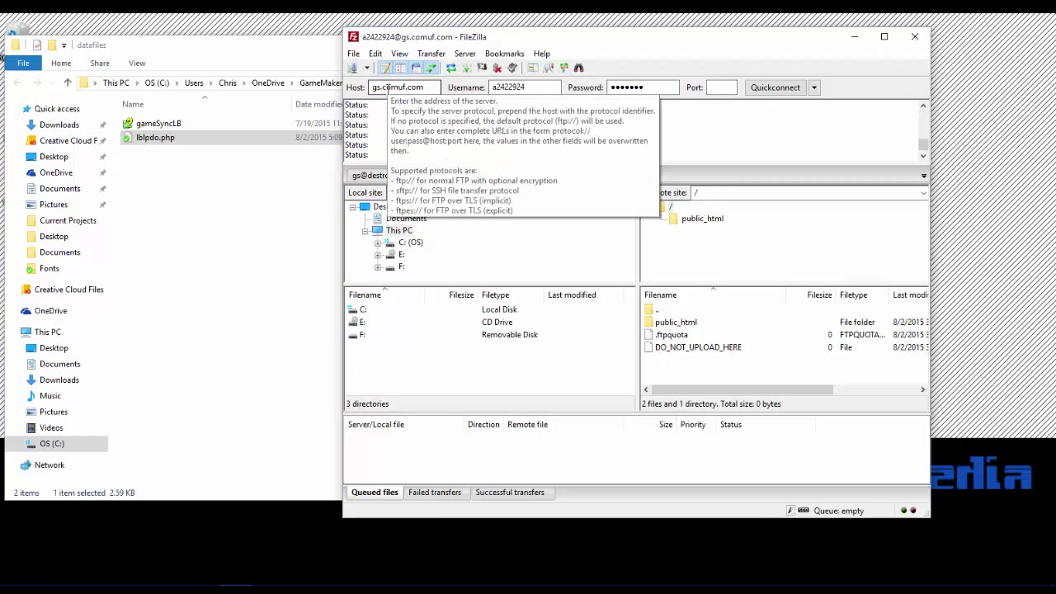
Connect FileZilla to the gs.comuf.com host and open the public_html folder.
{"action": "left_click", "coordinate": [774, 86]}
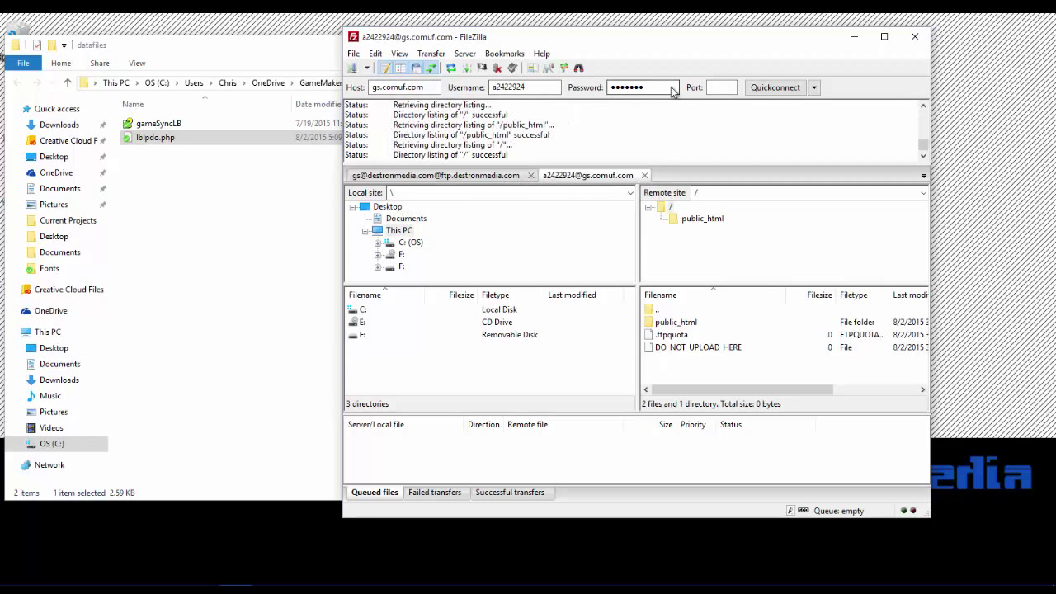
{"action": "left_click", "coordinate": [774, 88]}
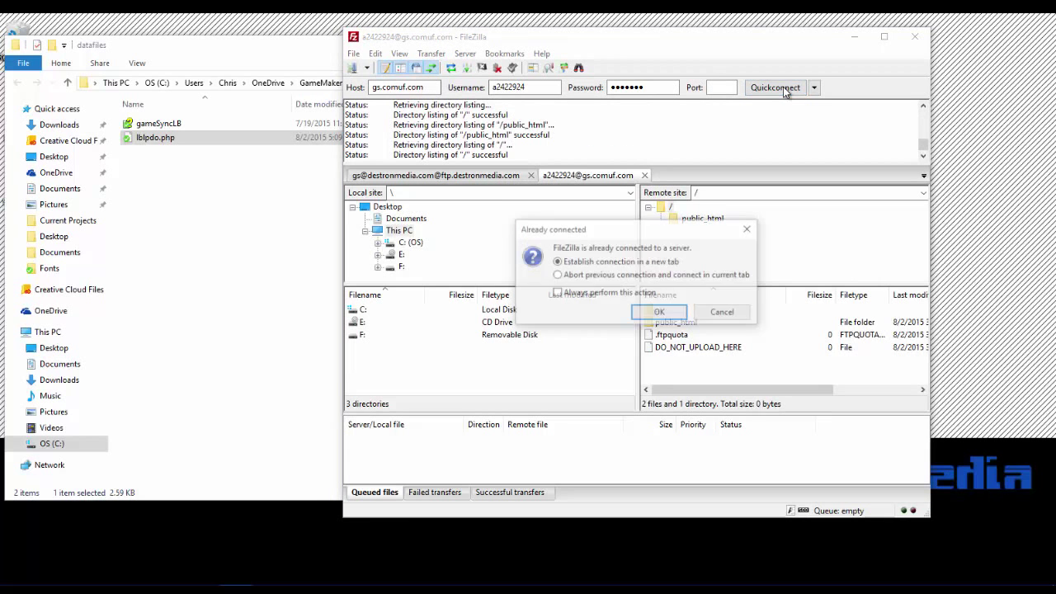
{"action": "left_click", "coordinate": [658, 312]}
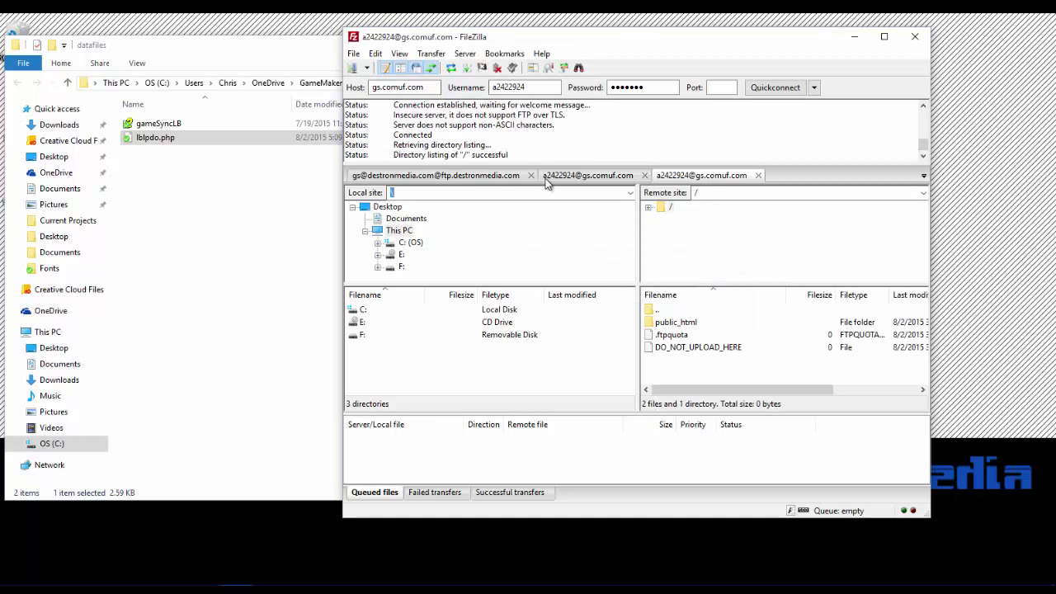
{"action": "mouse_move", "coordinate": [658, 188]}
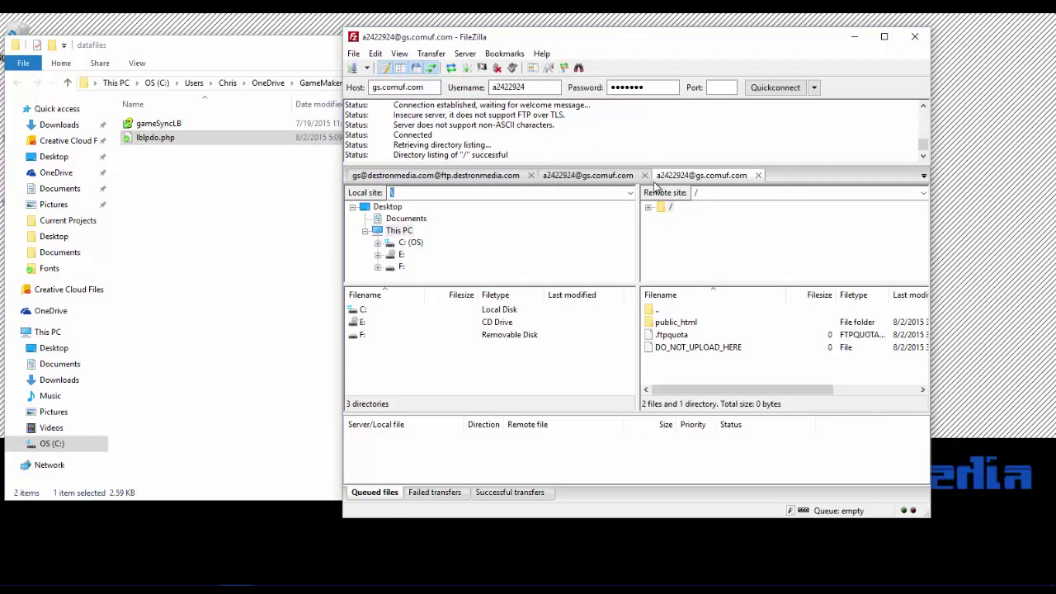
{"action": "mouse_move", "coordinate": [652, 324]}
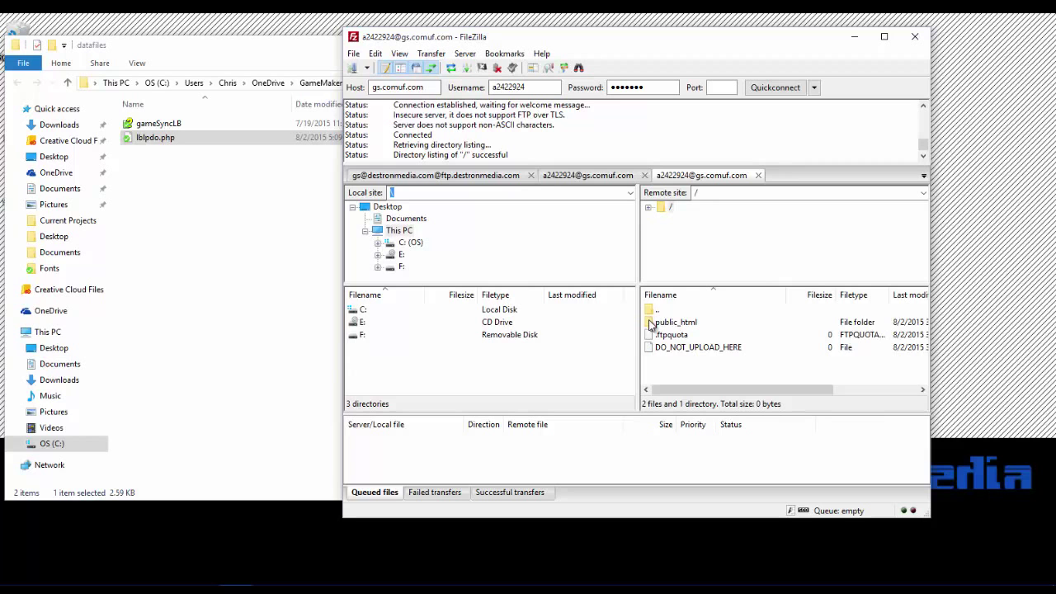
{"action": "mouse_move", "coordinate": [685, 331]}
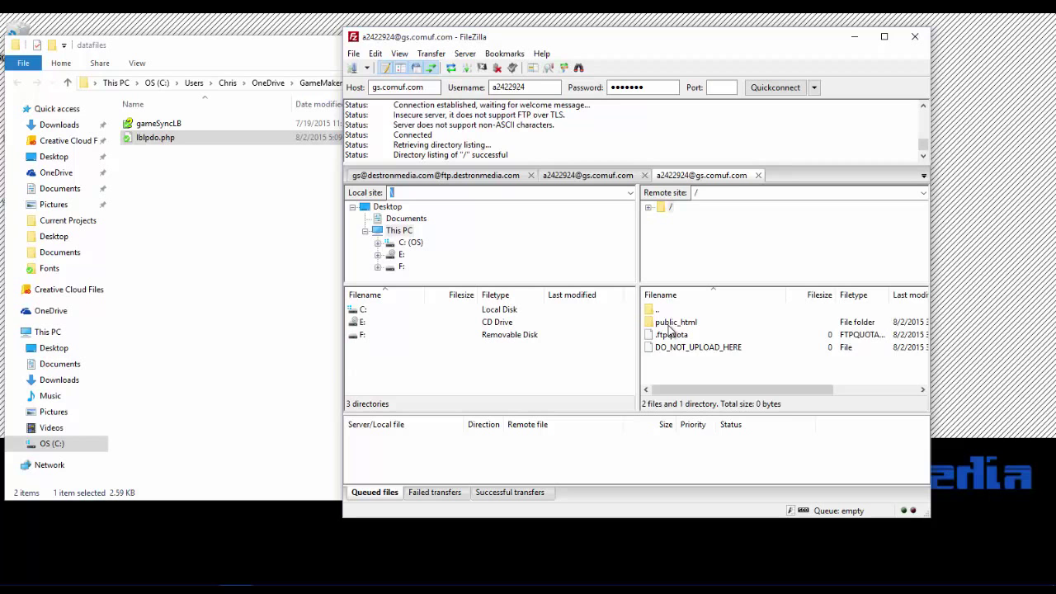
{"action": "double_click", "coordinate": [675, 322]}
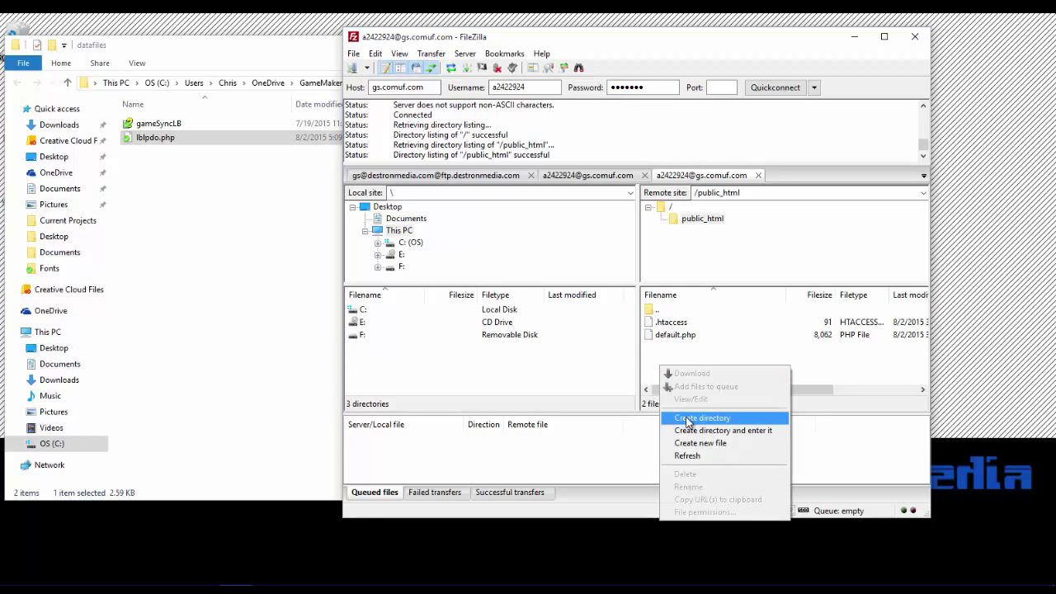
Create a 'newgame' folder inside public_html and open it.
{"action": "left_click", "coordinate": [702, 418]}
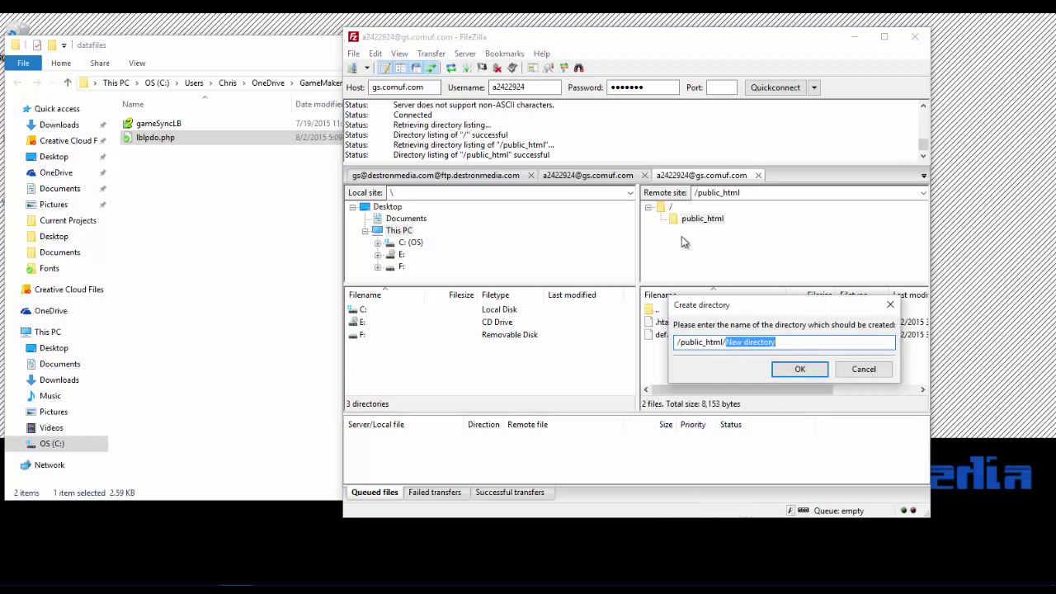
{"action": "type", "text": "newga"}
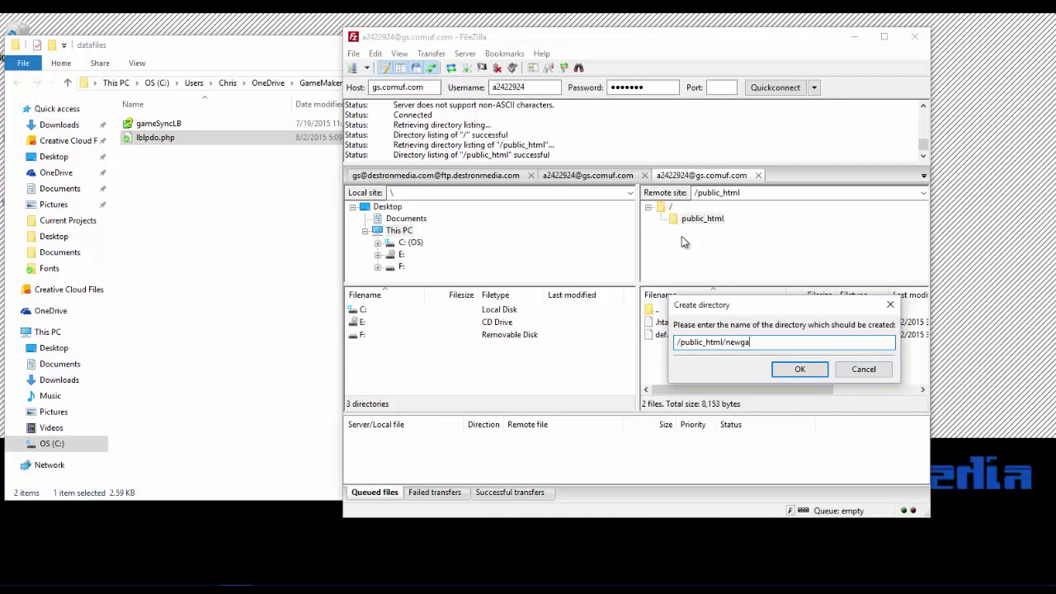
{"action": "left_click", "coordinate": [799, 369]}
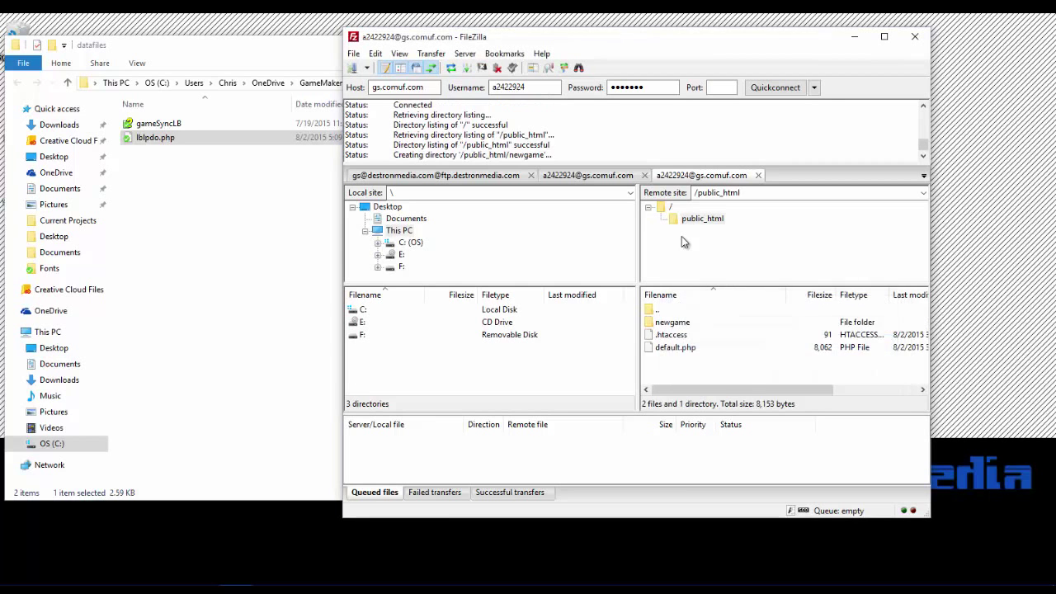
{"action": "left_click", "coordinate": [672, 322]}
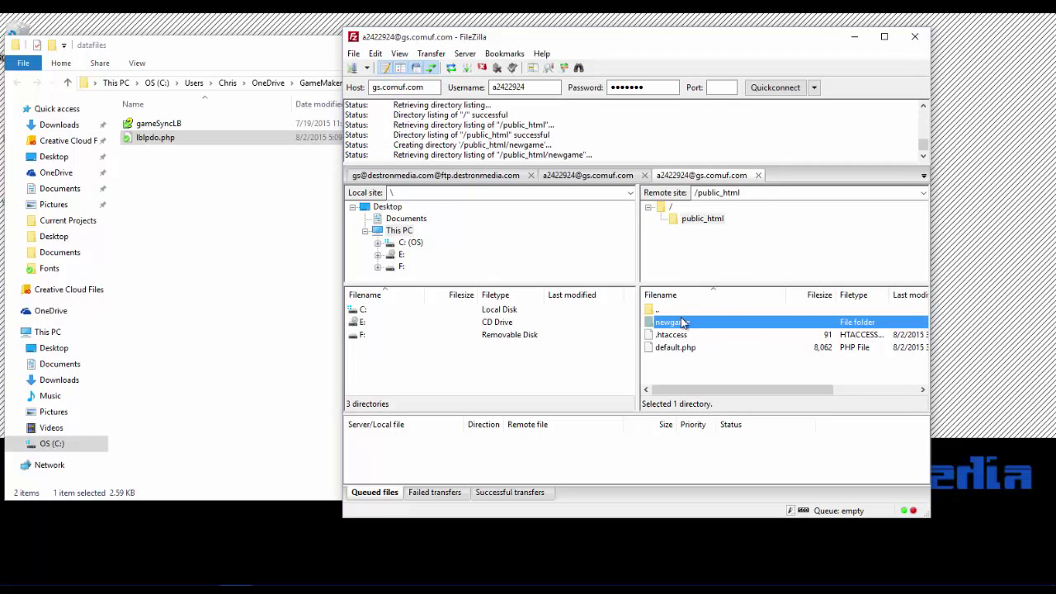
{"action": "double_click", "coordinate": [669, 321]}
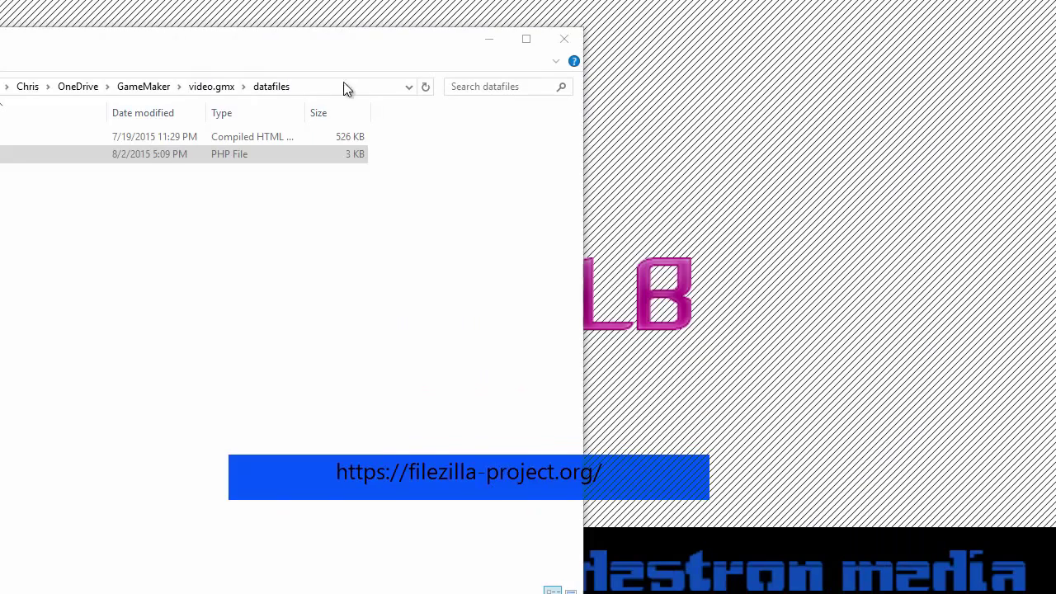
{"action": "left_click", "coordinate": [564, 39]}
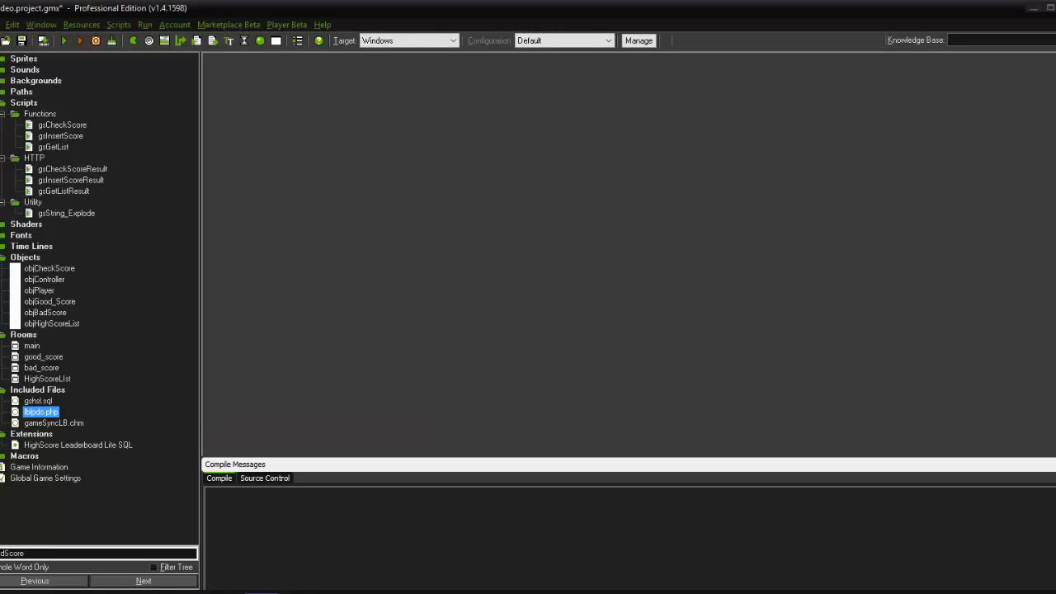
{"action": "mouse_move", "coordinate": [154, 257]}
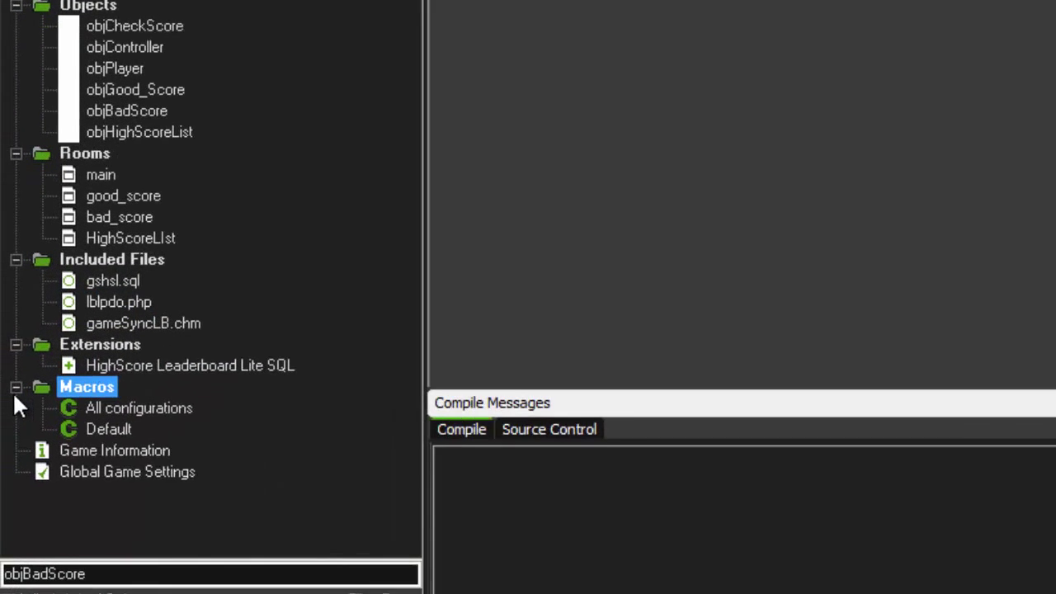
Add a macro named myURL under Macros > All configurations.
{"action": "double_click", "coordinate": [138, 407]}
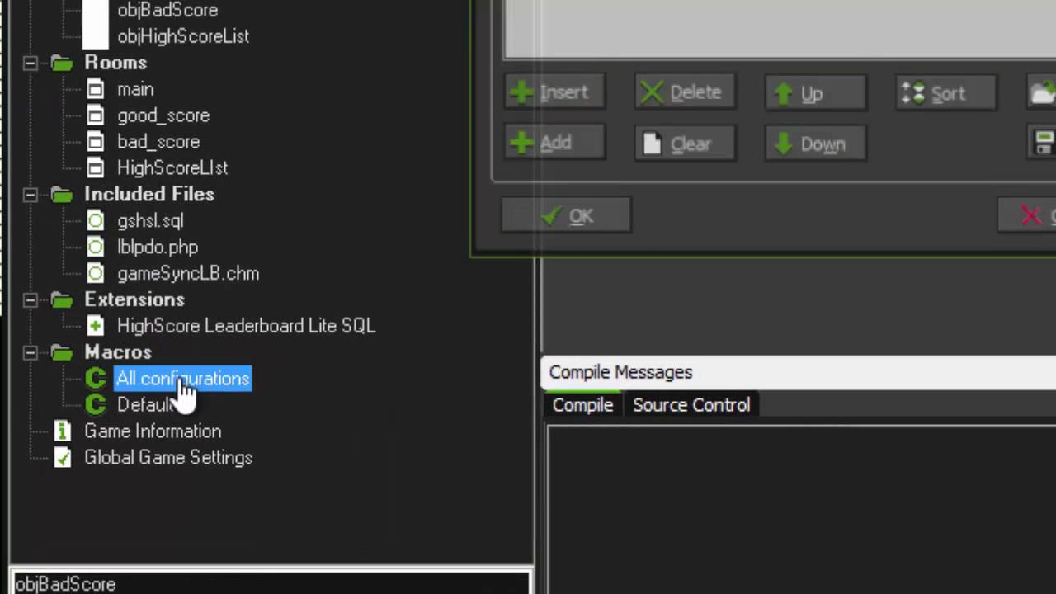
{"action": "double_click", "coordinate": [183, 378]}
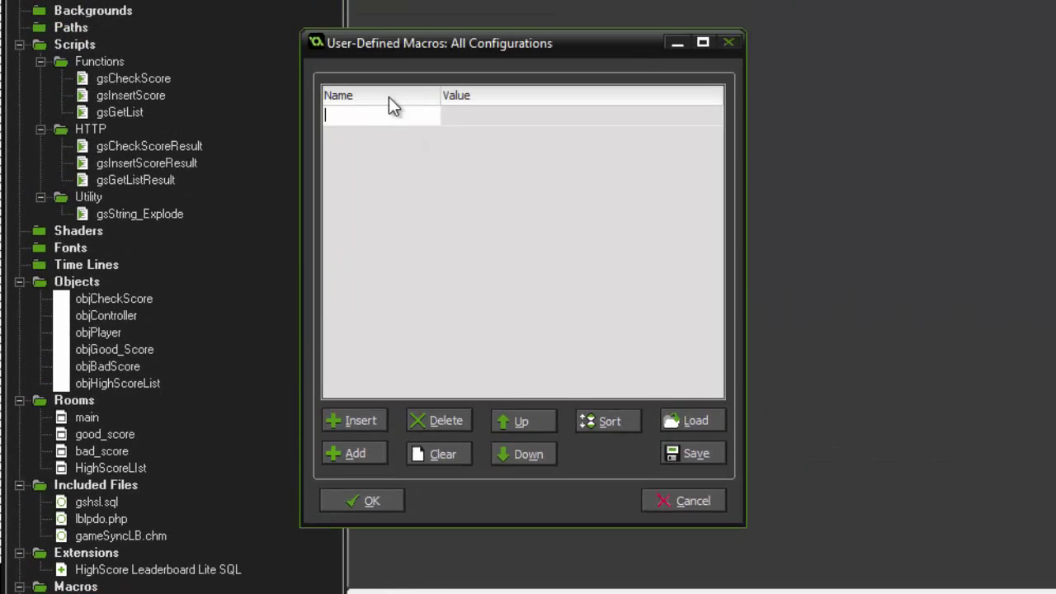
{"action": "type", "text": "myURl"}
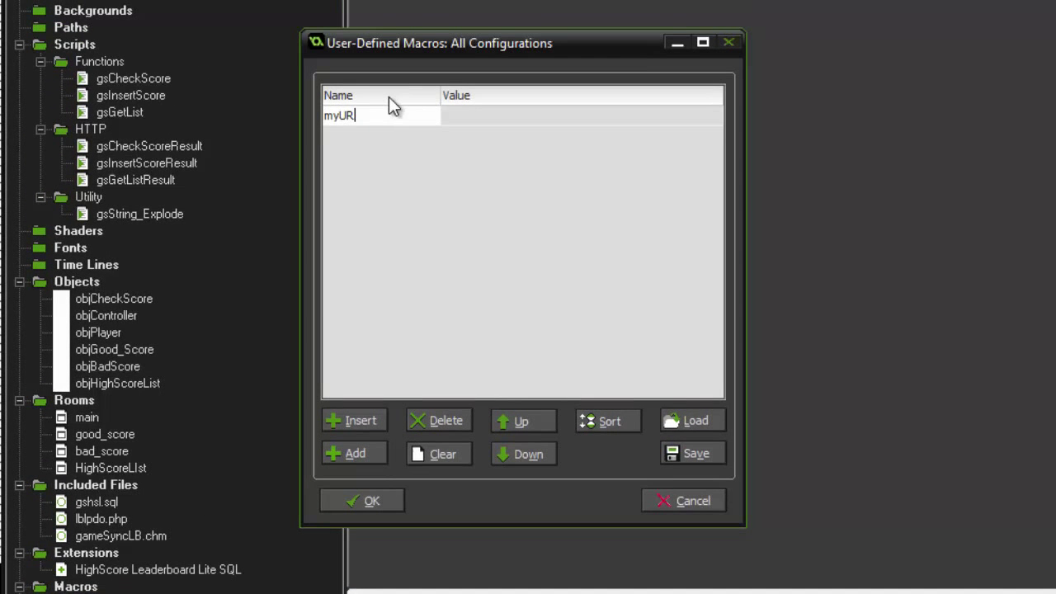
{"action": "type", "text": "L"}
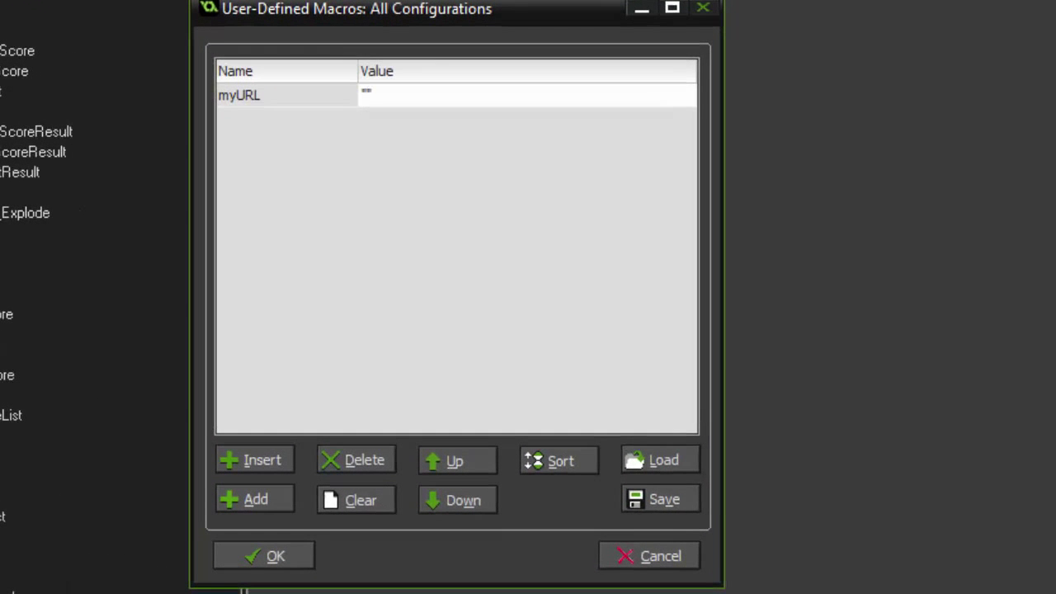
{"action": "left_click", "coordinate": [255, 498]}
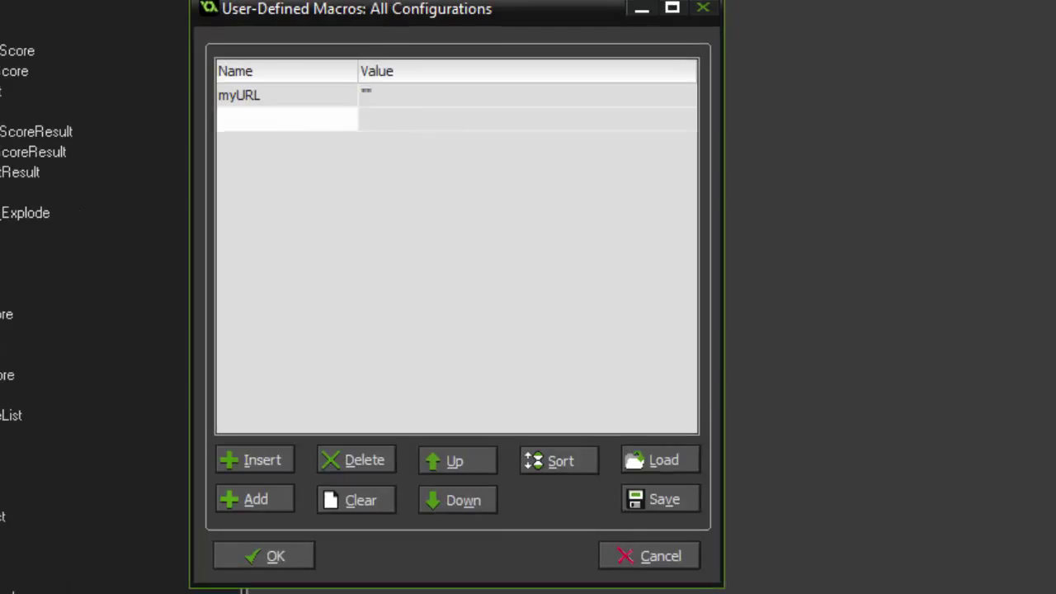
{"action": "double_click", "coordinate": [366, 95]}
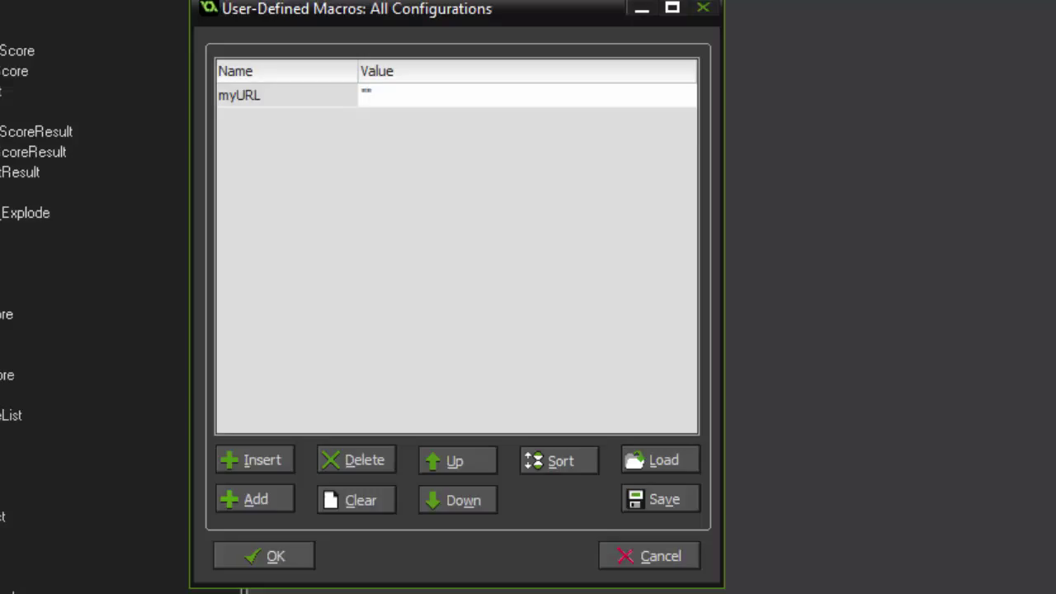
{"action": "type", "text": "\"http:"}
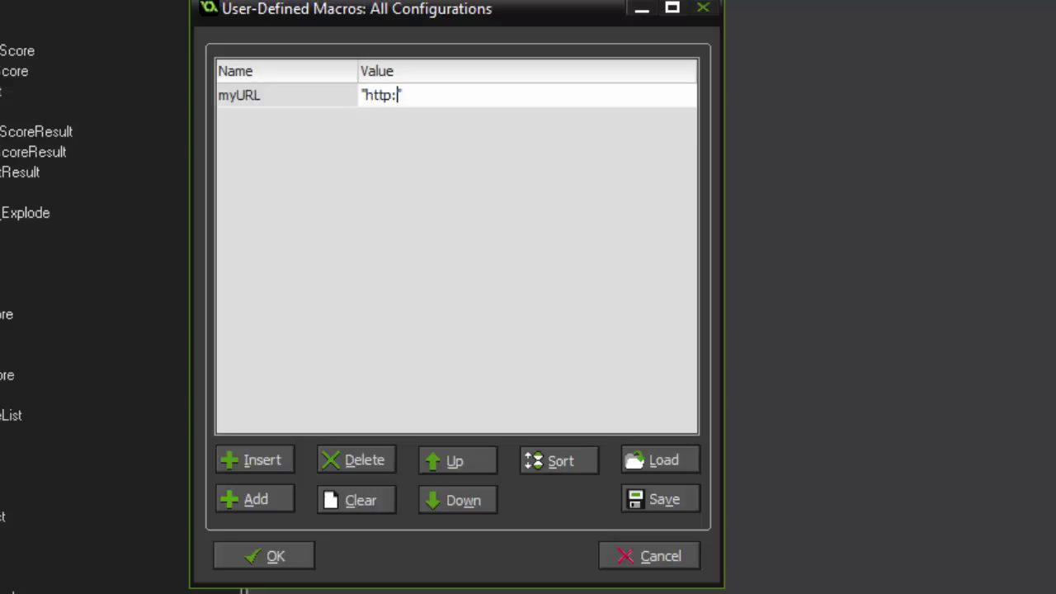
{"action": "type", "text": "?"}
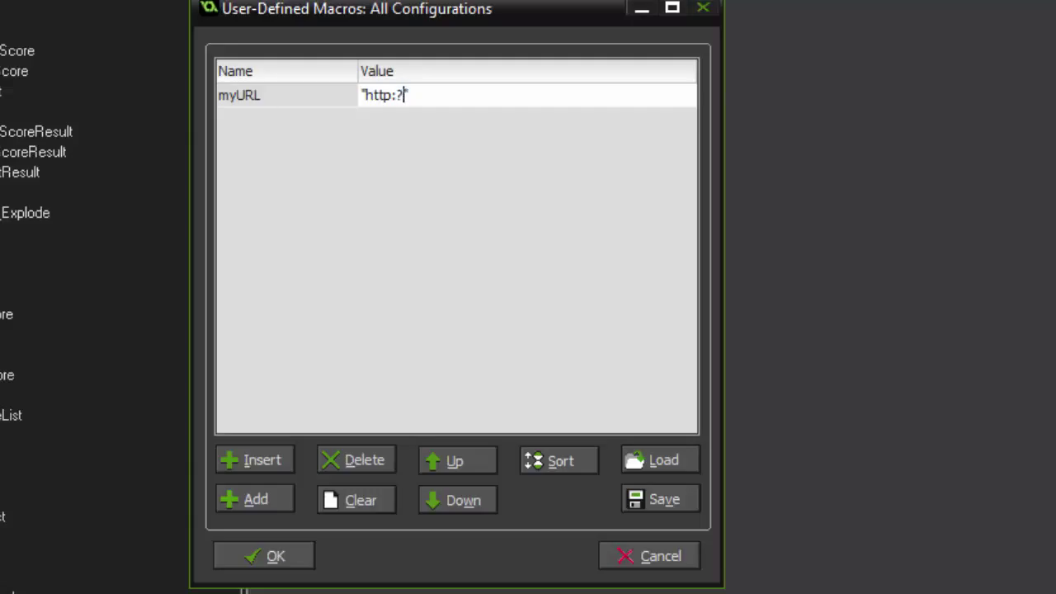
{"action": "type", "text": "//"}
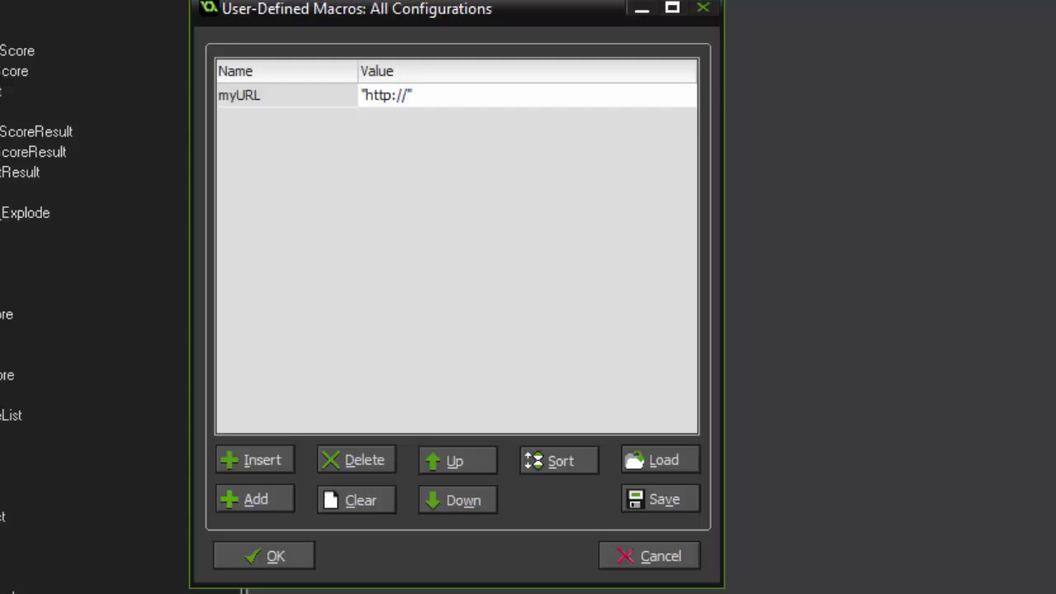
{"action": "type", "text": "gs"}
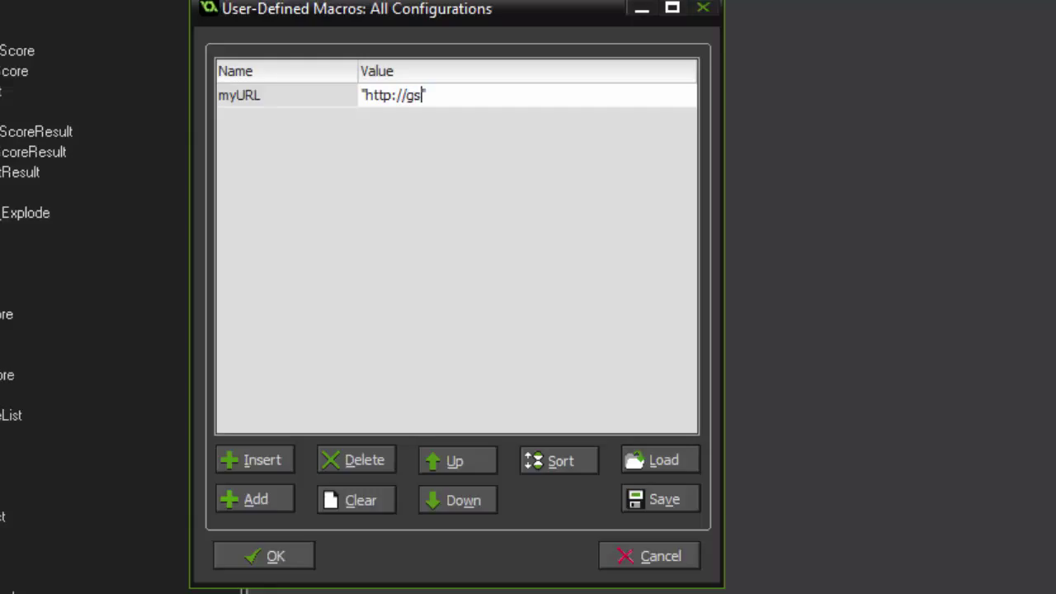
{"action": "type", "text": ".com"}
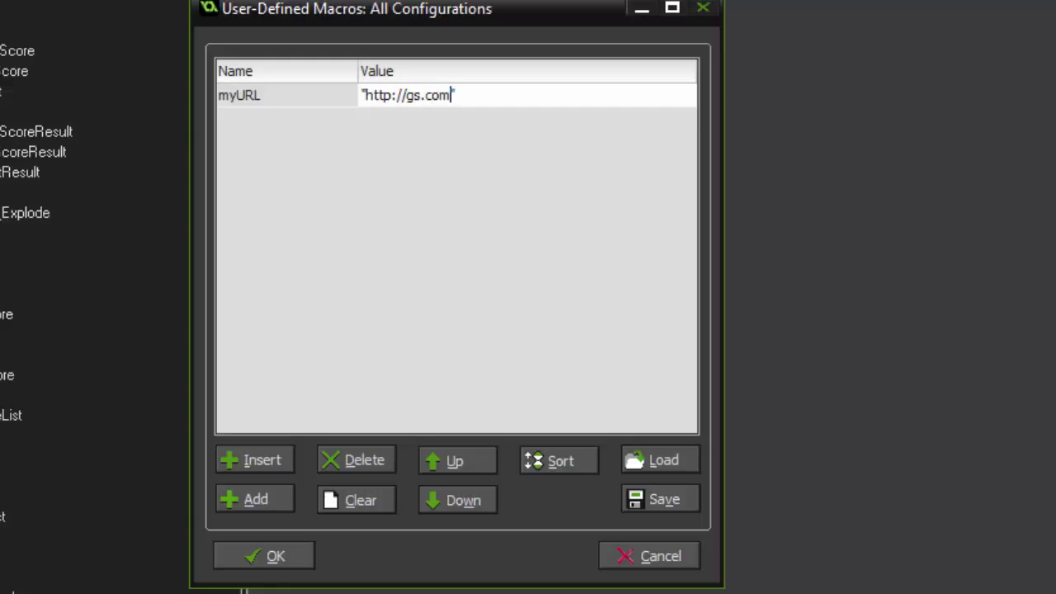
{"action": "type", "text": "uf.c"}
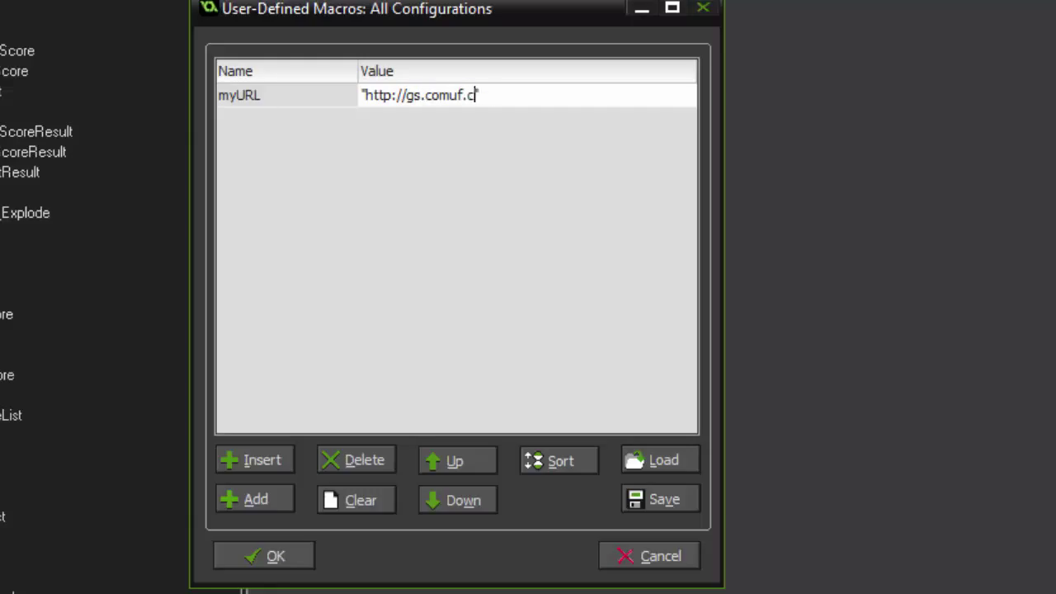
{"action": "type", "text": "om\""}
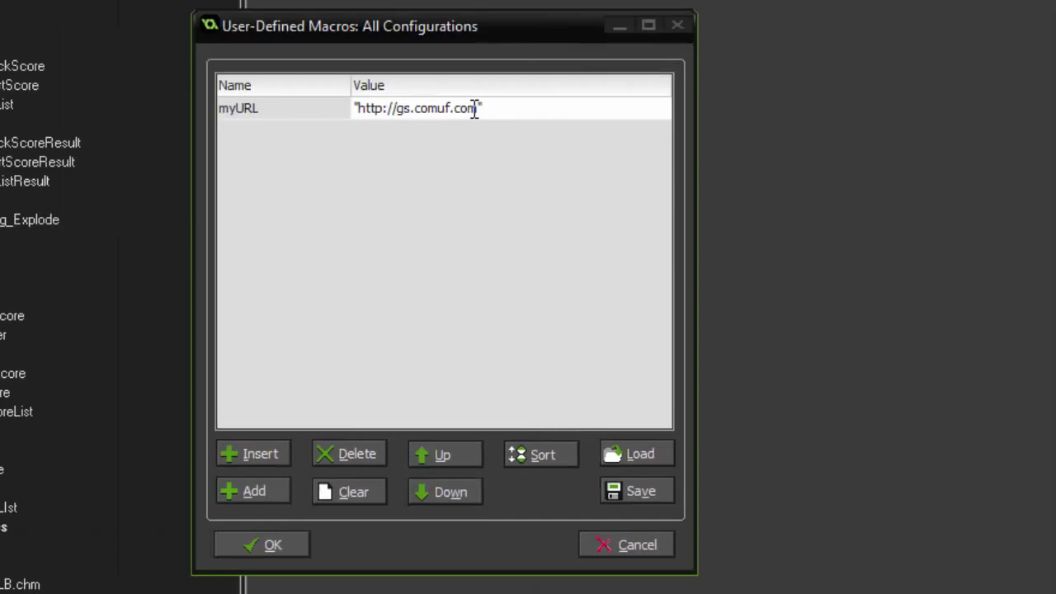
{"action": "type", "text": "/"}
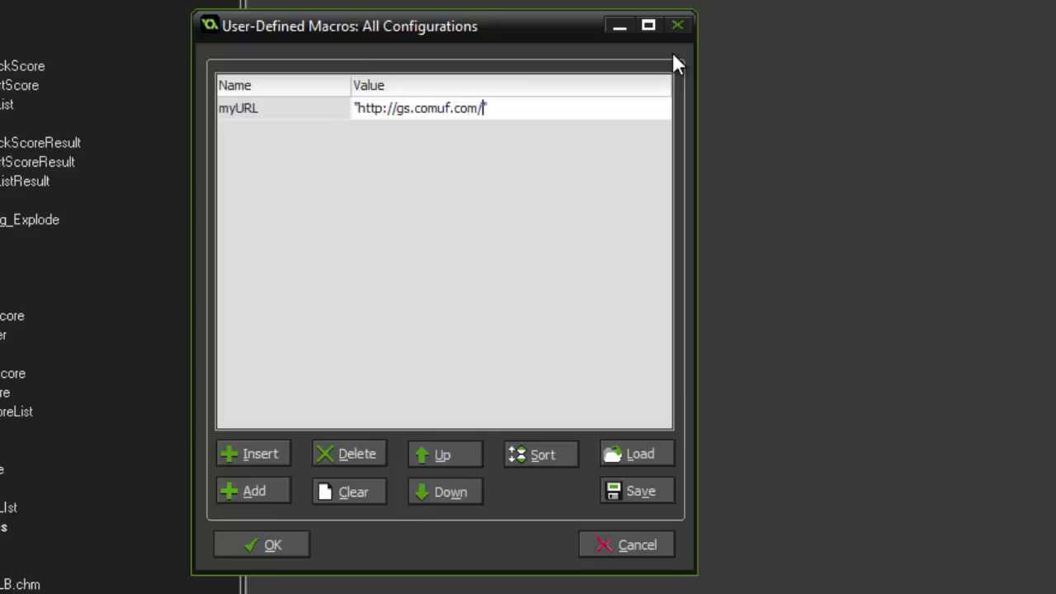
{"action": "type", "text": "newgam"}
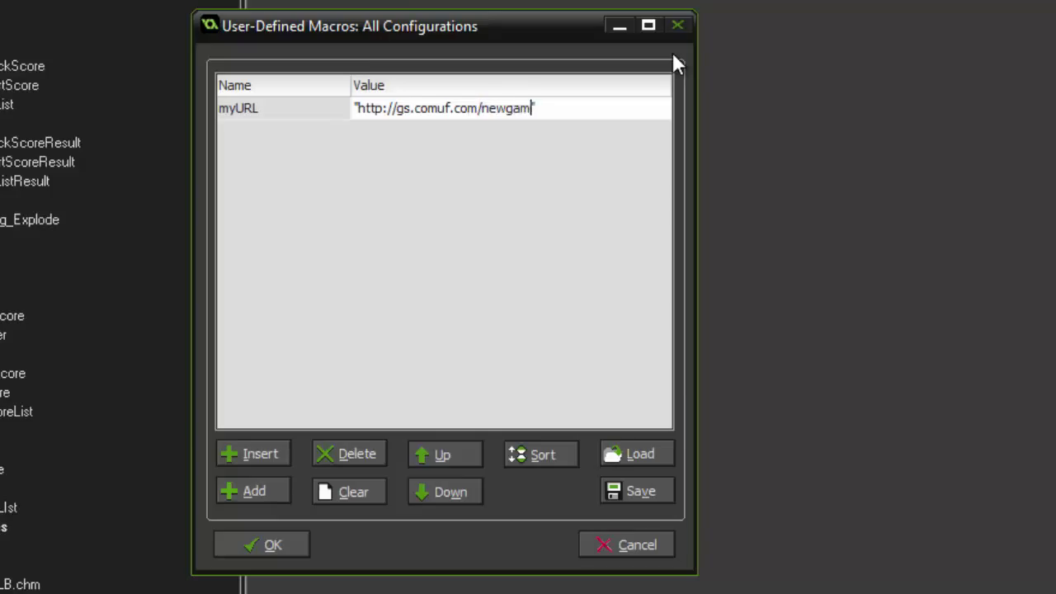
{"action": "type", "text": "e/"}
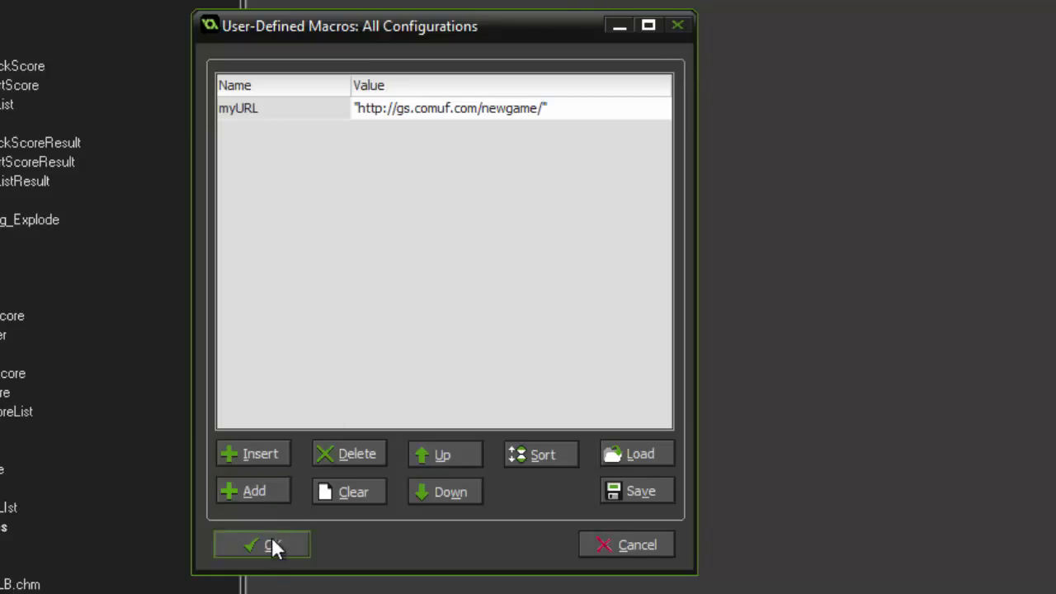
{"action": "left_click", "coordinate": [262, 545]}
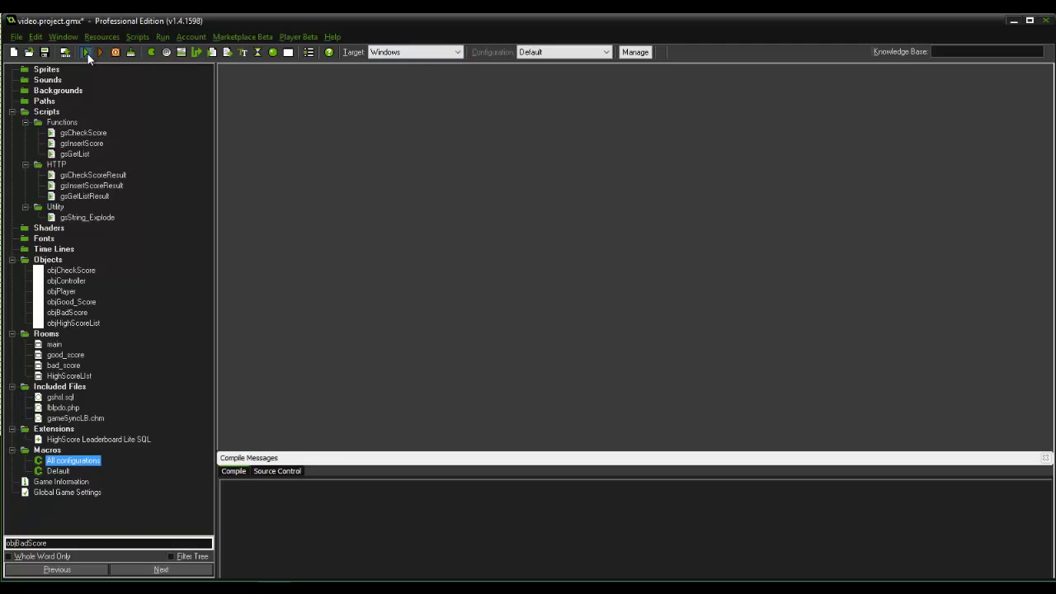
Run the game on Windows, raise the score to 20, and end it to view high scores.
{"action": "left_click", "coordinate": [86, 52]}
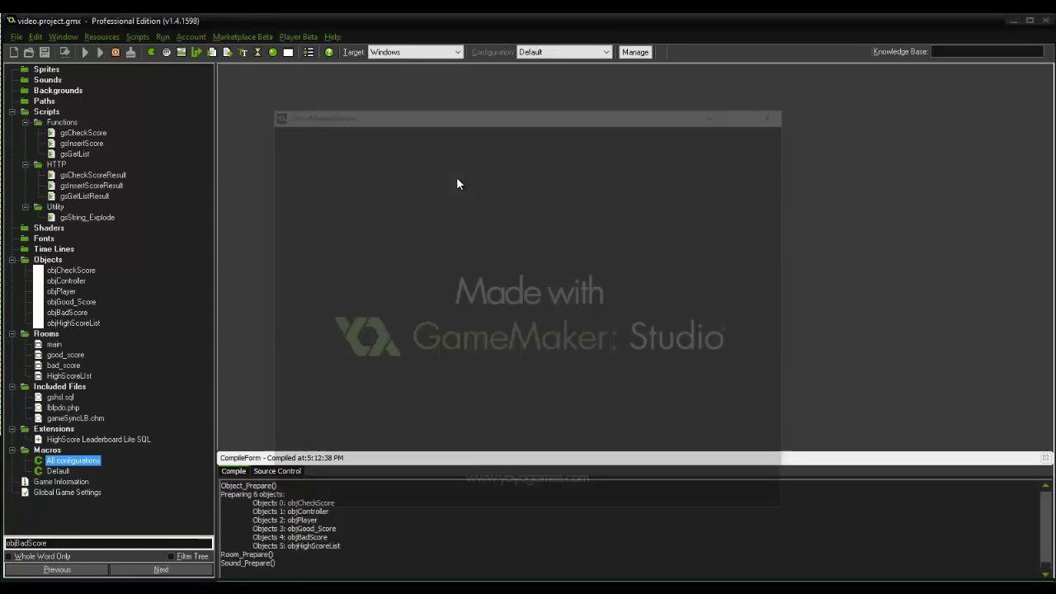
{"action": "left_click", "coordinate": [98, 52]}
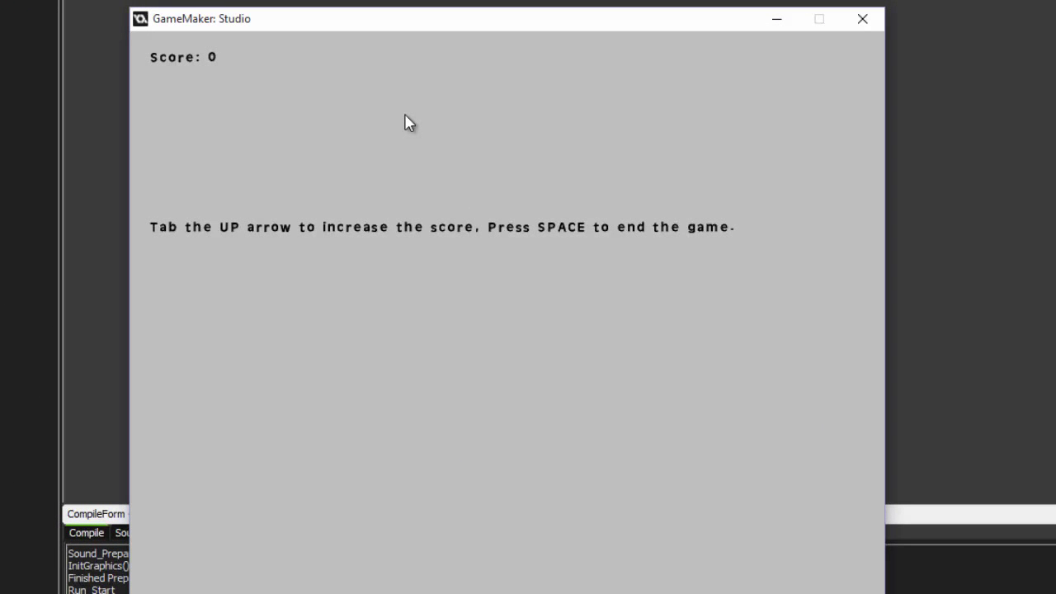
{"action": "key", "text": "Up"}
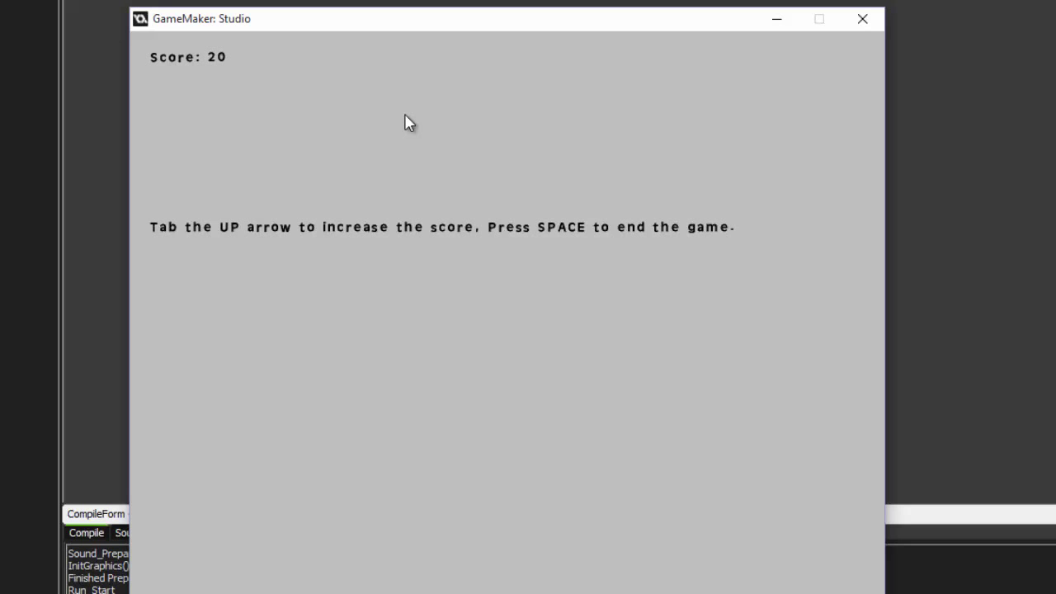
{"action": "key", "text": "space"}
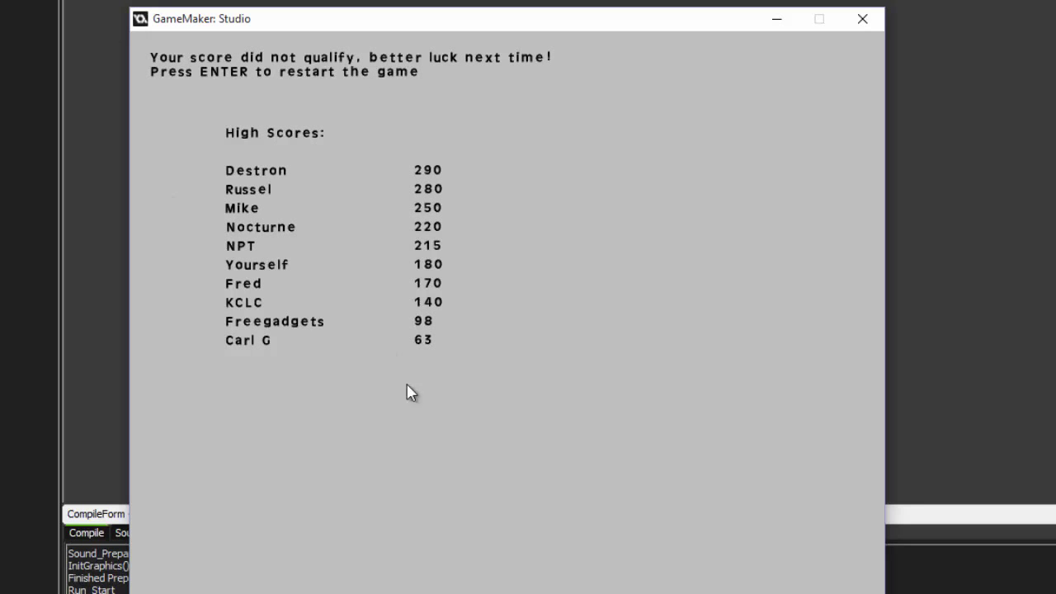
{"action": "mouse_move", "coordinate": [362, 153]}
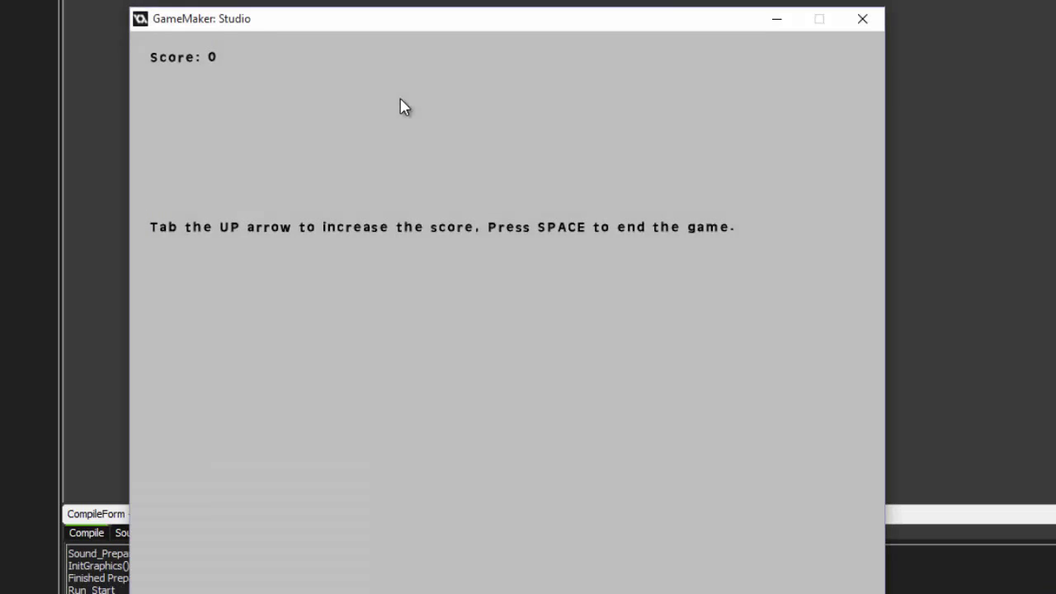
Play to a 400 score, enter the name 'I am new', and submit it.
{"action": "key", "text": "Up"}
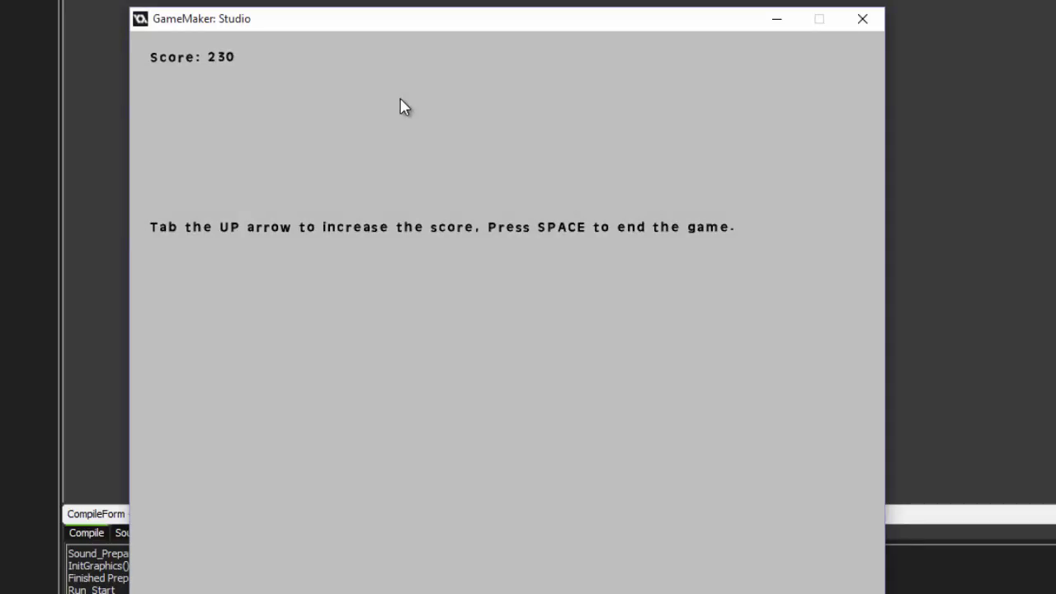
{"action": "key", "text": "up"}
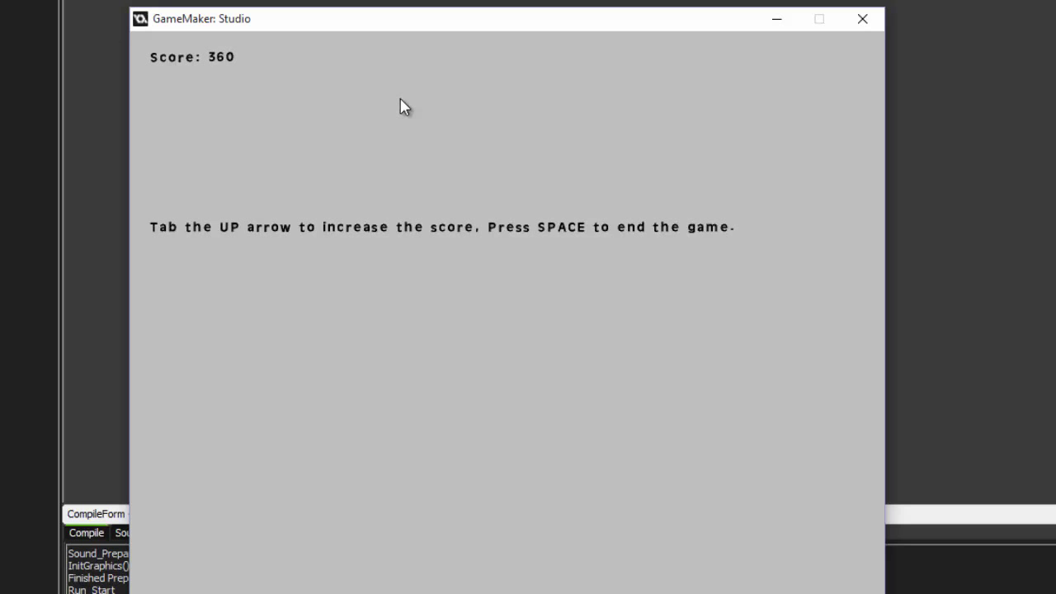
{"action": "key", "text": "Up"}
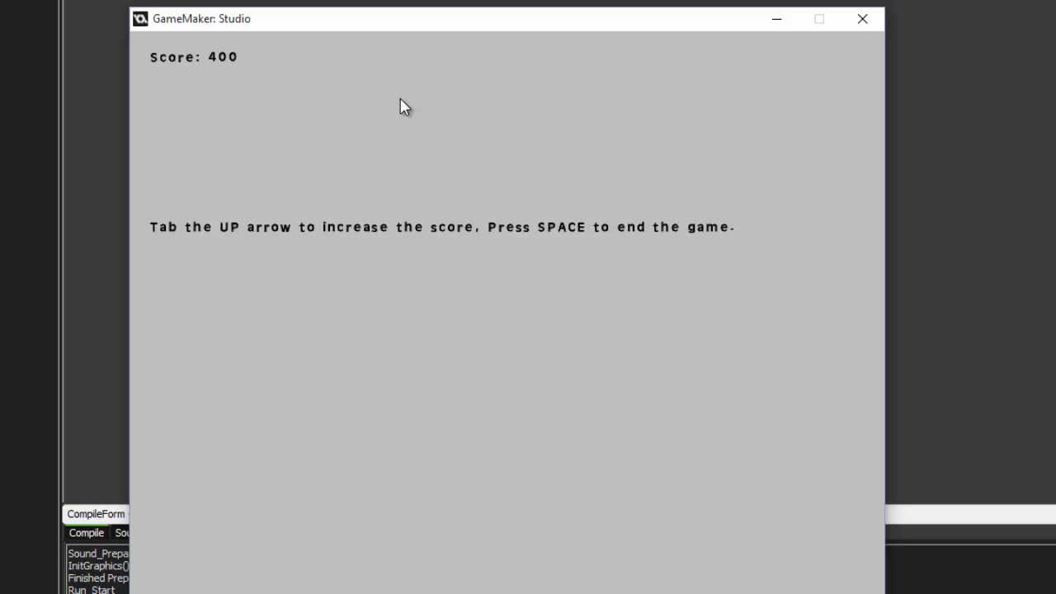
{"action": "key", "text": "space"}
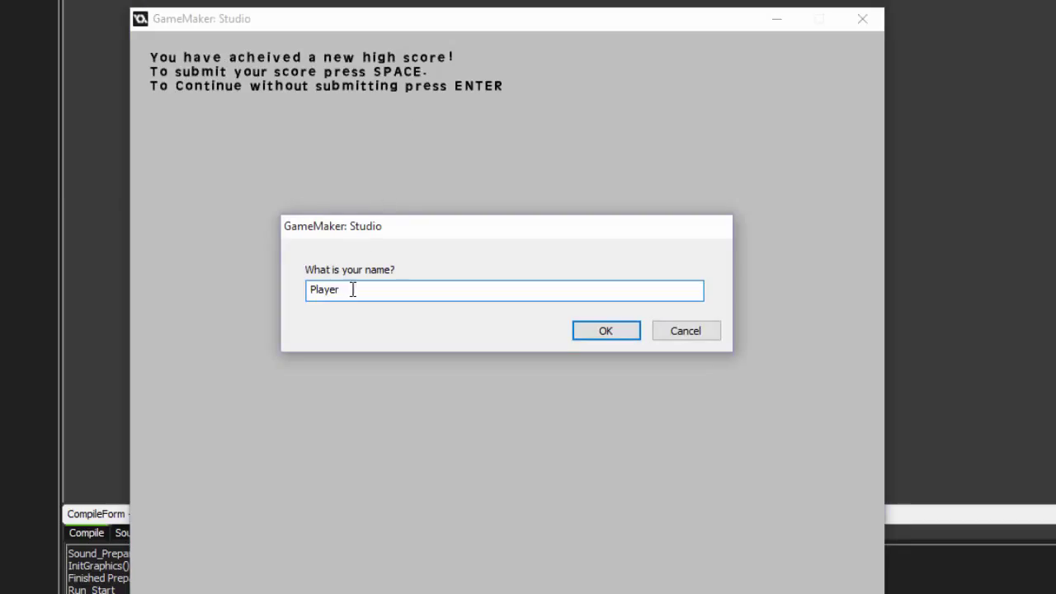
{"action": "type", "text": "I am new"}
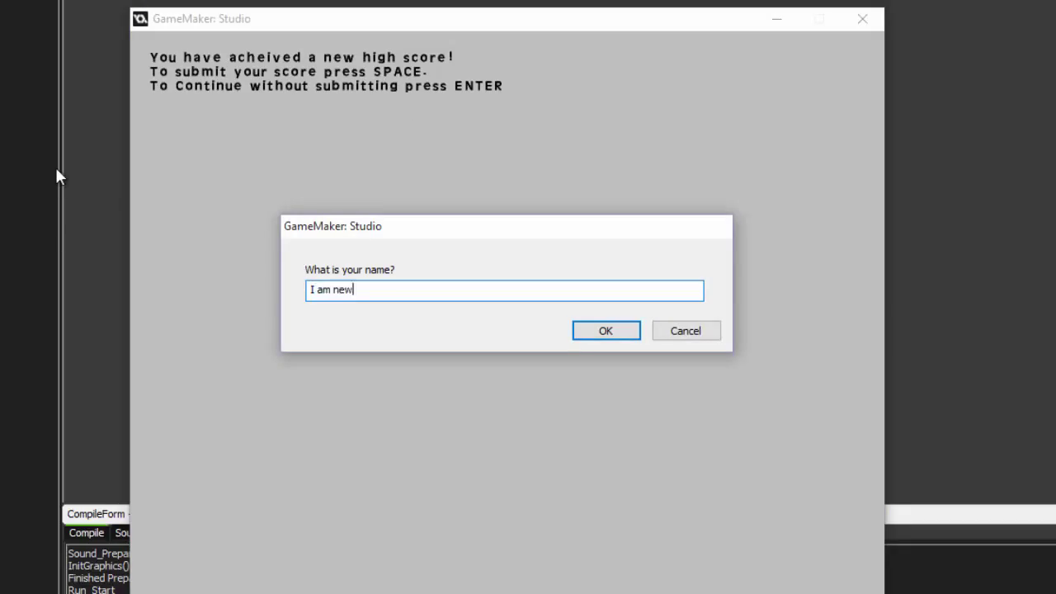
{"action": "left_click", "coordinate": [606, 331]}
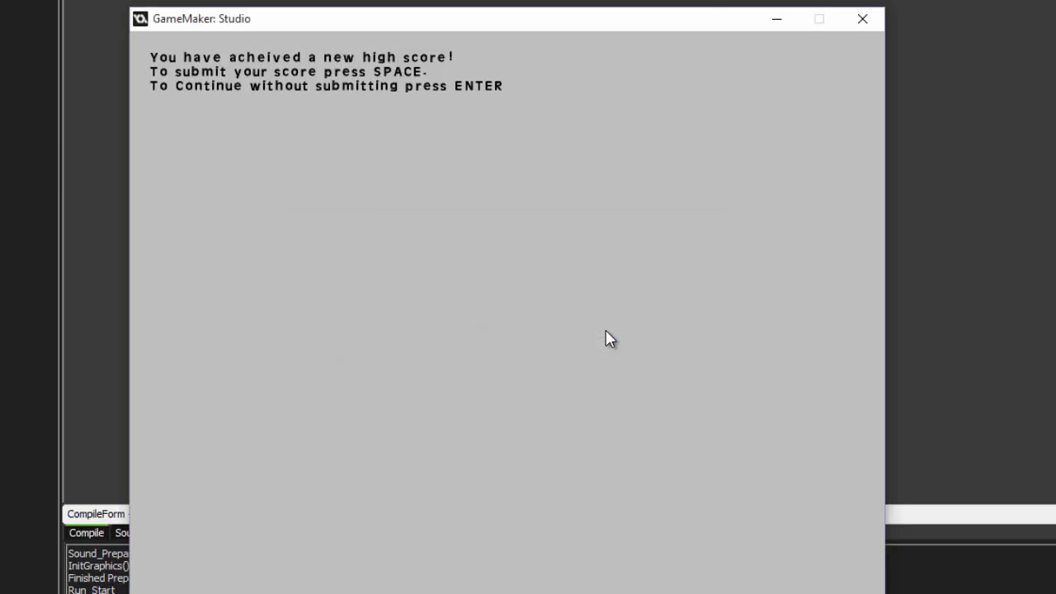
{"action": "key", "text": "space"}
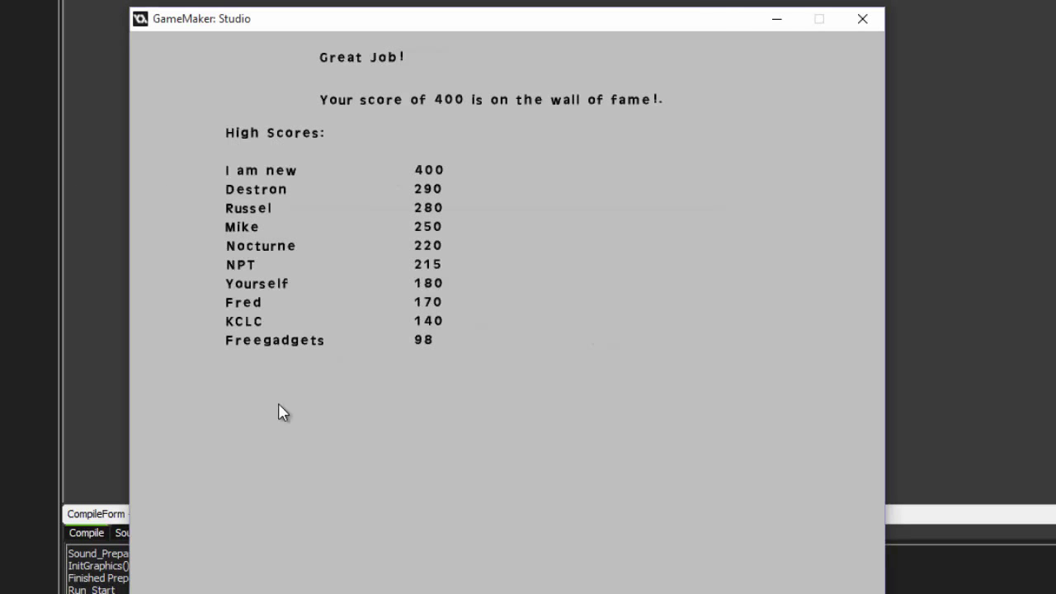
{"action": "mouse_move", "coordinate": [236, 181]}
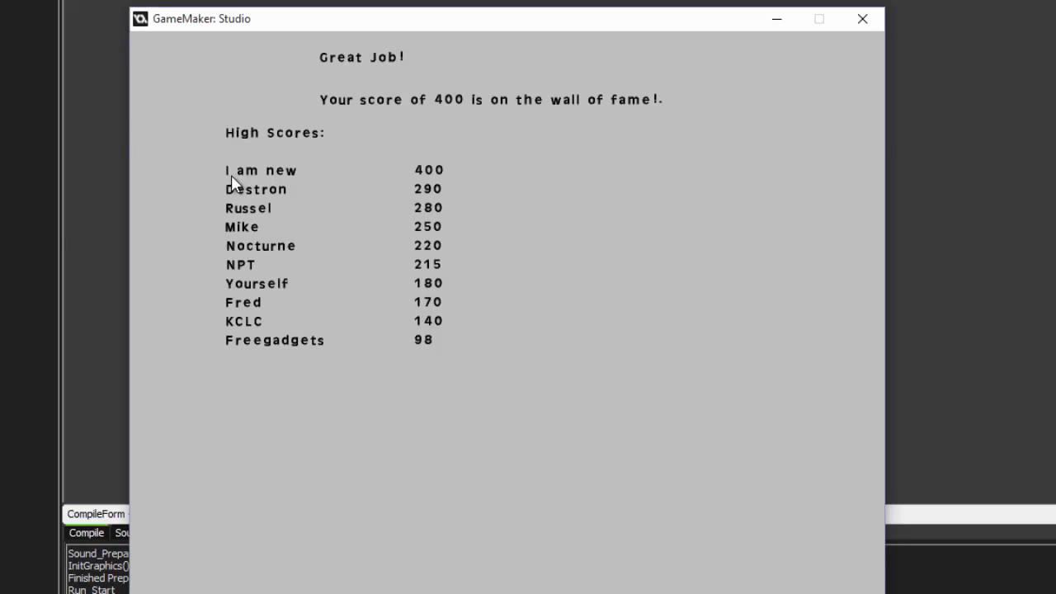
{"action": "mouse_move", "coordinate": [495, 107]}
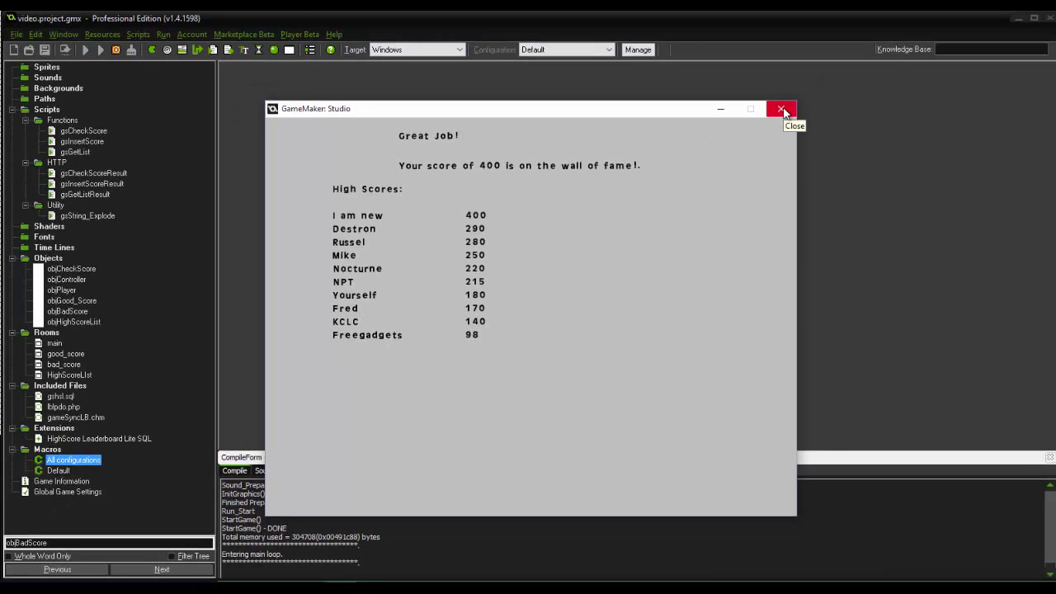
Close the test game and switch the build target from Windows to HTML5.
{"action": "left_click", "coordinate": [782, 108]}
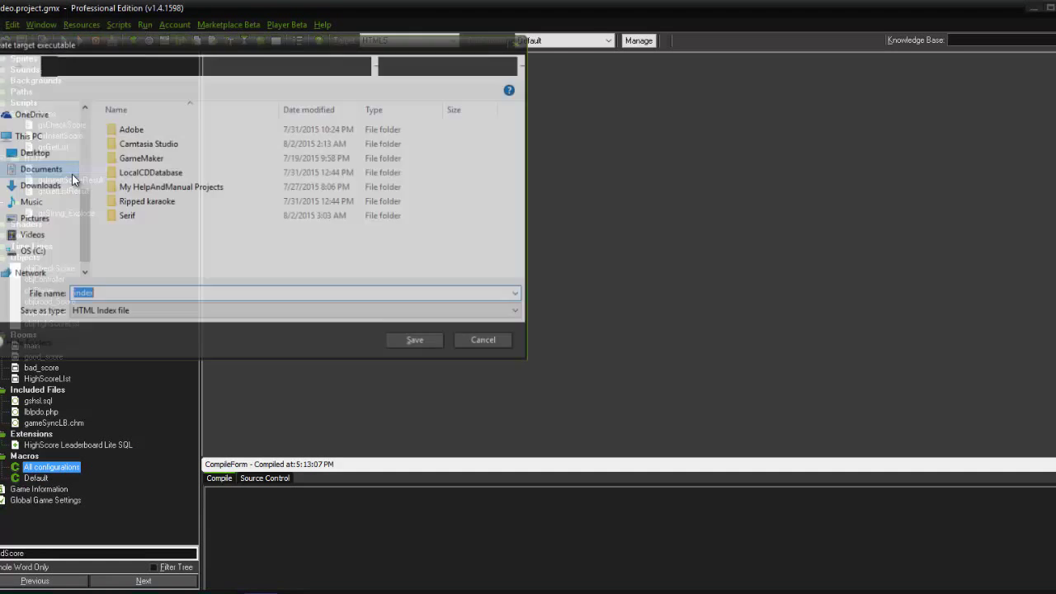
{"action": "left_click", "coordinate": [483, 339]}
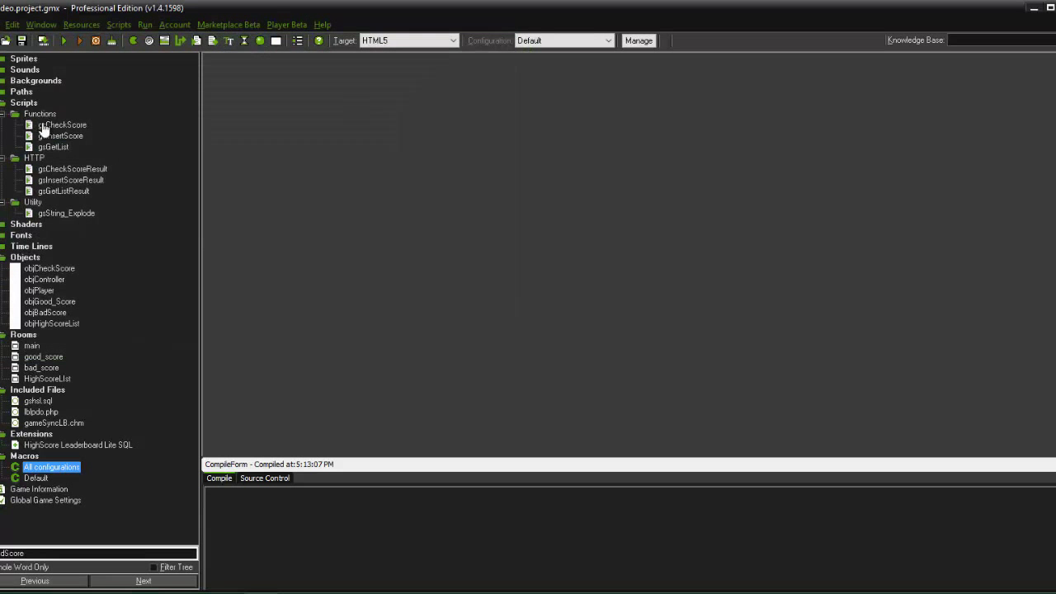
{"action": "mouse_move", "coordinate": [57, 478]}
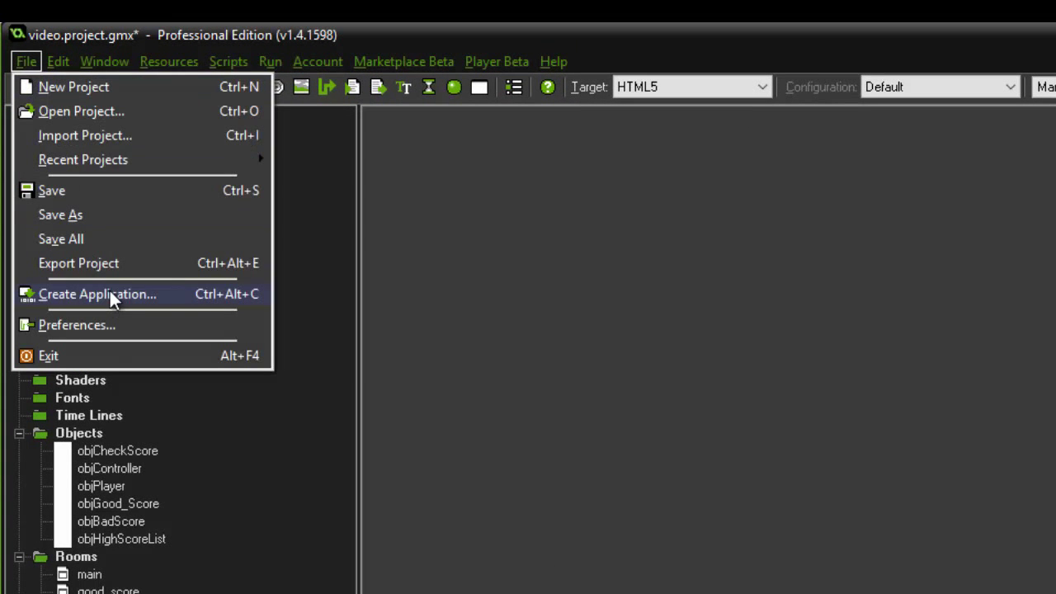
Build the HTML5 index file into a new Desktop folder named gametest.
{"action": "left_click", "coordinate": [97, 294]}
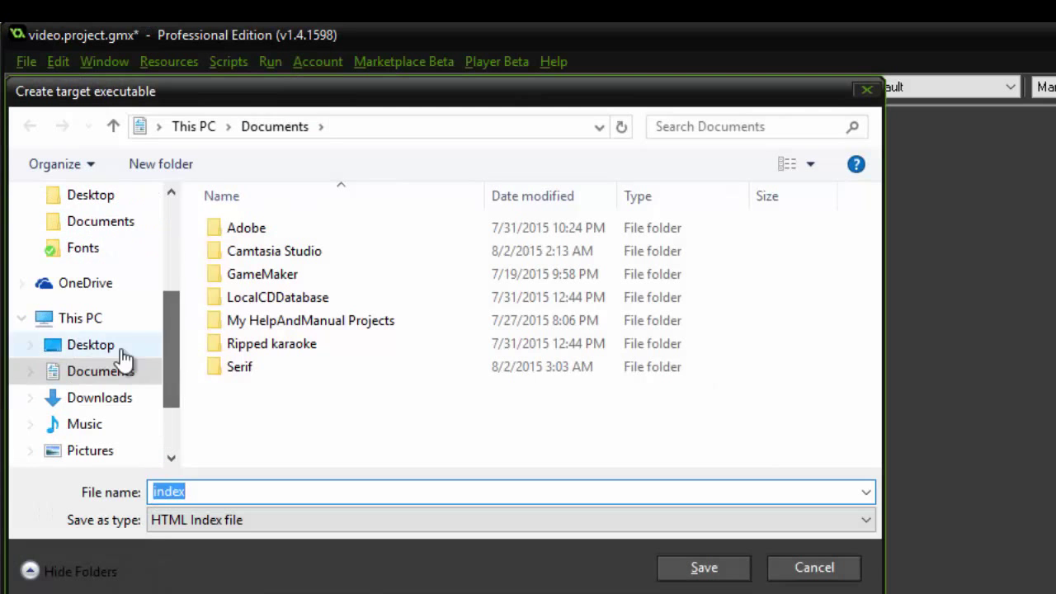
{"action": "left_click", "coordinate": [90, 344]}
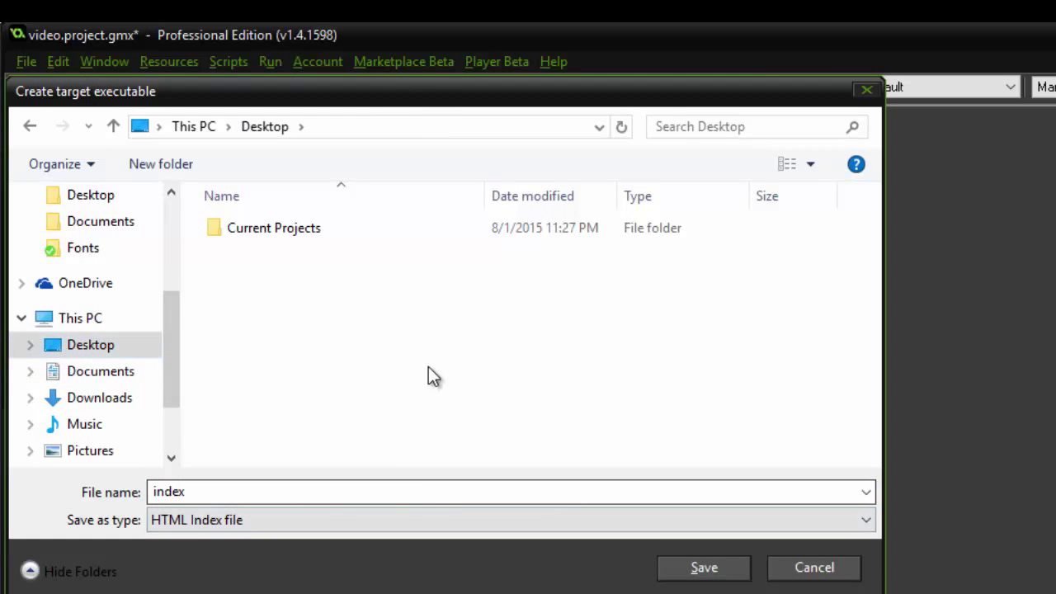
{"action": "right_click", "coordinate": [434, 375]}
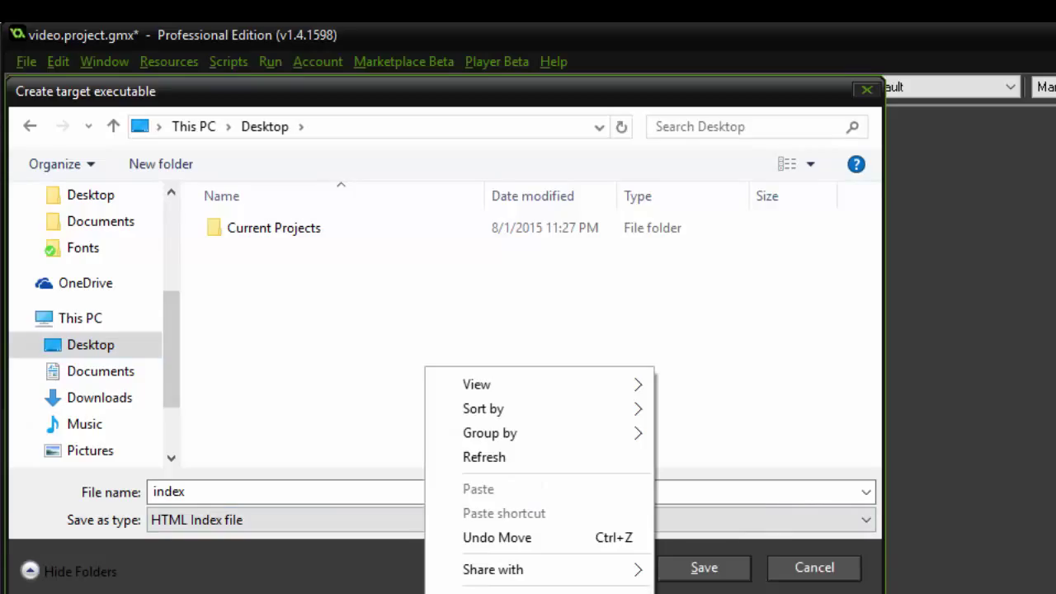
{"action": "left_click", "coordinate": [528, 330]}
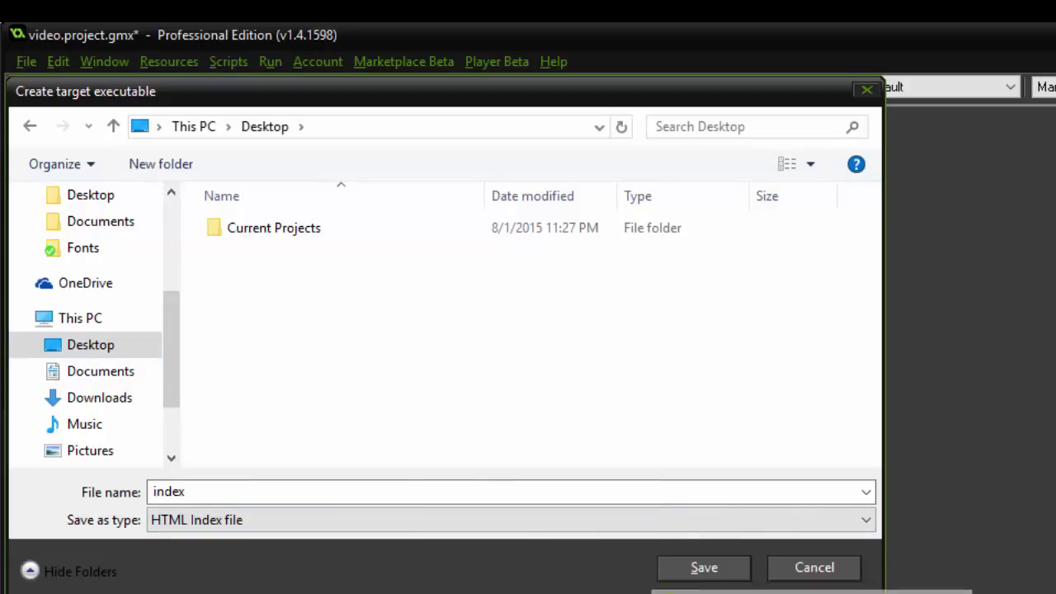
{"action": "type", "text": "gametest"}
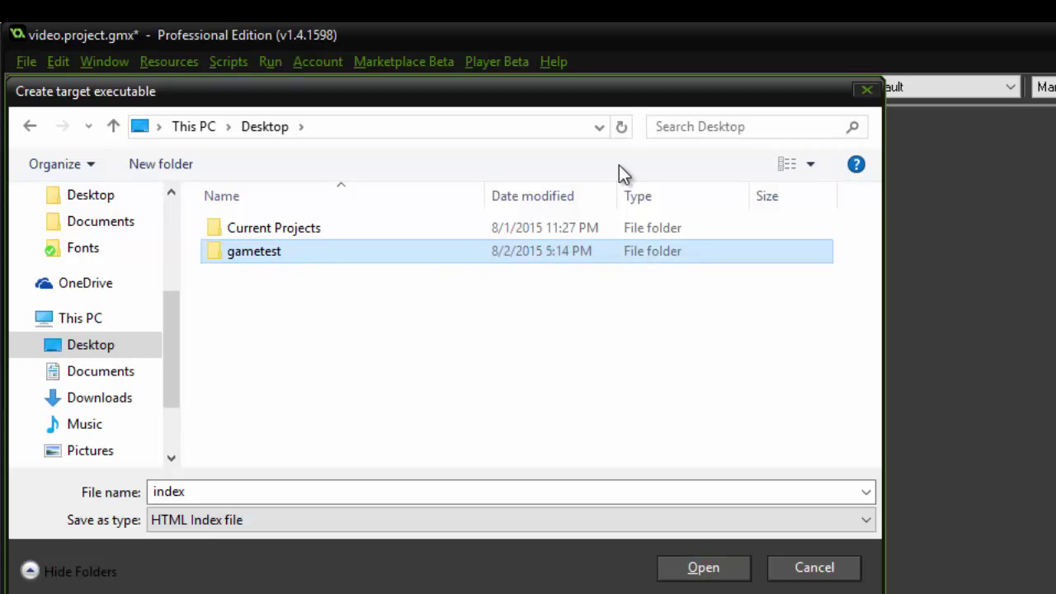
{"action": "left_click", "coordinate": [703, 567]}
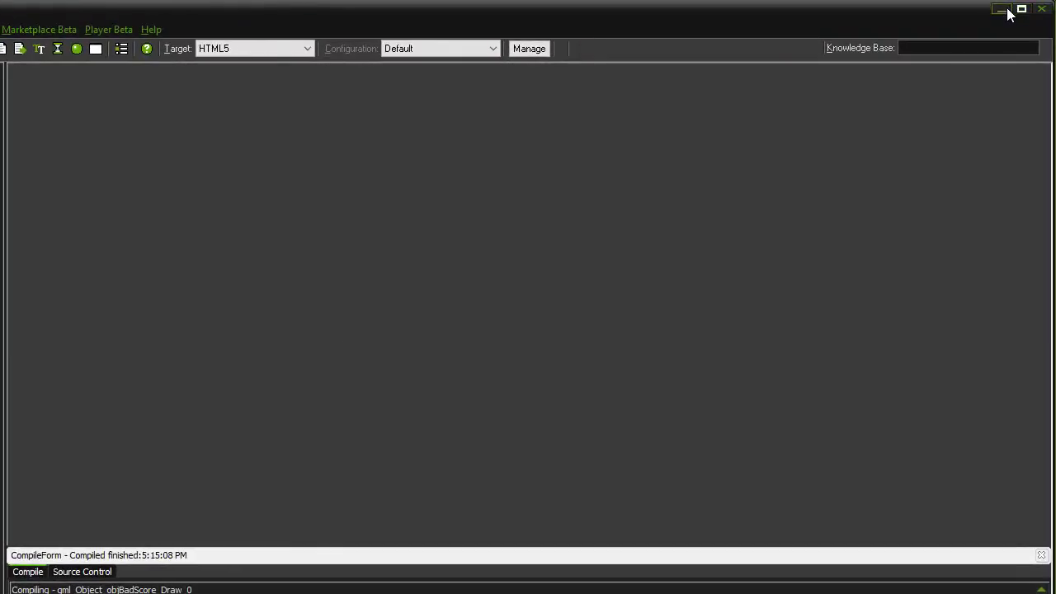
Minimize GameMaker and upload html5game, favicon and index to the server's newgame folder.
{"action": "left_click", "coordinate": [999, 9]}
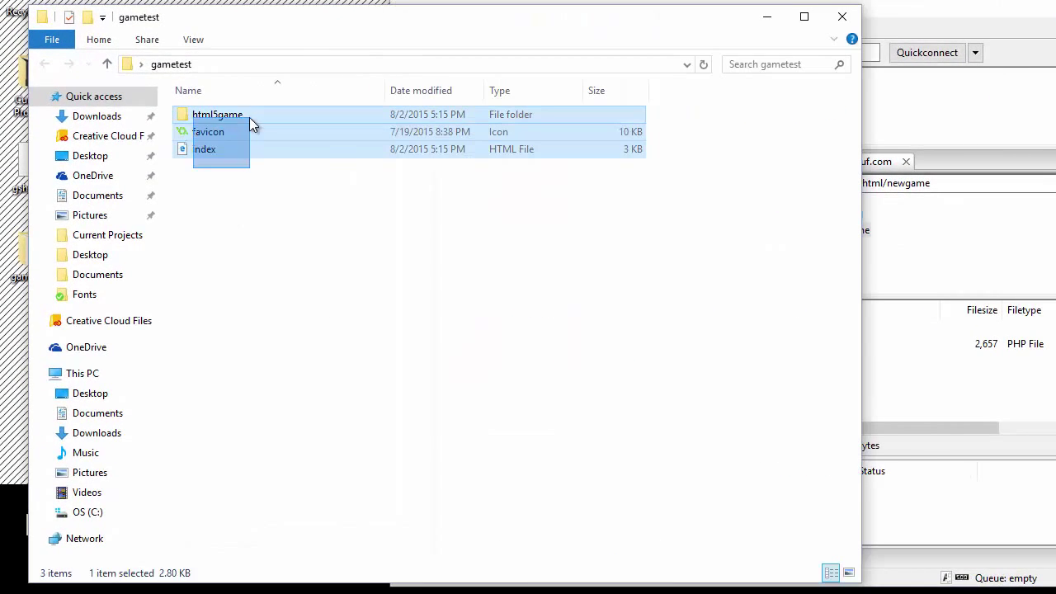
{"action": "left_click_drag", "start_coordinate": [232, 132], "coordinate": [932, 421]}
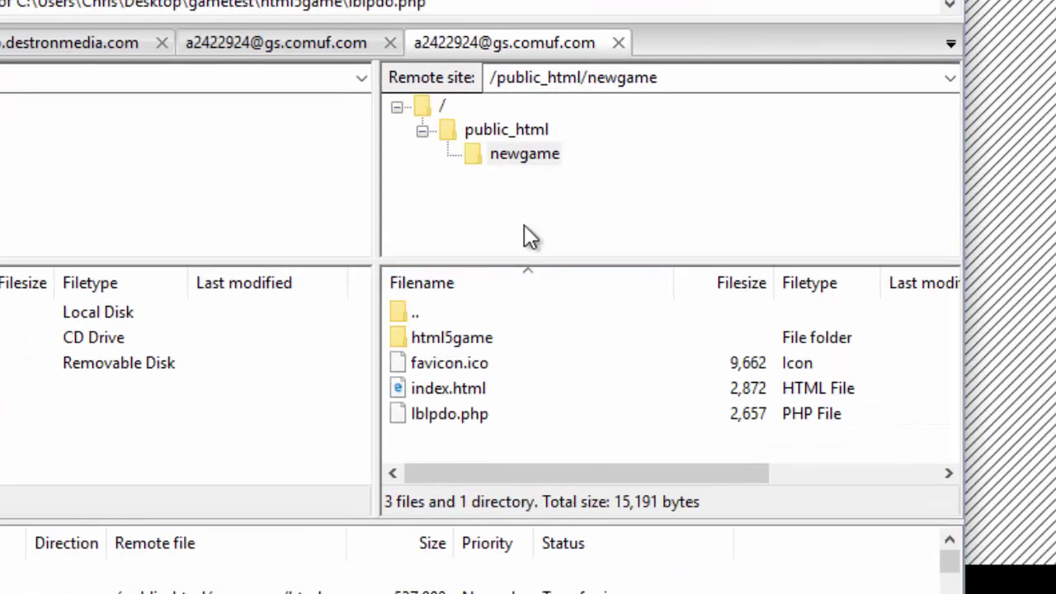
{"action": "mouse_move", "coordinate": [467, 355]}
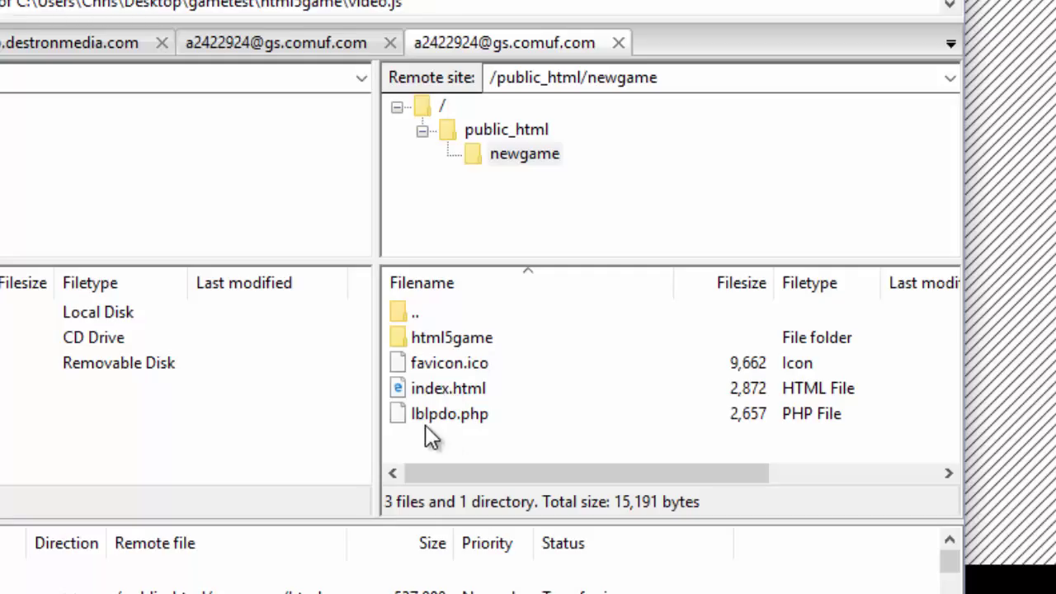
{"action": "mouse_move", "coordinate": [499, 429]}
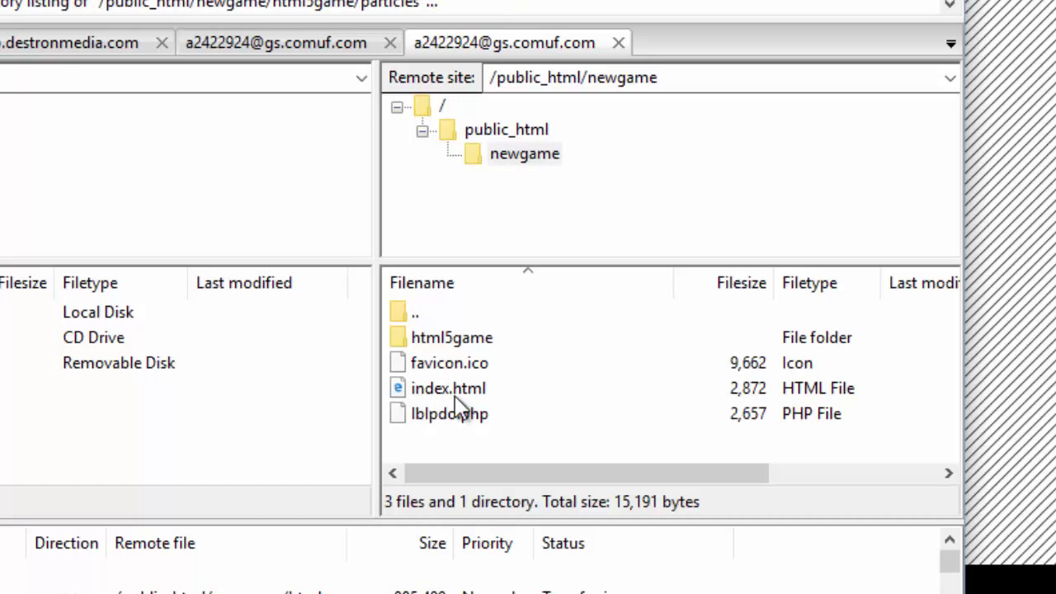
{"action": "mouse_move", "coordinate": [285, 565]}
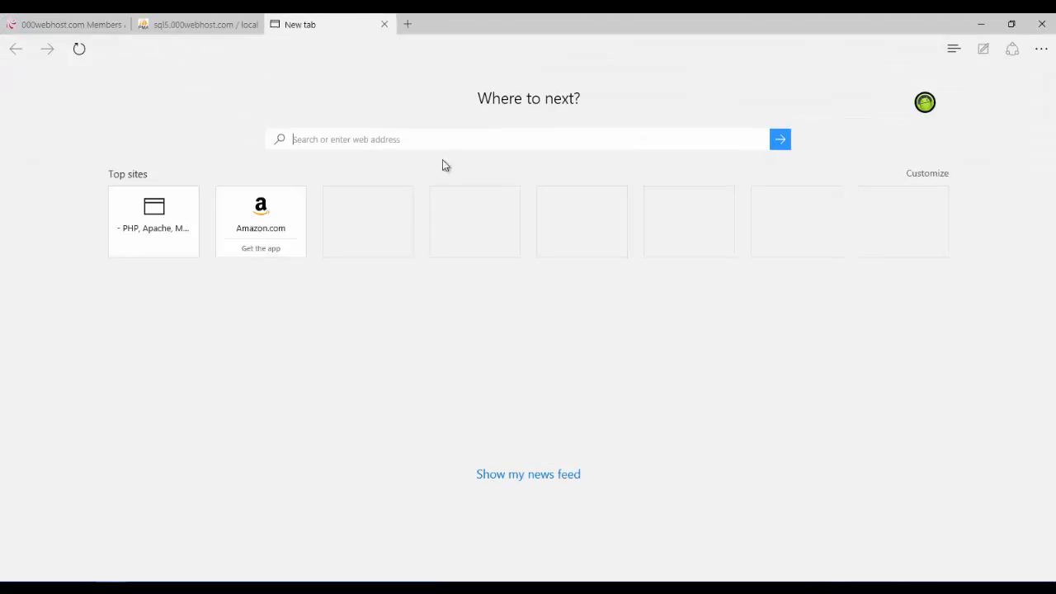
{"action": "mouse_move", "coordinate": [448, 93]}
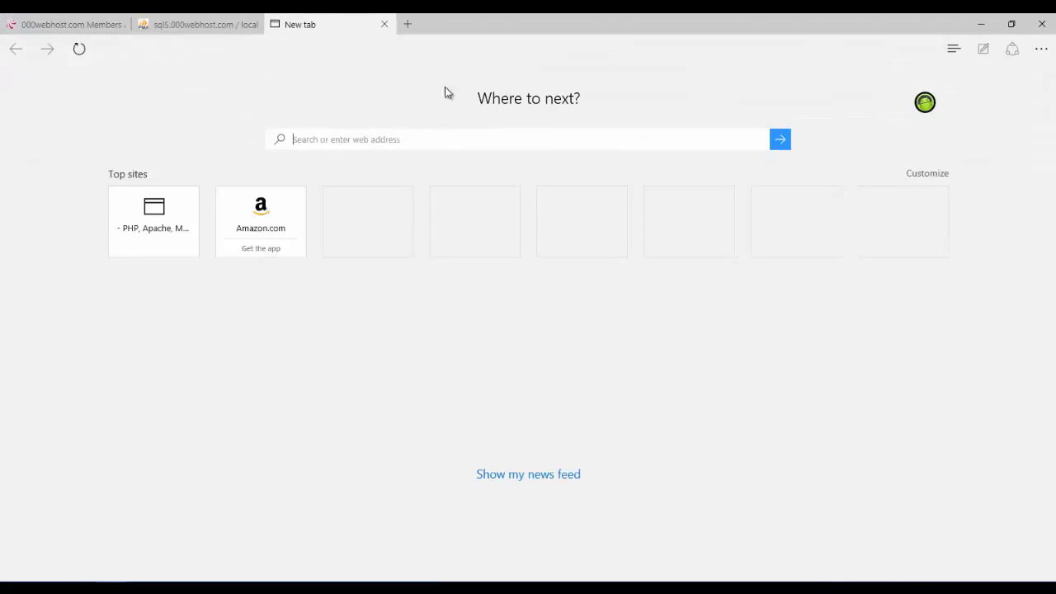
{"action": "type", "text": "http://gs.comuf."}
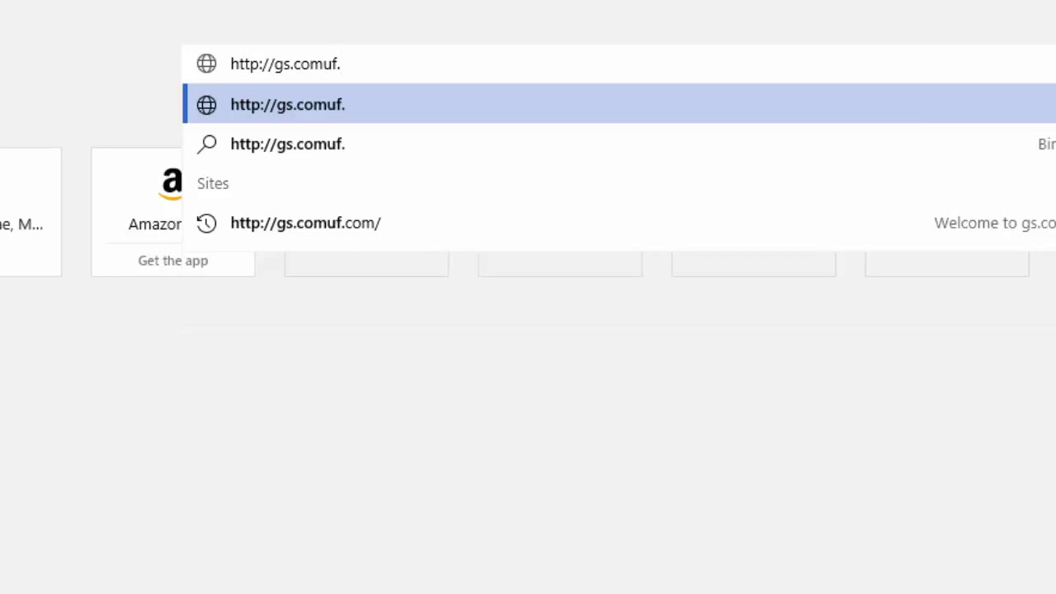
{"action": "type", "text": "com.ne"}
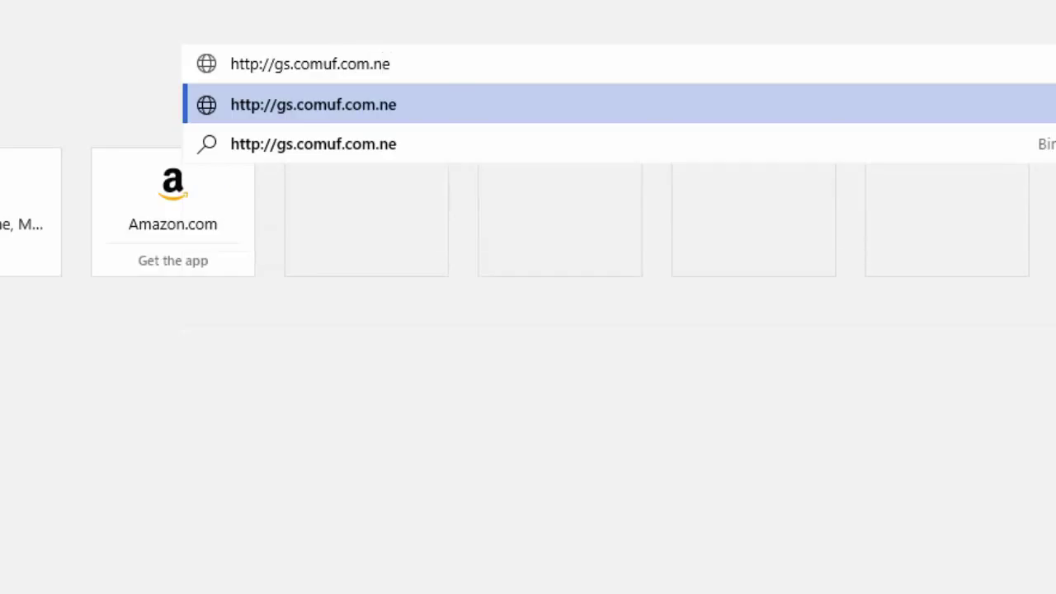
{"action": "key", "text": "backspace"}
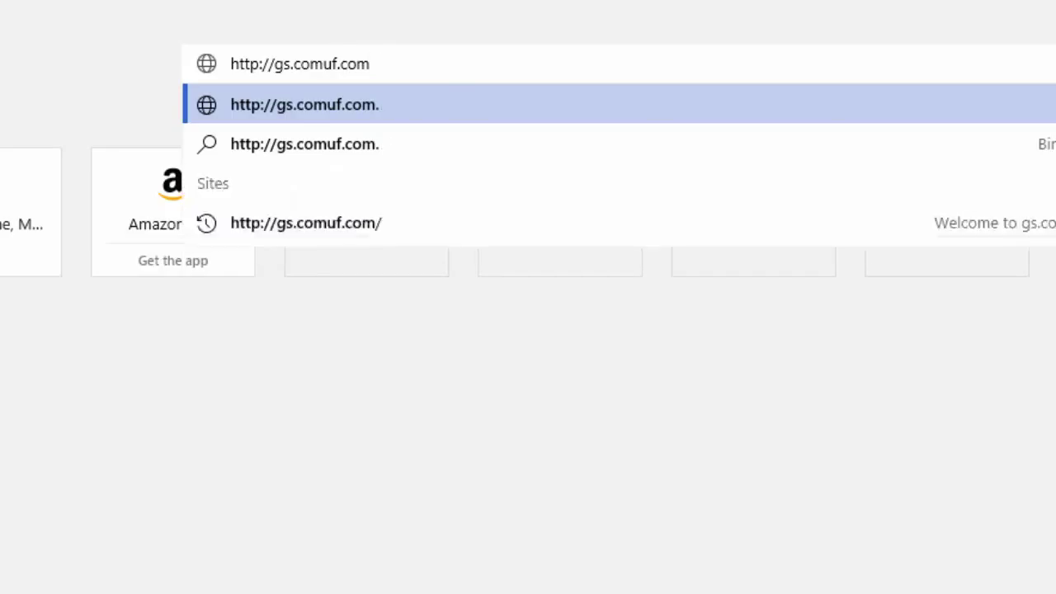
{"action": "type", "text": "/nregam"}
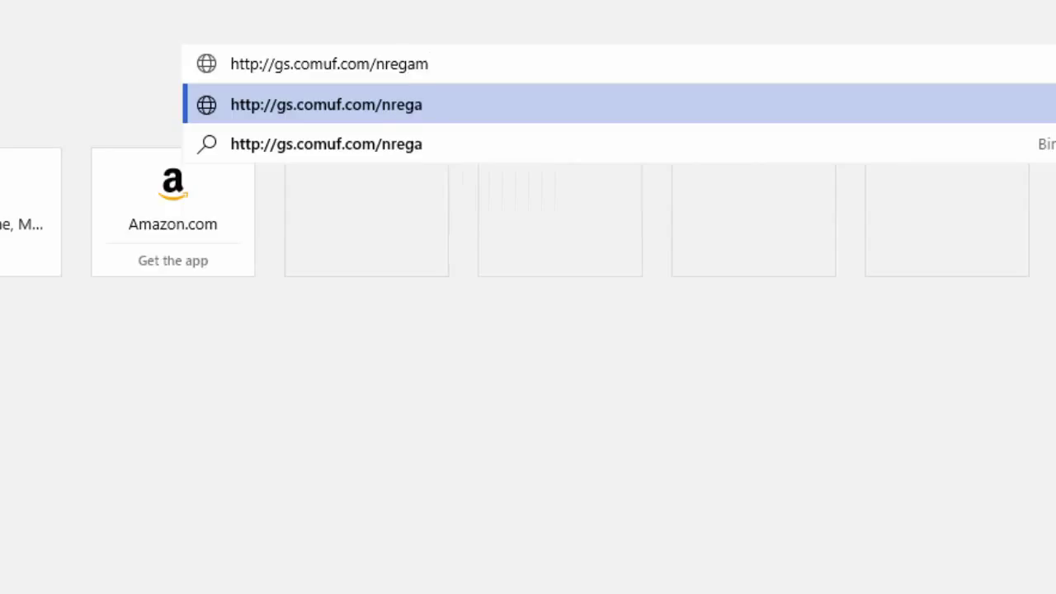
{"action": "key", "text": "Backspace"}
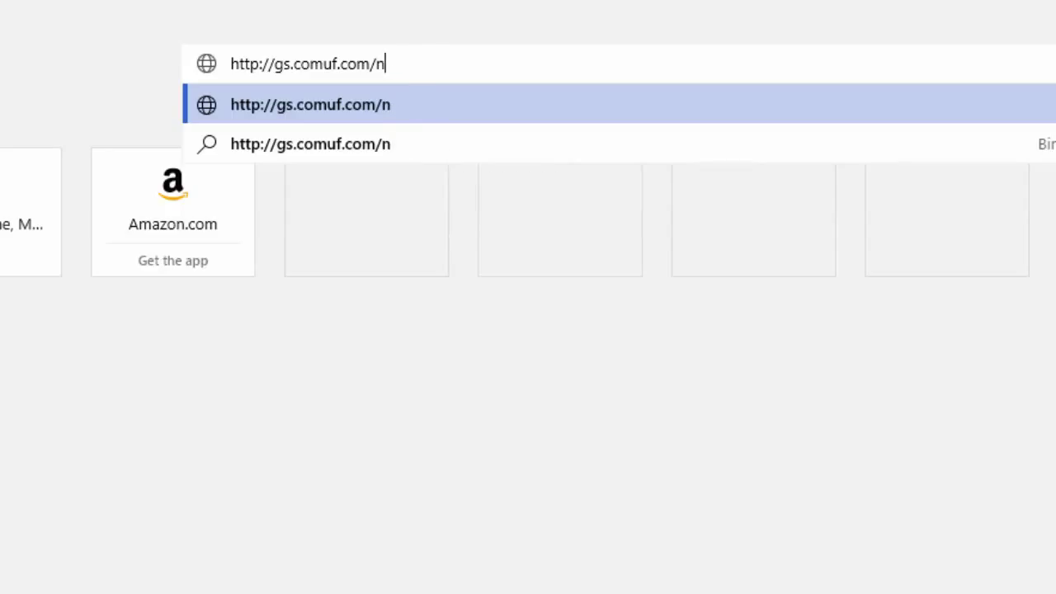
{"action": "type", "text": "ewgame"}
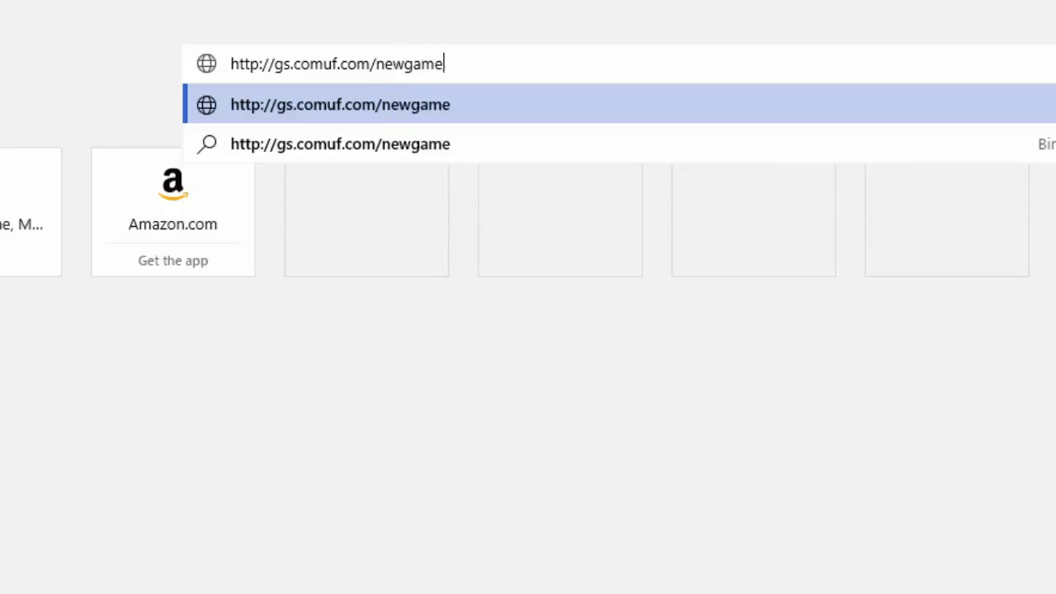
{"action": "type", "text": "/"}
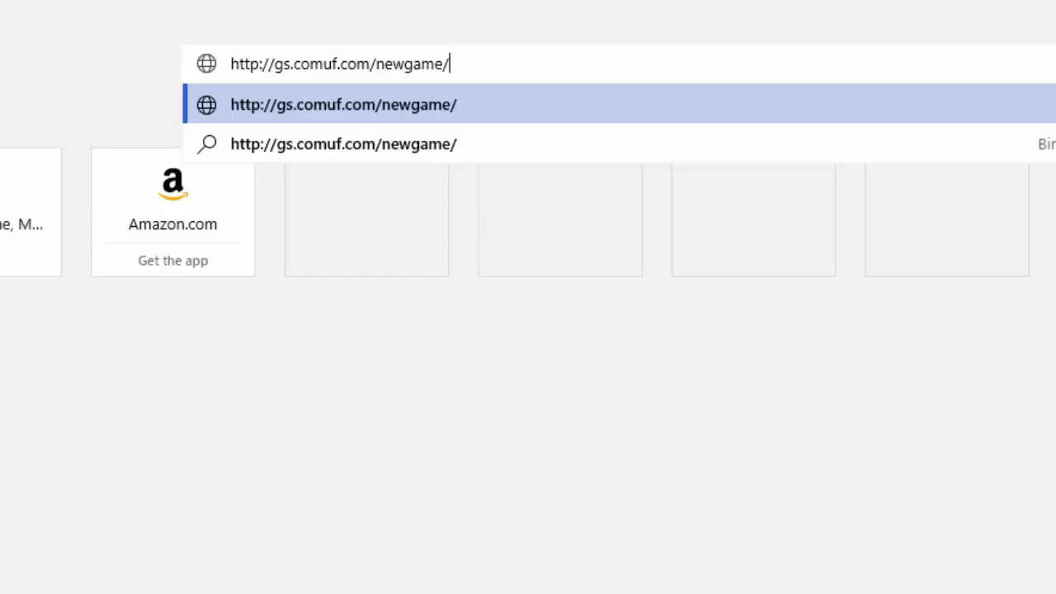